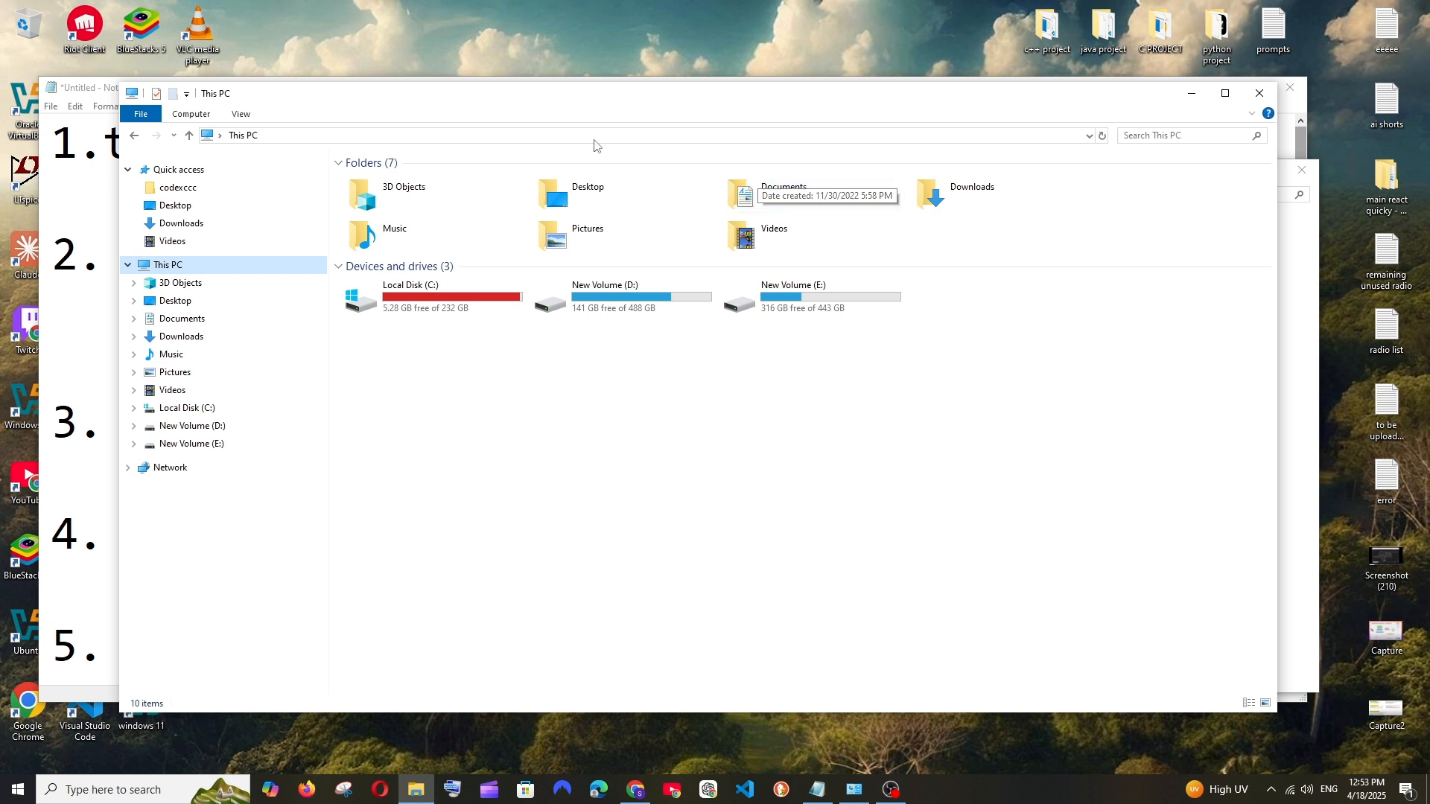
{"action": "mouse_move", "coordinate": [310, 373]}
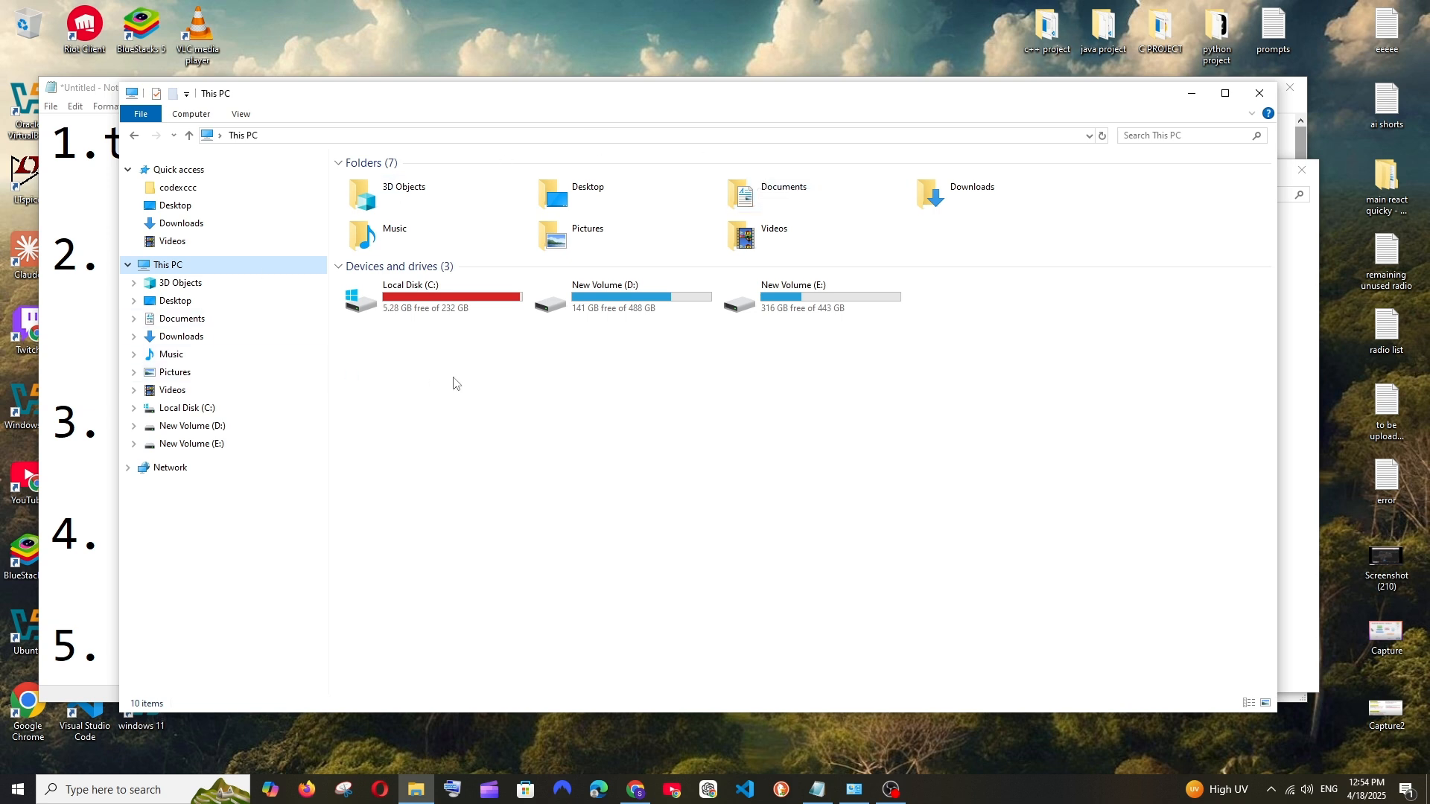
{"action": "mouse_move", "coordinate": [506, 336]}
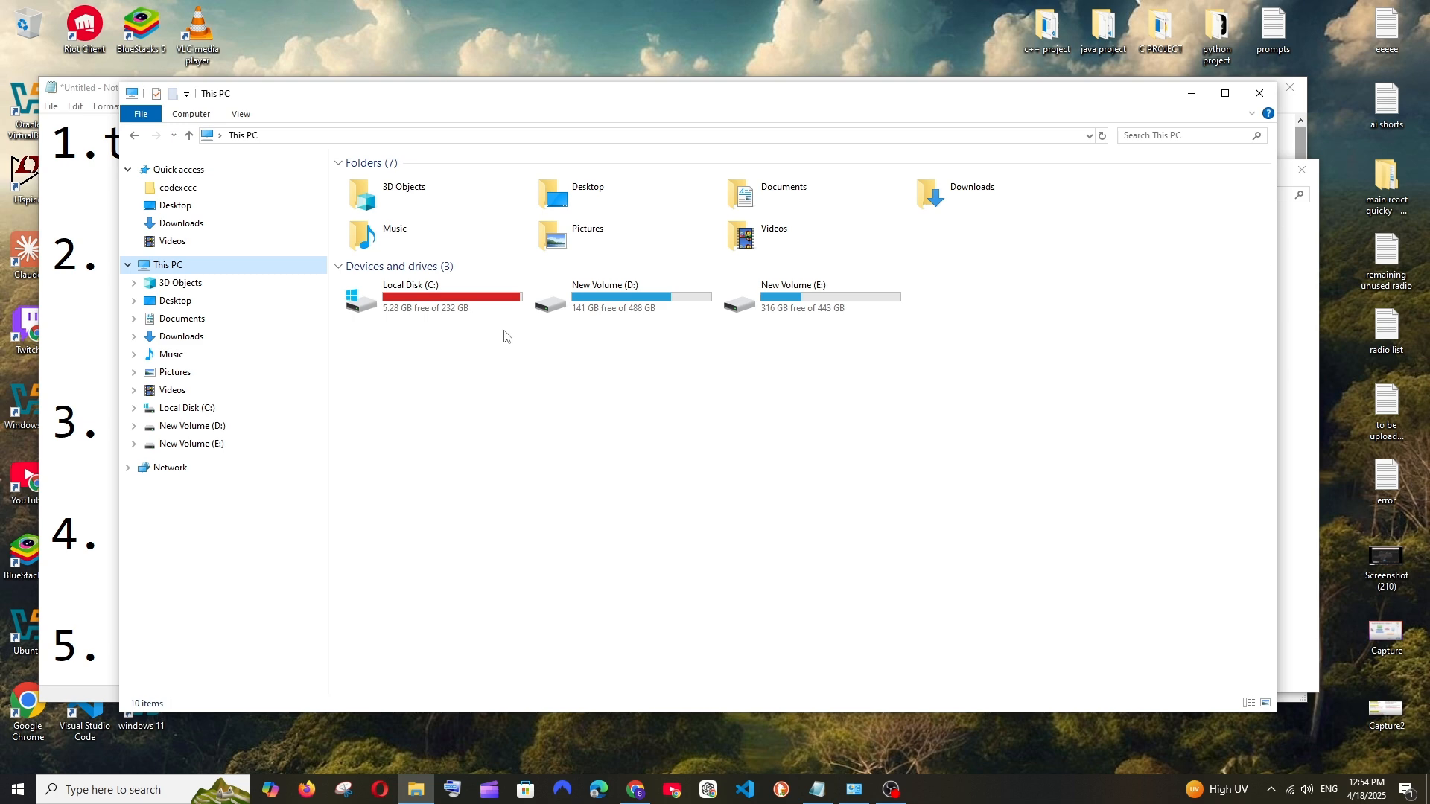
{"action": "mouse_move", "coordinate": [110, 96]}
{"action": "type", "text": "temp"}
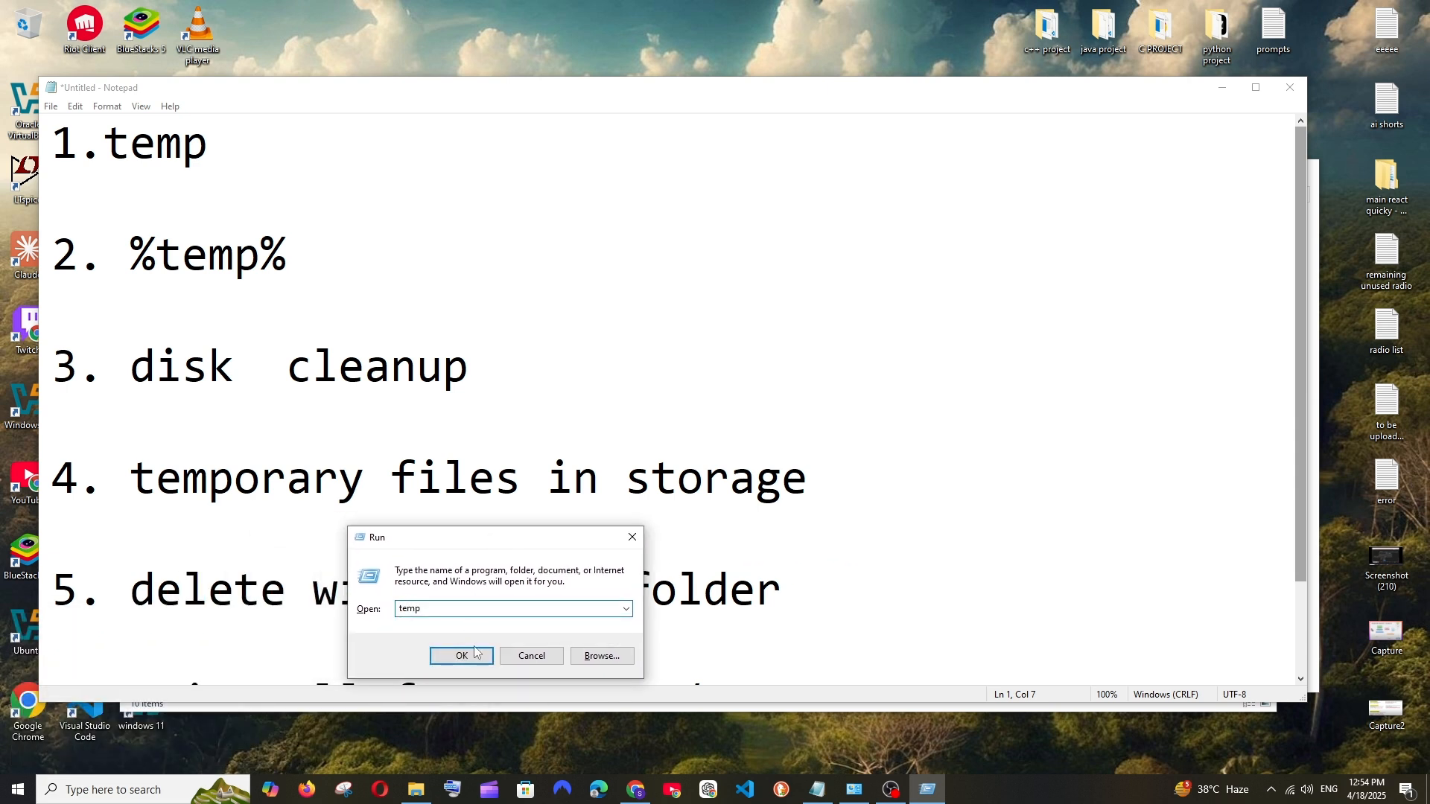
Delete all 664 items in the Windows Temp folder, continuing past the access-denied prompt.
{"action": "left_click", "coordinate": [460, 655]}
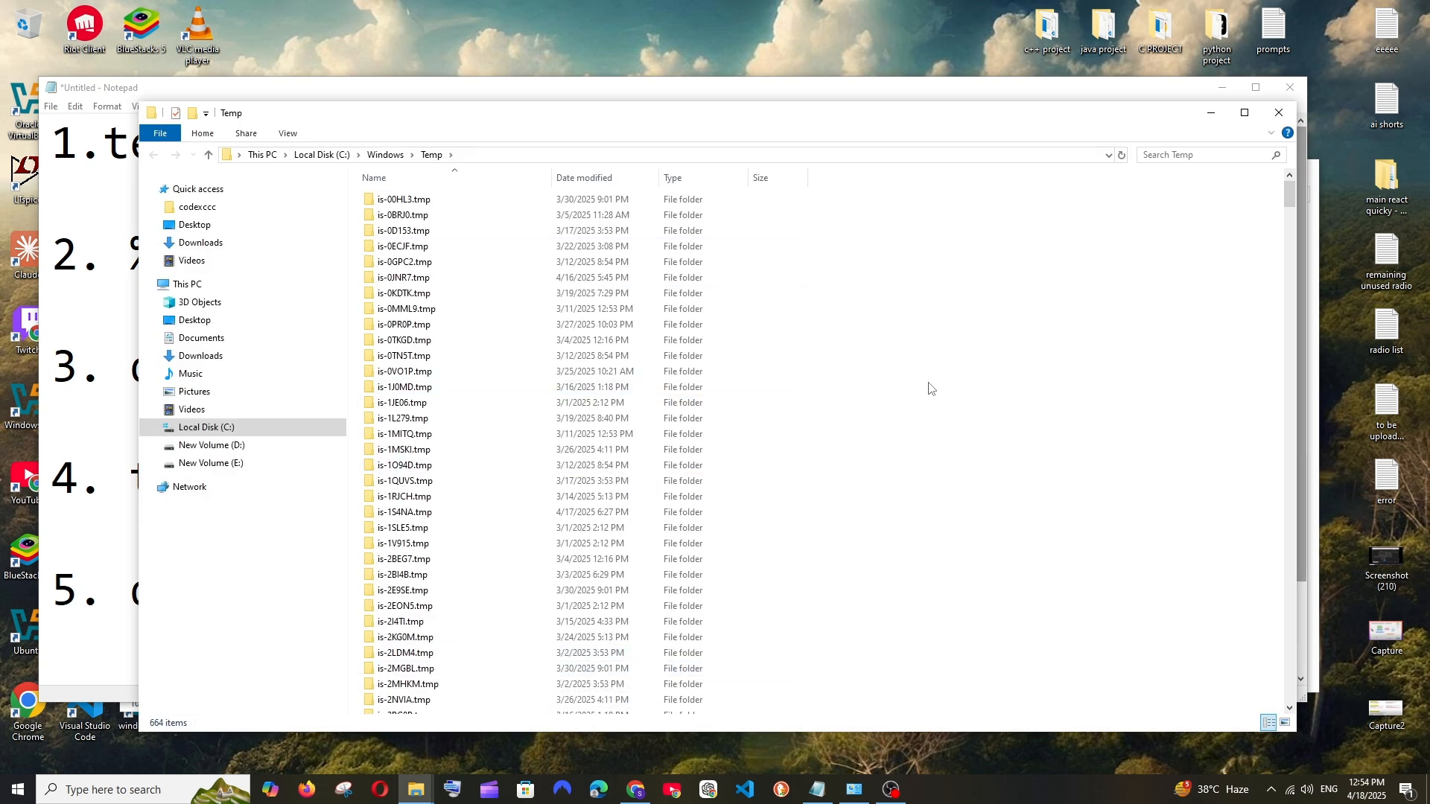
{"action": "key", "text": "ctrl+a"}
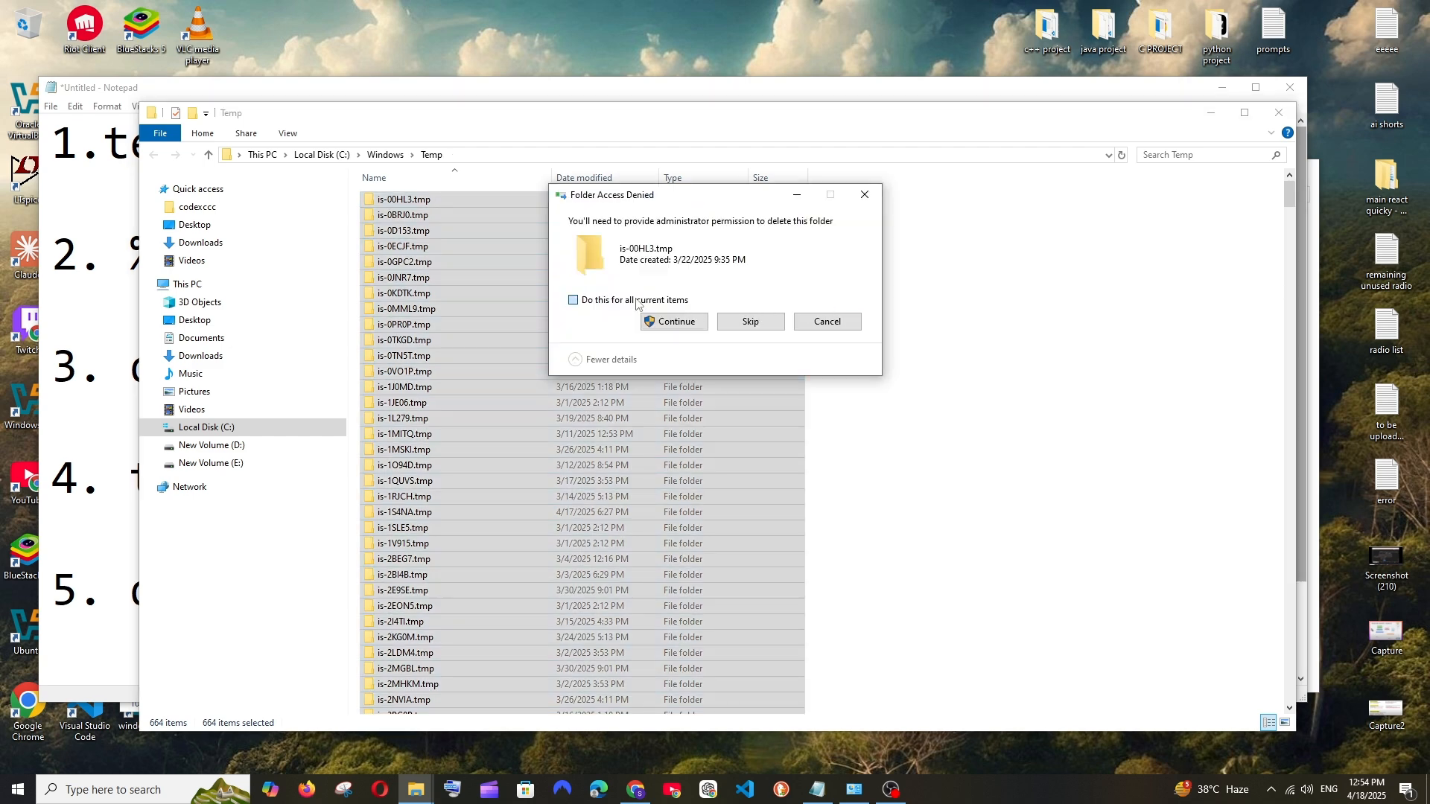
{"action": "left_click", "coordinate": [672, 320]}
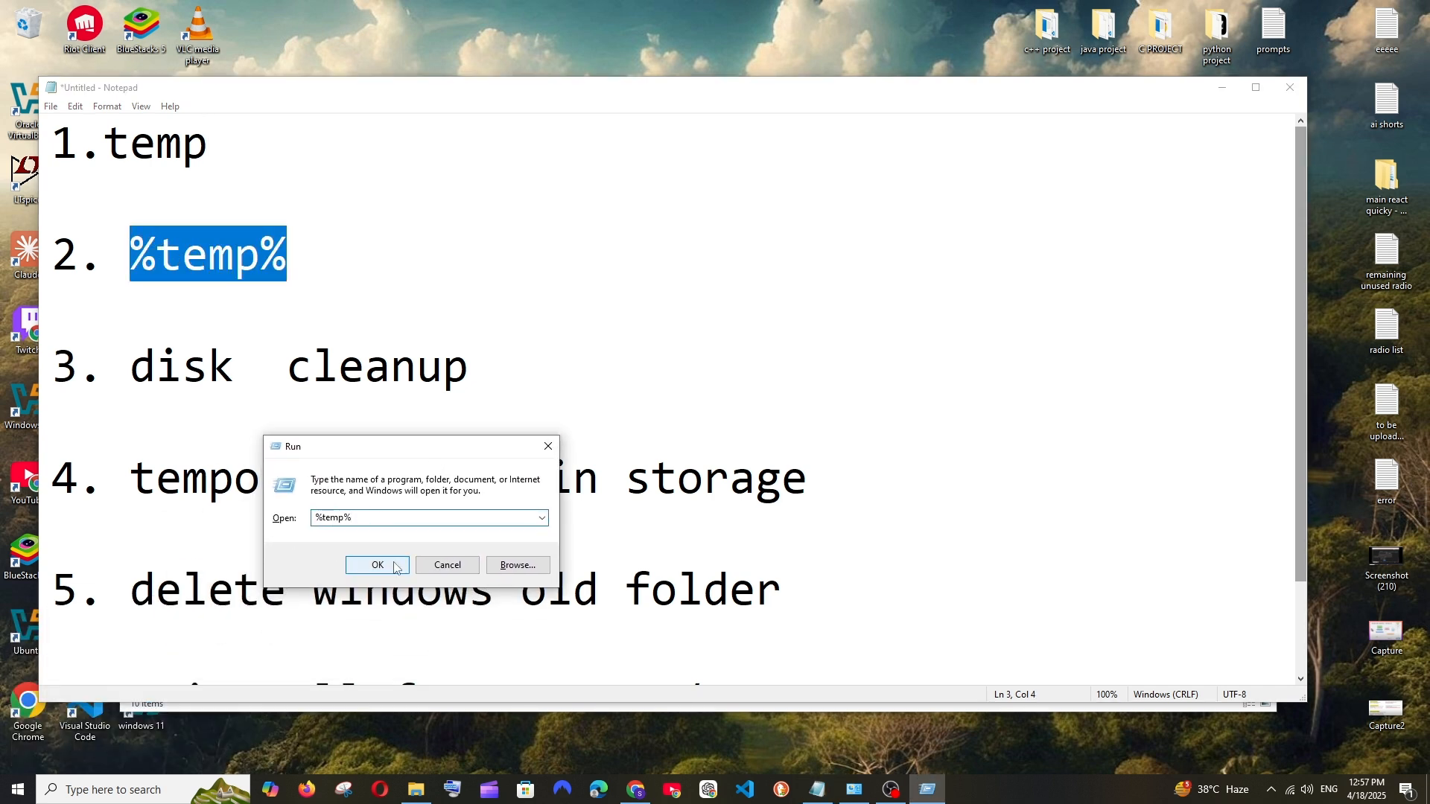
Delete the %temp% folder contents, skipping the file still open in Chrome.
{"action": "left_click", "coordinate": [377, 565]}
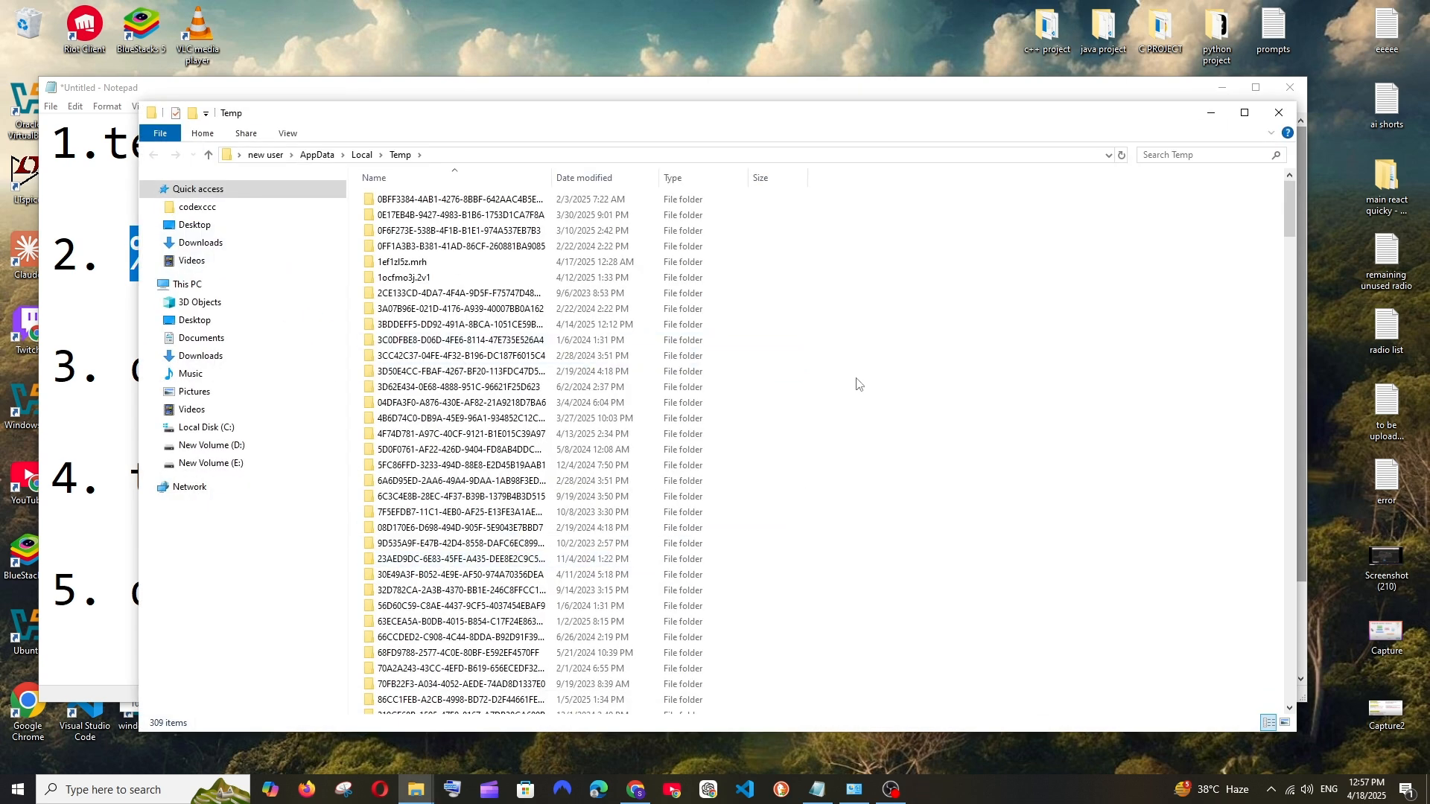
{"action": "key", "text": "ctrl+a"}
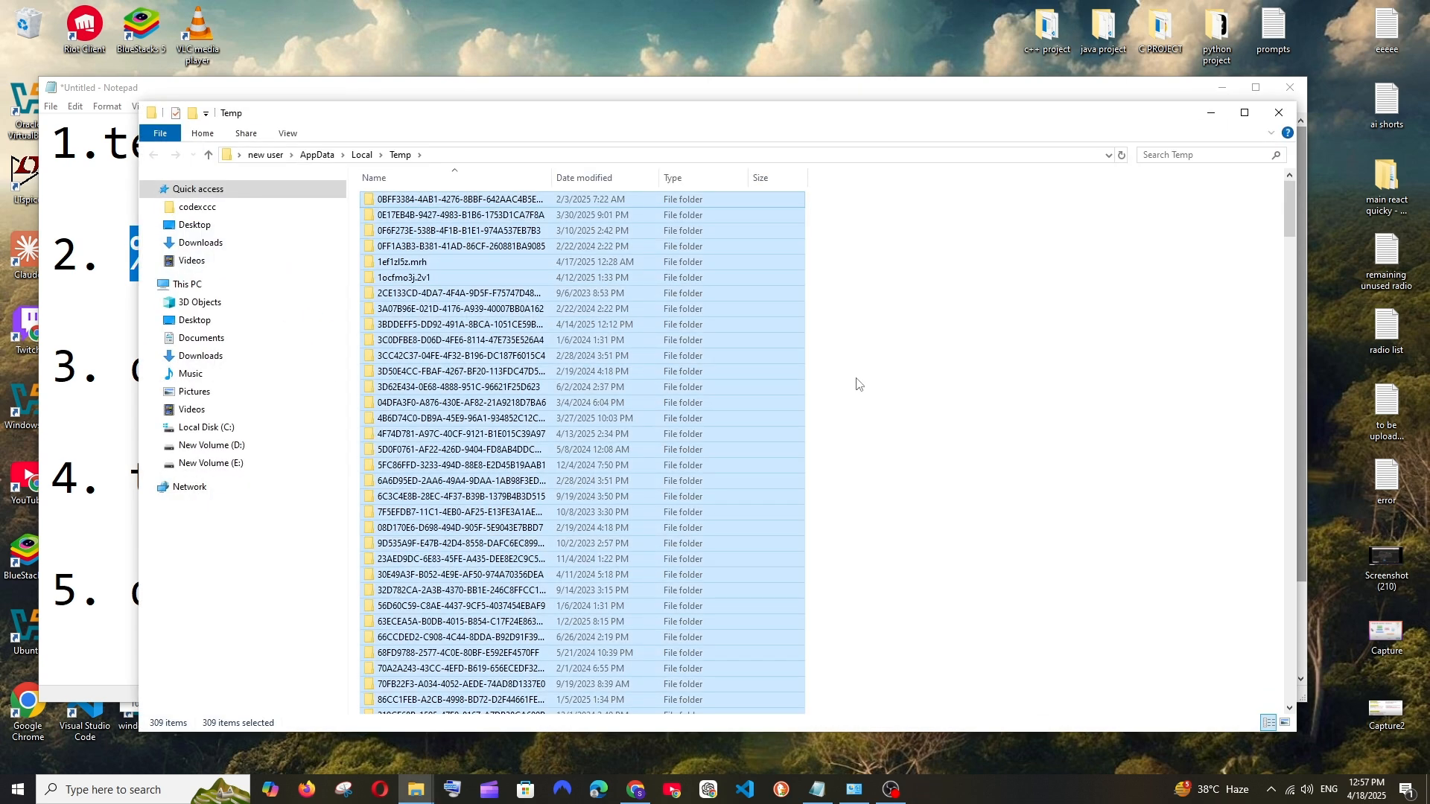
{"action": "key", "text": "Delete"}
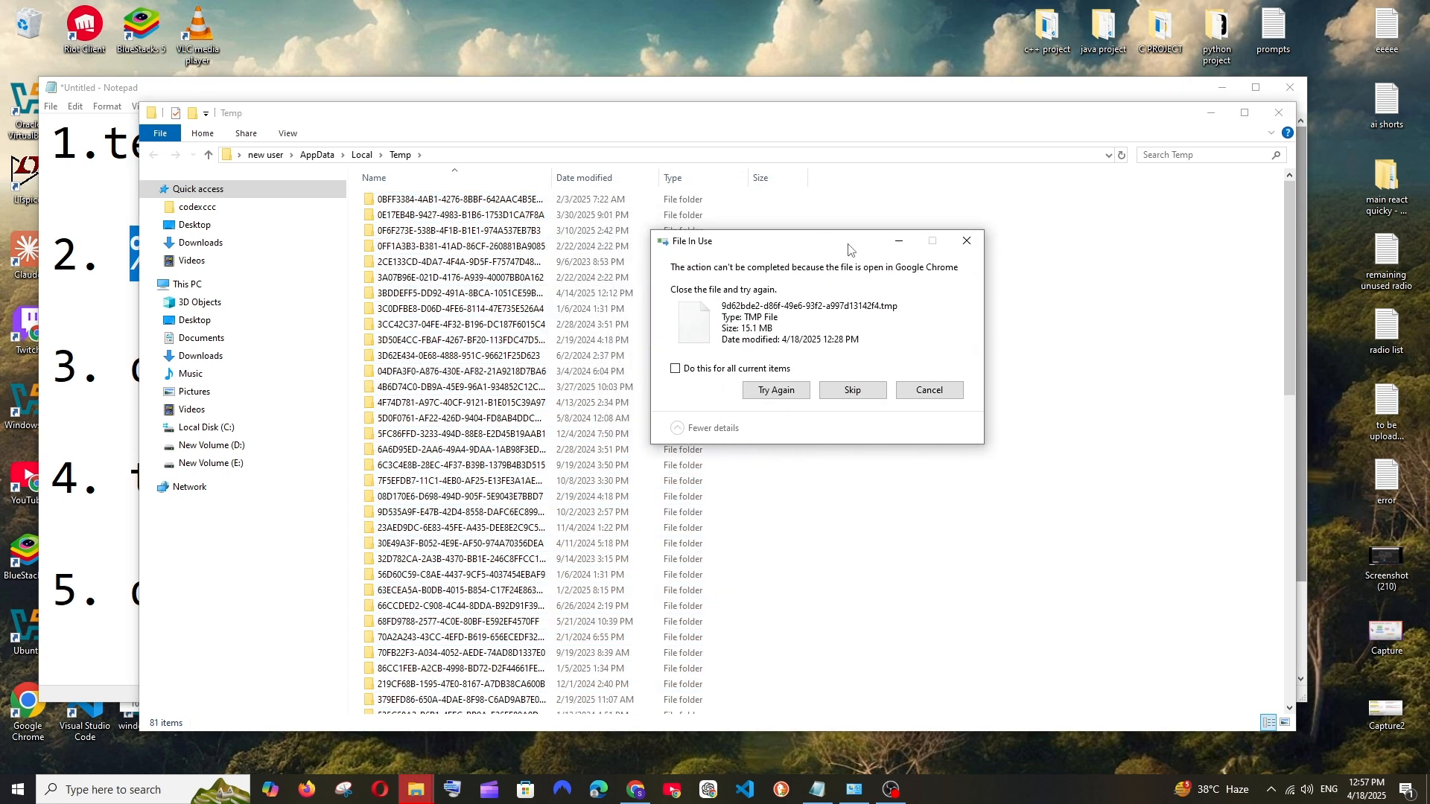
{"action": "mouse_move", "coordinate": [837, 313]}
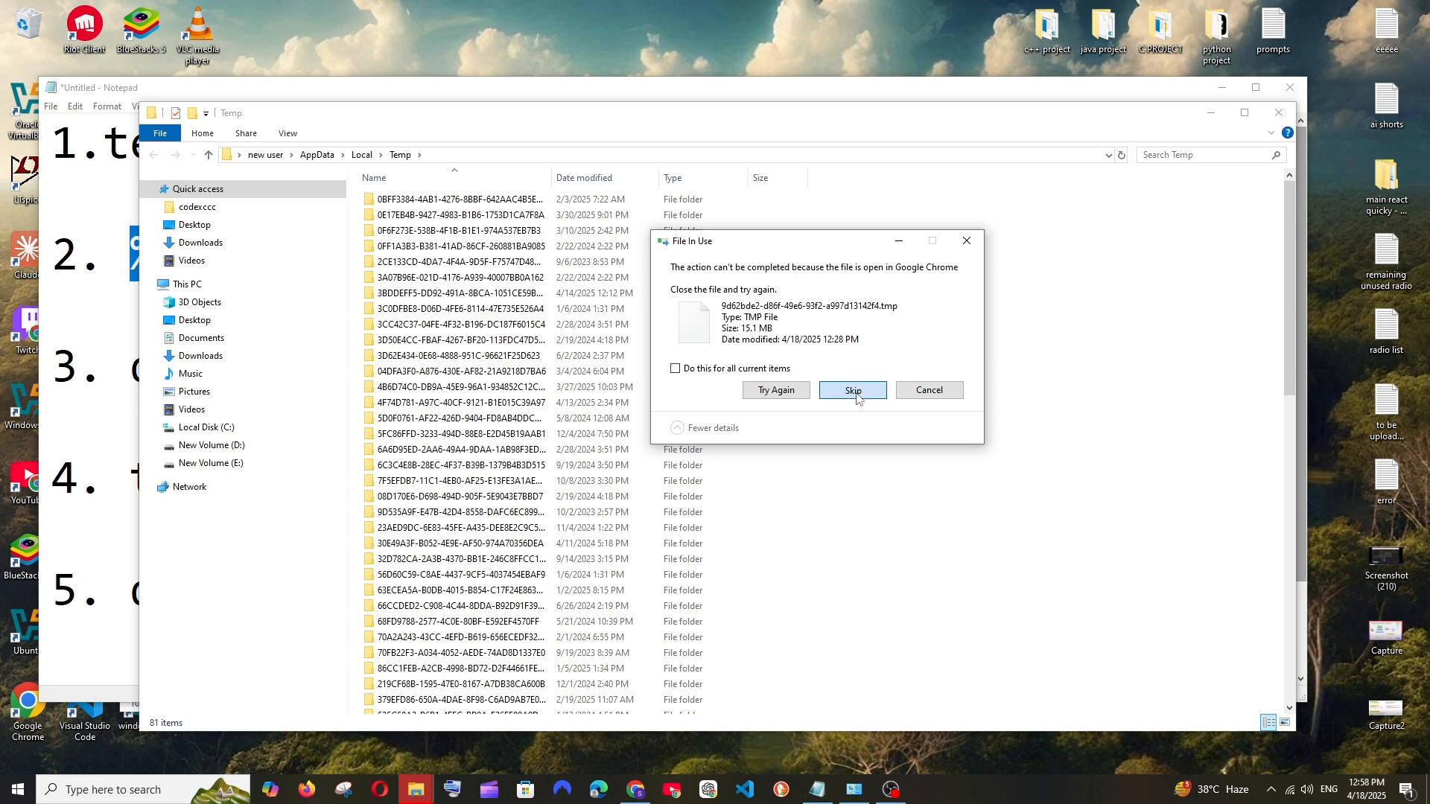
{"action": "left_click", "coordinate": [850, 389]}
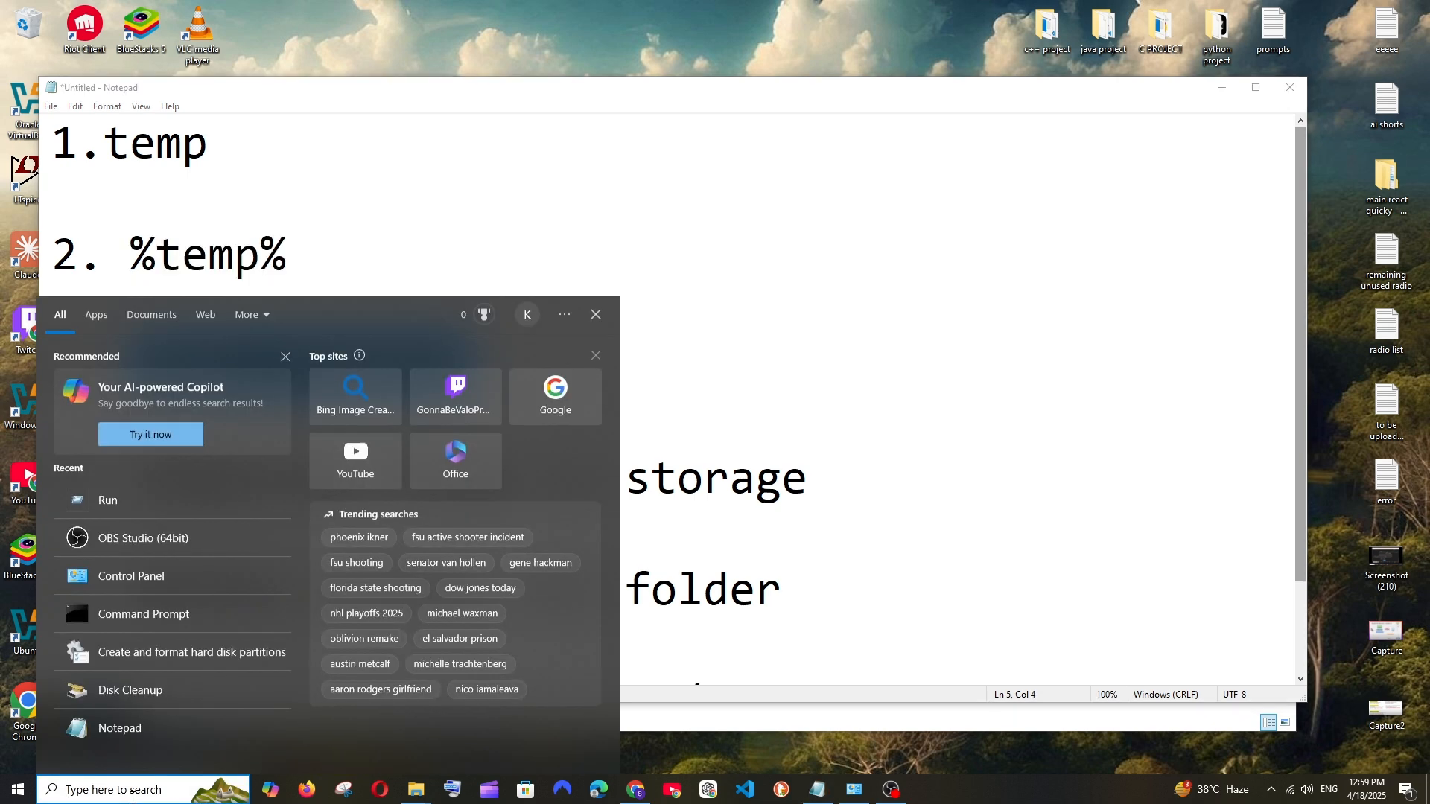
Launch Disk Cleanup and choose drive C: to scan.
{"action": "type", "text": "disk Cleanup"}
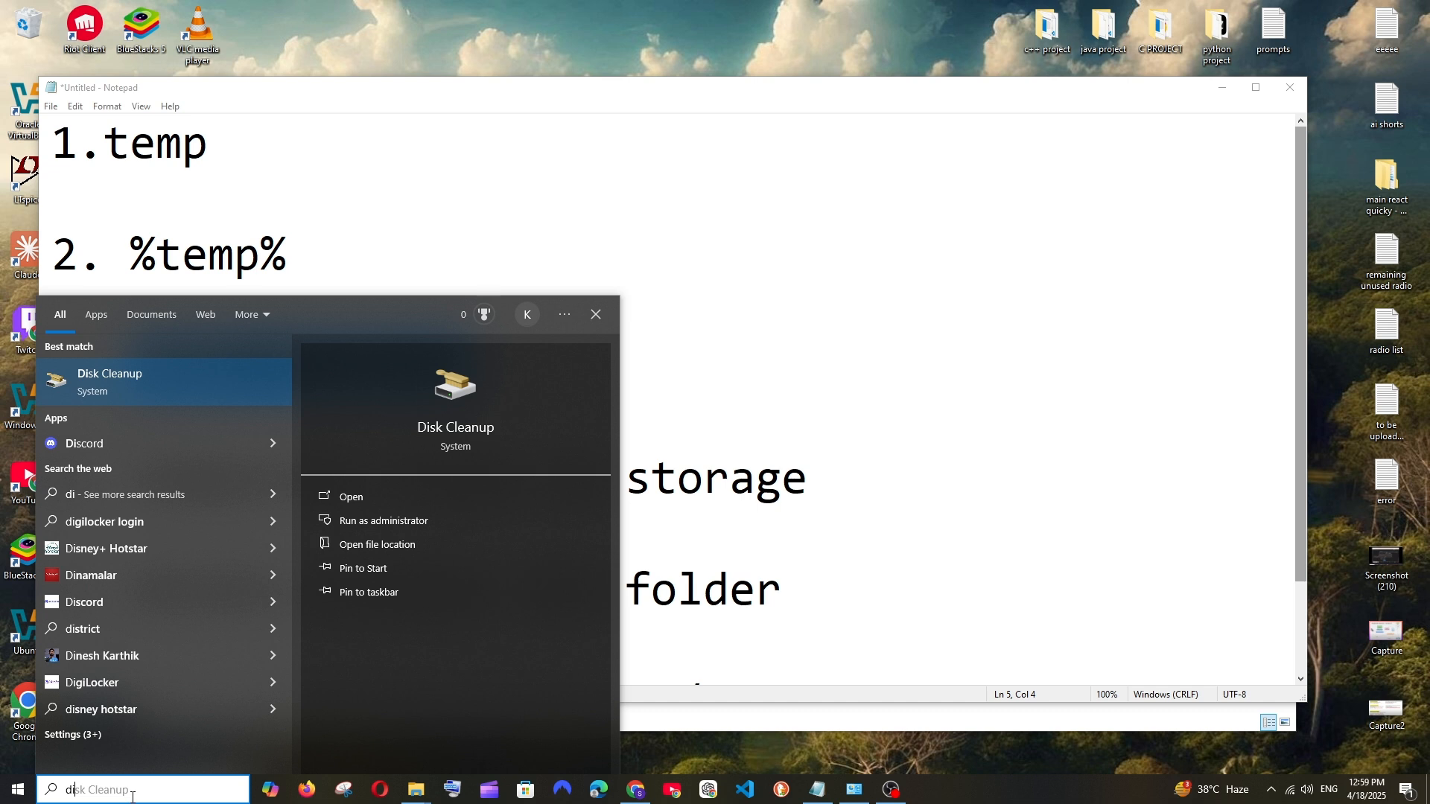
{"action": "mouse_move", "coordinate": [389, 491]}
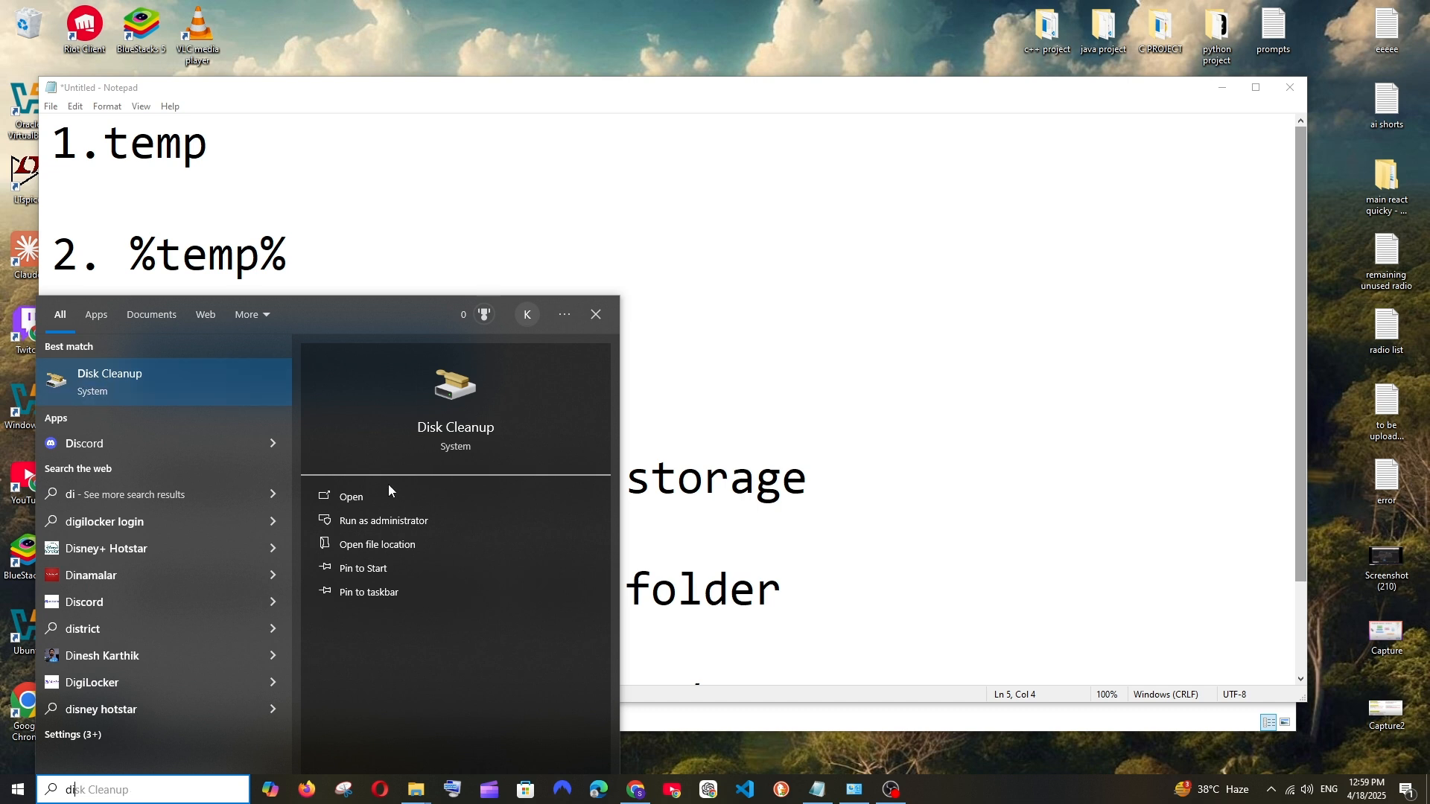
{"action": "left_click", "coordinate": [350, 496]}
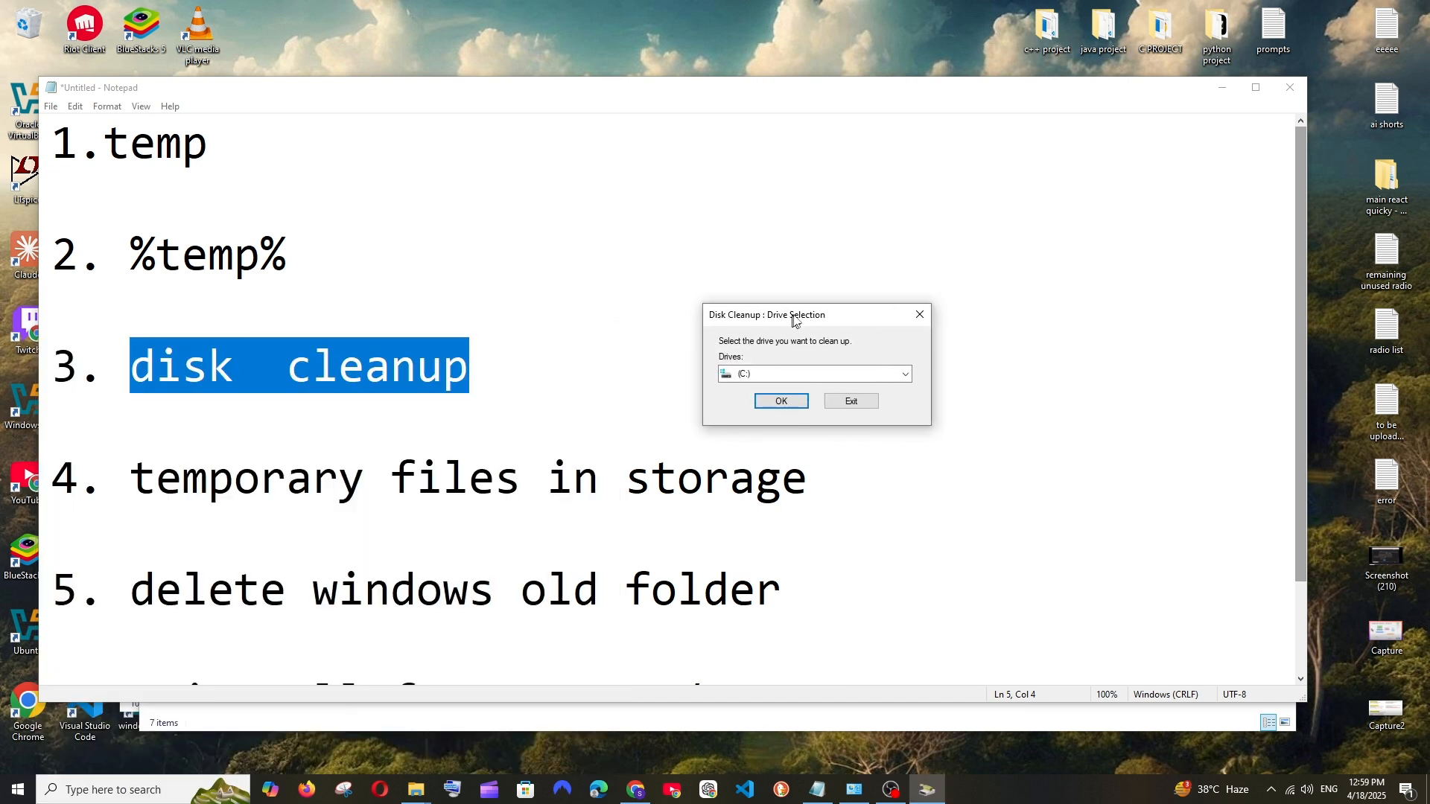
{"action": "left_click_drag", "start_coordinate": [795, 314], "coordinate": [818, 295]}
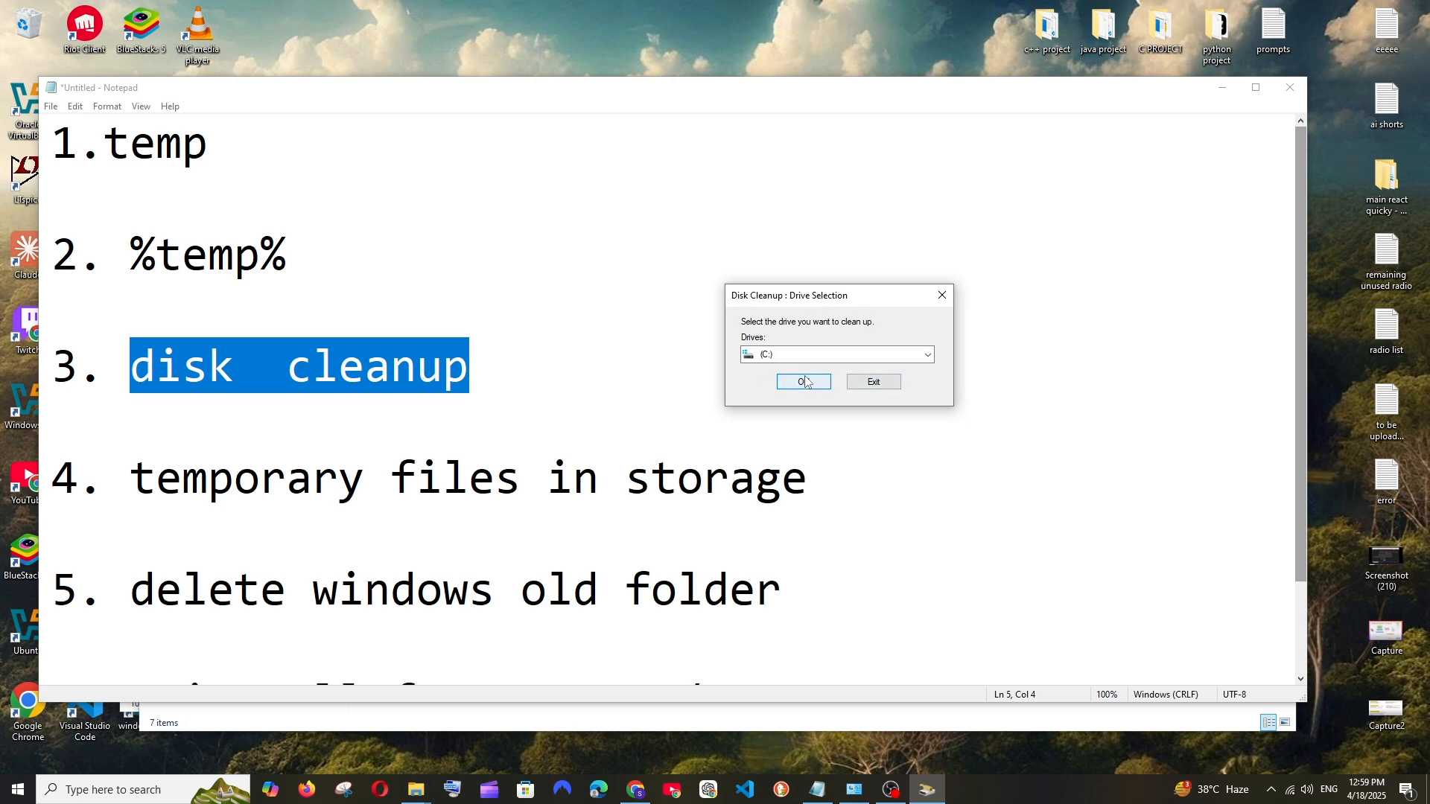
{"action": "left_click", "coordinate": [802, 381]}
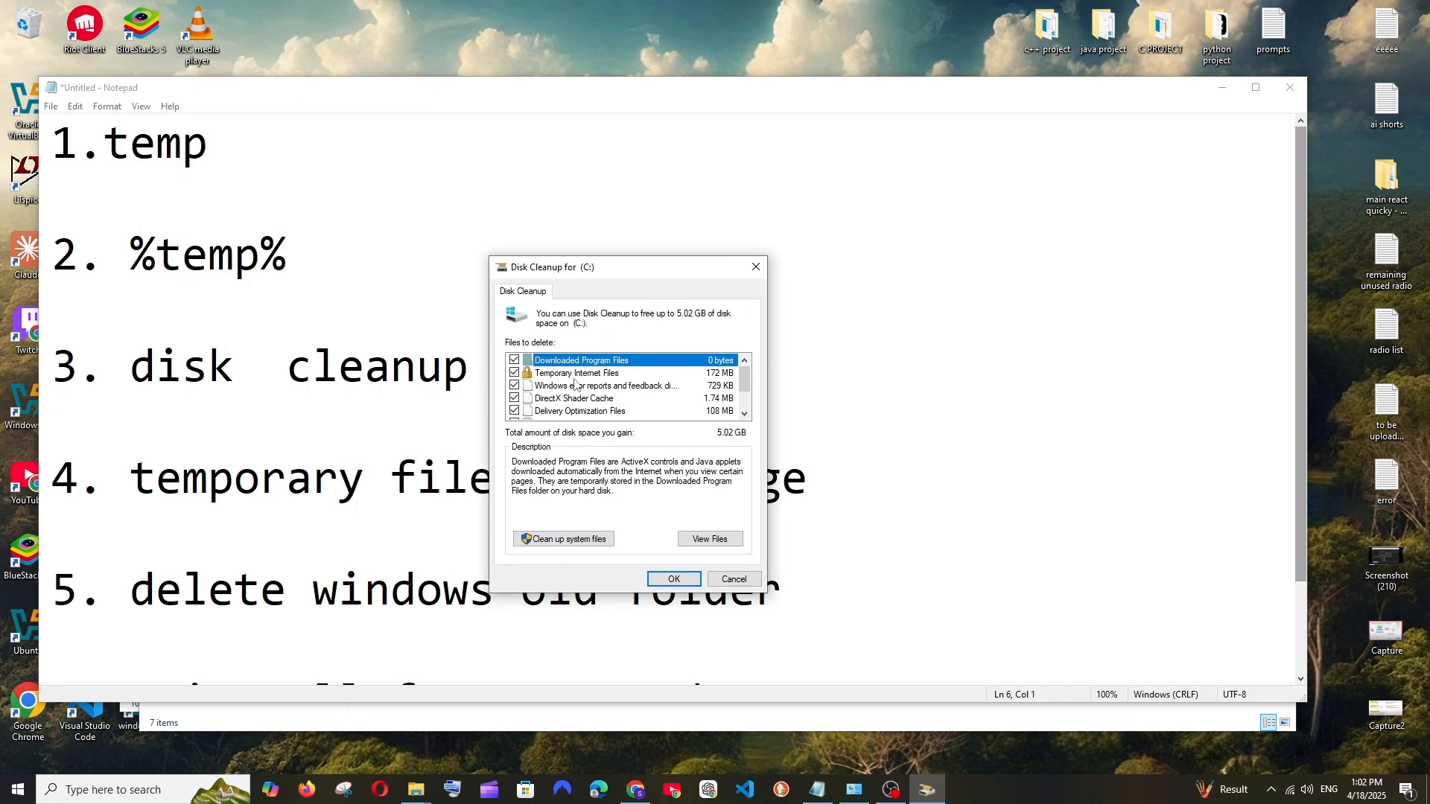
Review the checked file categories and confirm permanently deleting them from drive C:.
{"action": "scroll", "scroll_direction": "down", "scroll_amount": 3}
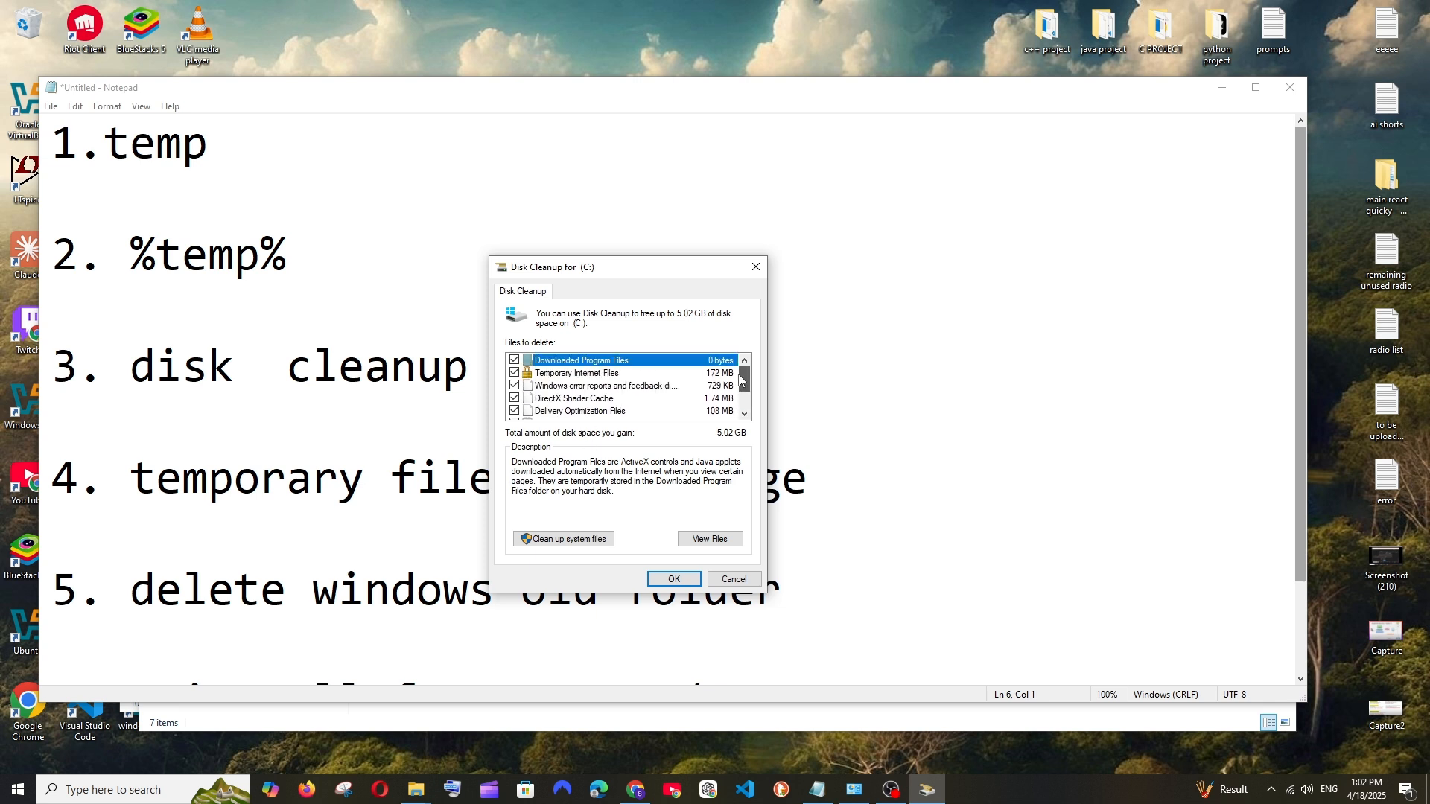
{"action": "scroll", "scroll_direction": "down", "scroll_amount": 3}
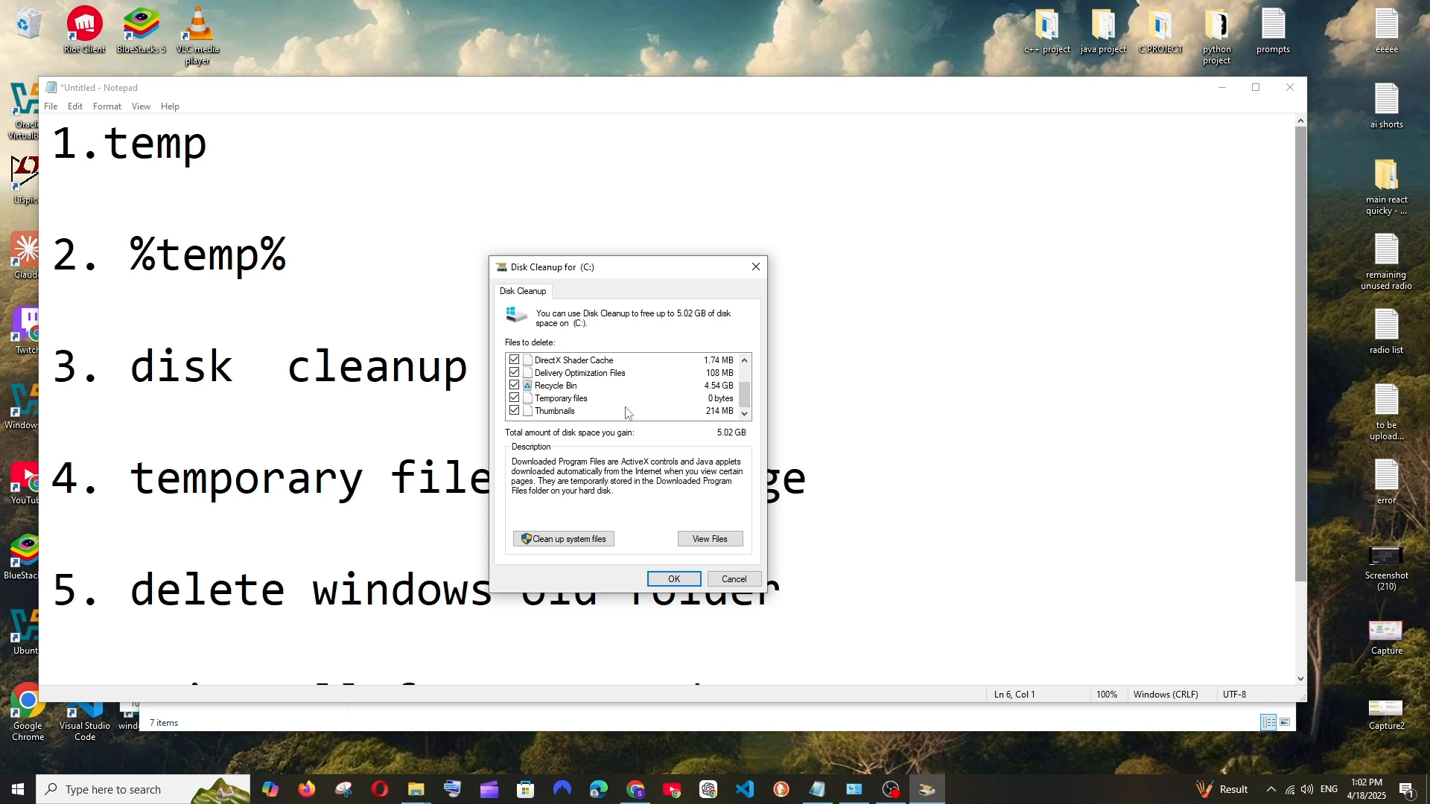
{"action": "left_click", "coordinate": [554, 385]}
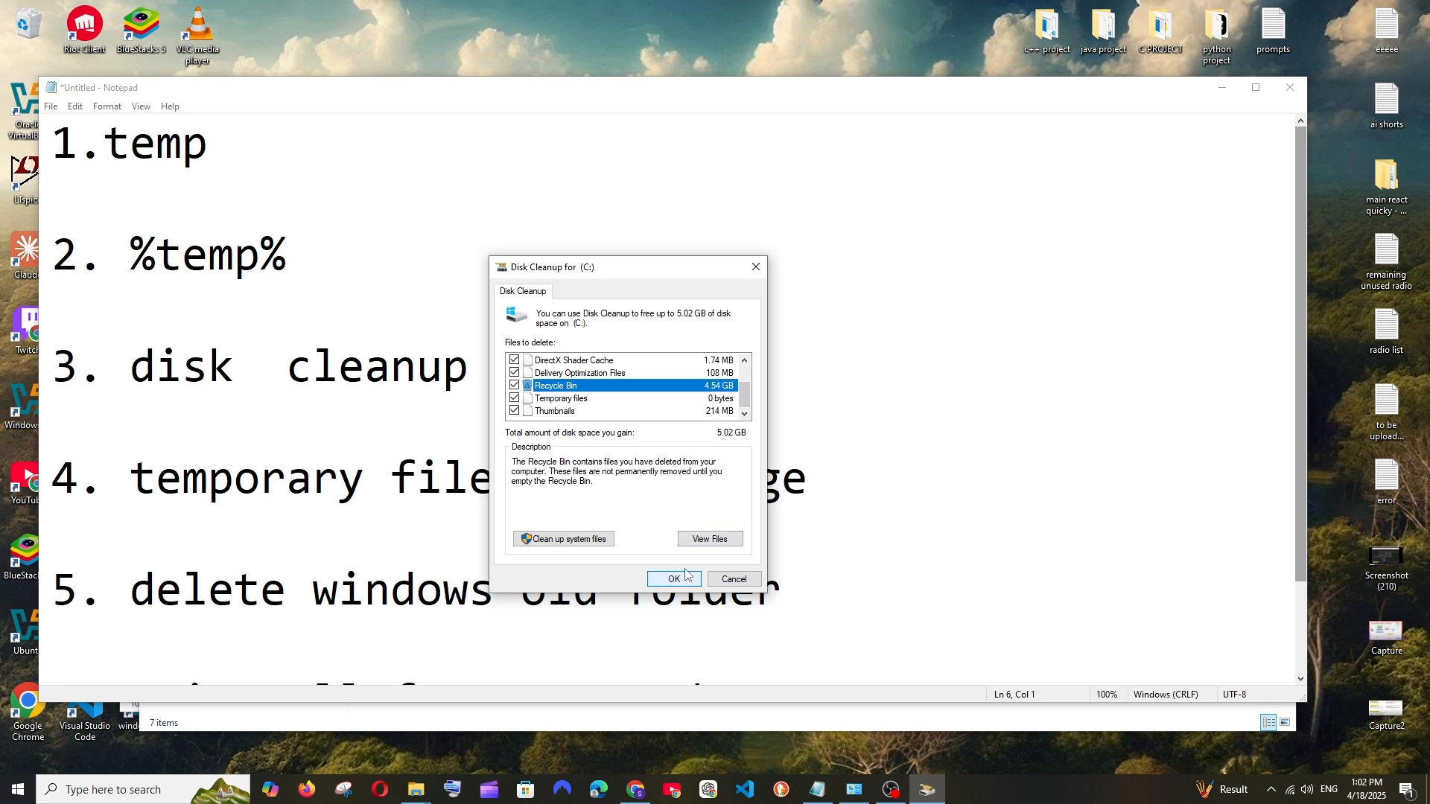
{"action": "left_click", "coordinate": [673, 579]}
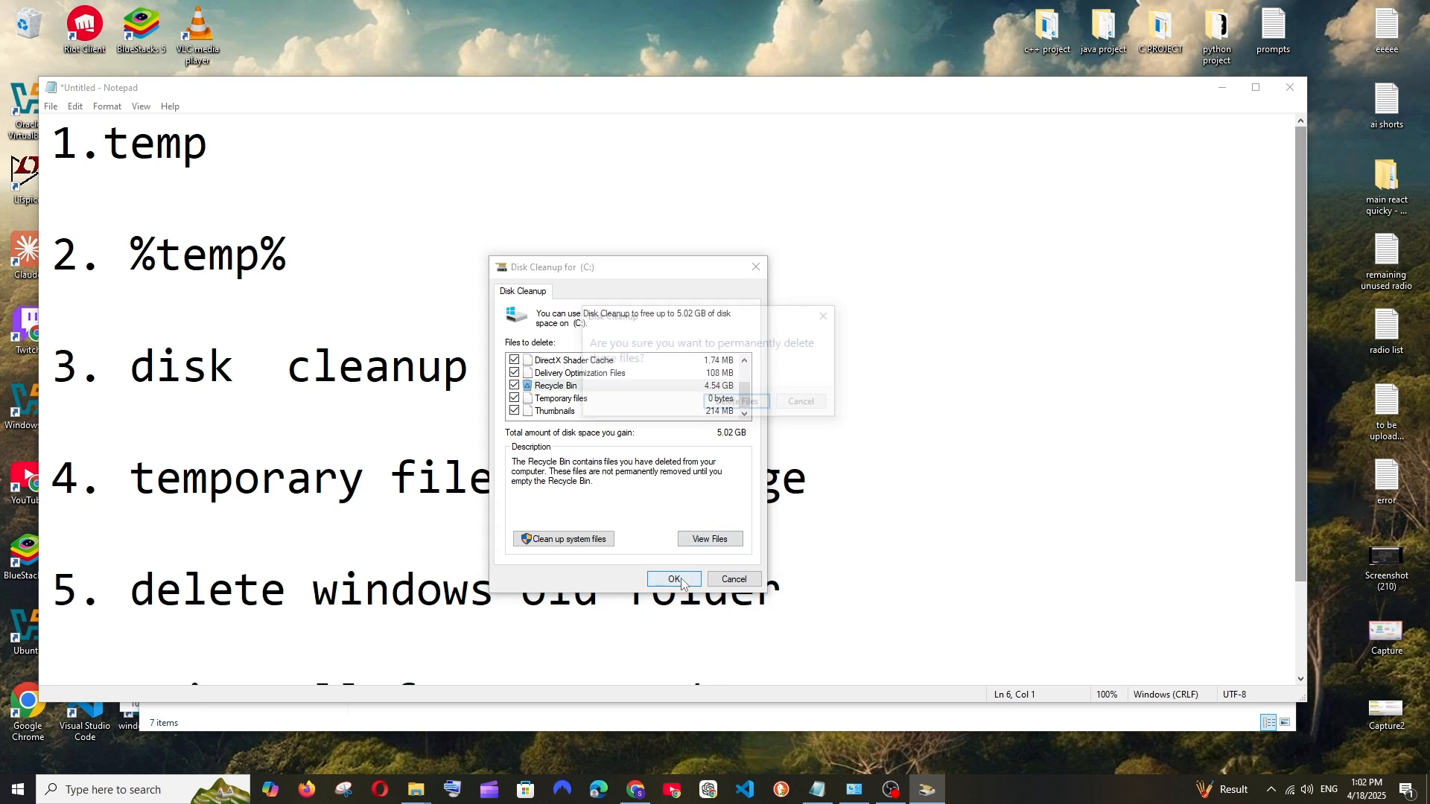
{"action": "left_click", "coordinate": [673, 580]}
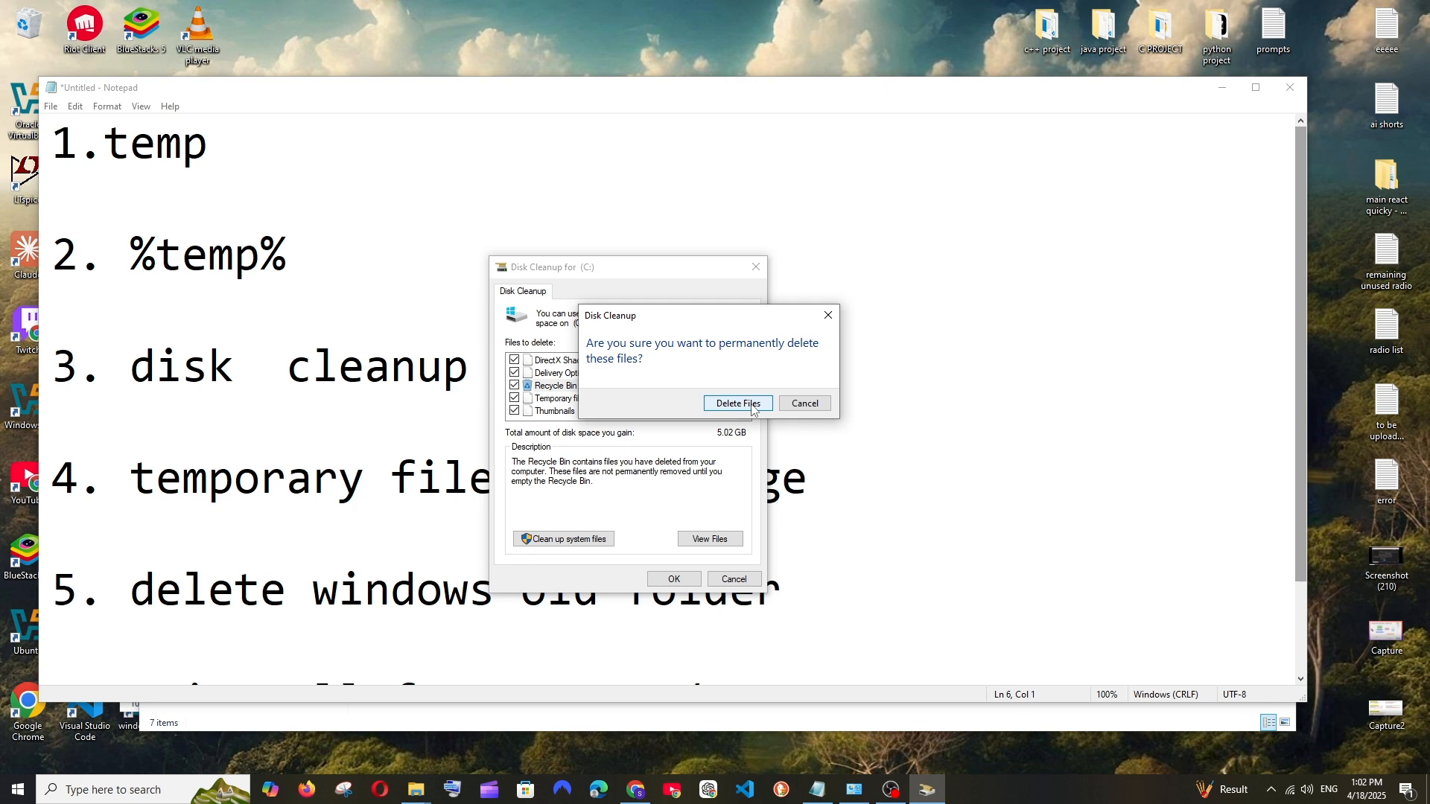
{"action": "left_click", "coordinate": [738, 403]}
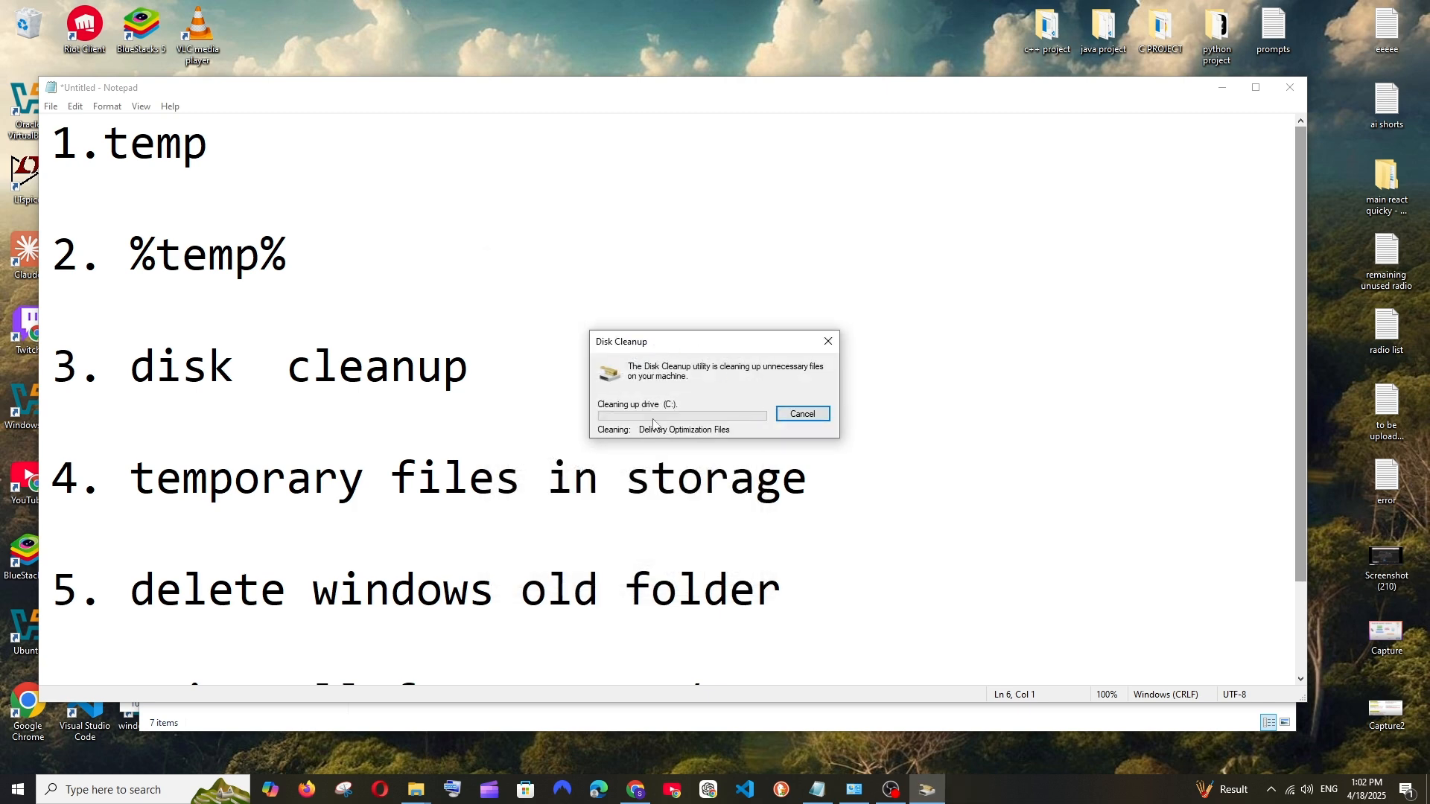
{"action": "mouse_move", "coordinate": [715, 382]}
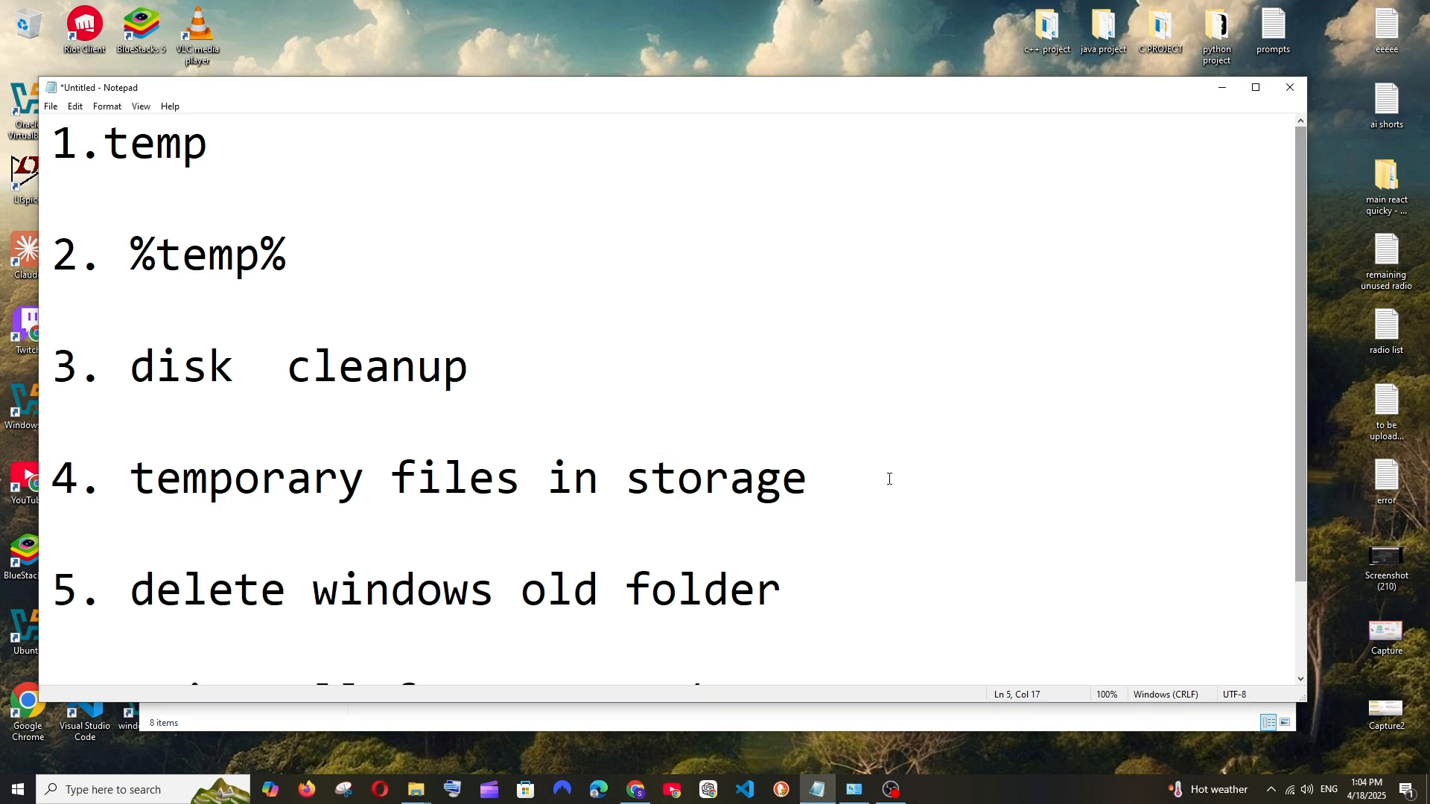
Remove 3.44 GB of temporary files, including Windows Update Cleanup, from System > Storage.
{"action": "left_click", "coordinate": [807, 478]}
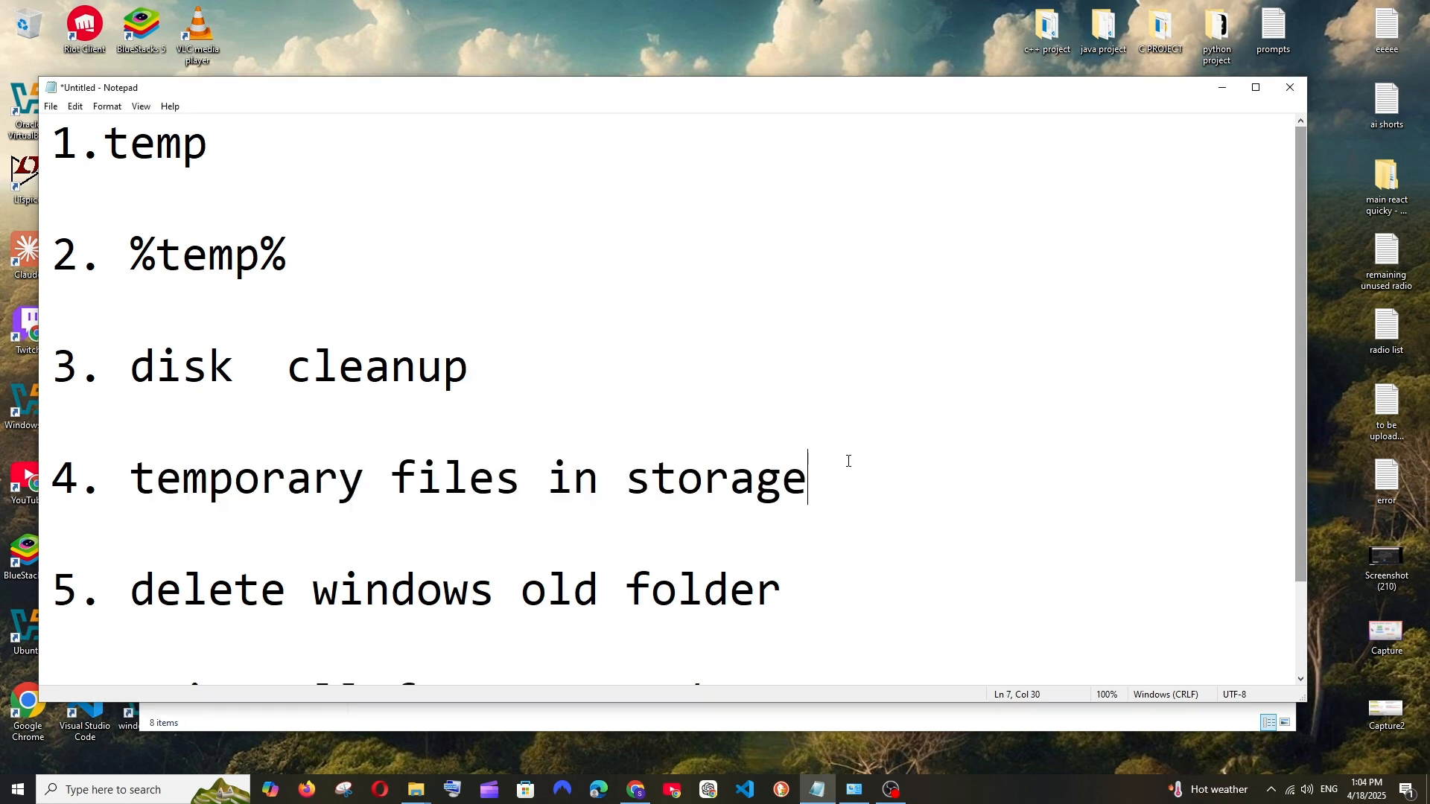
{"action": "left_click", "coordinate": [109, 789]}
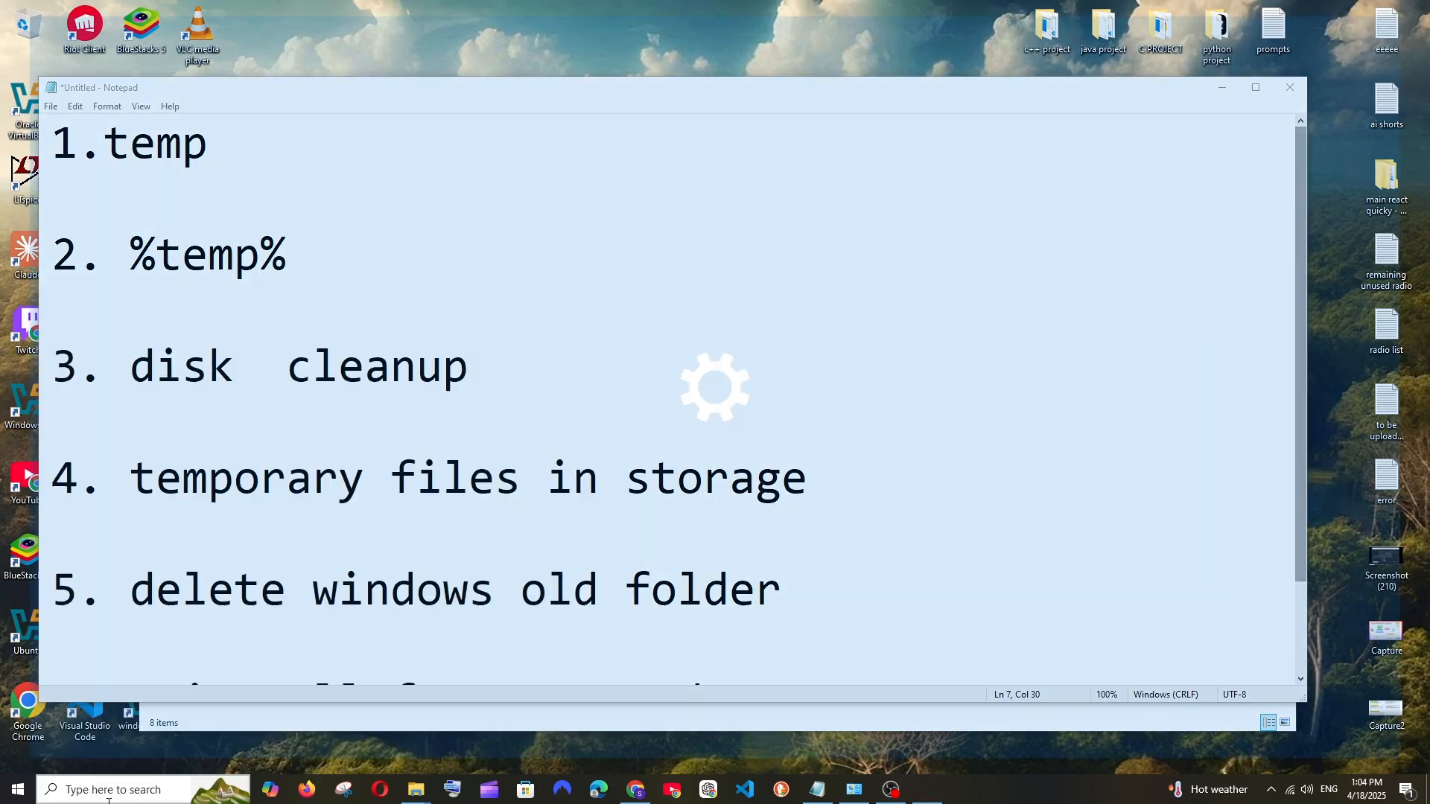
{"action": "left_click", "coordinate": [926, 790]}
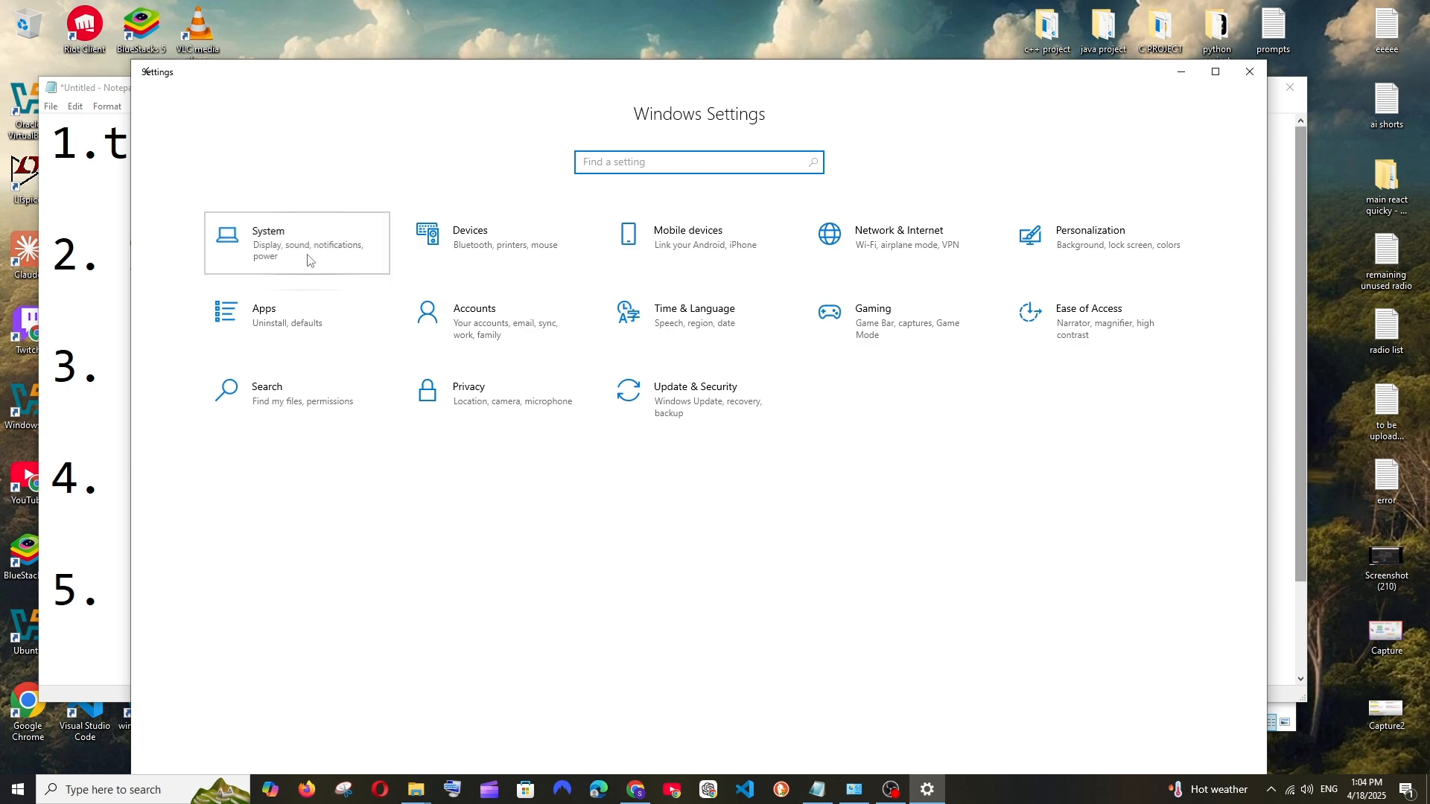
{"action": "left_click", "coordinate": [296, 243]}
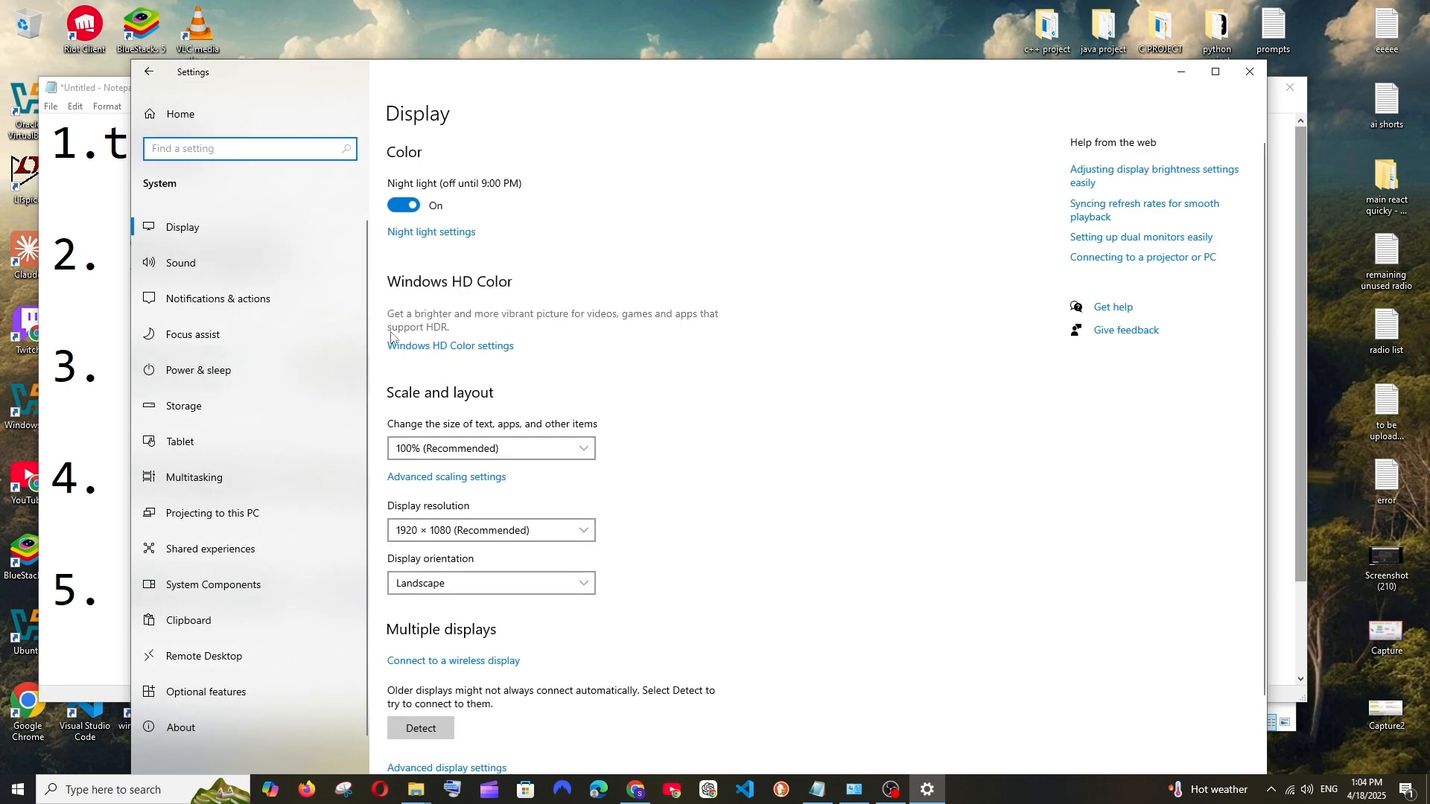
{"action": "left_click", "coordinate": [183, 406]}
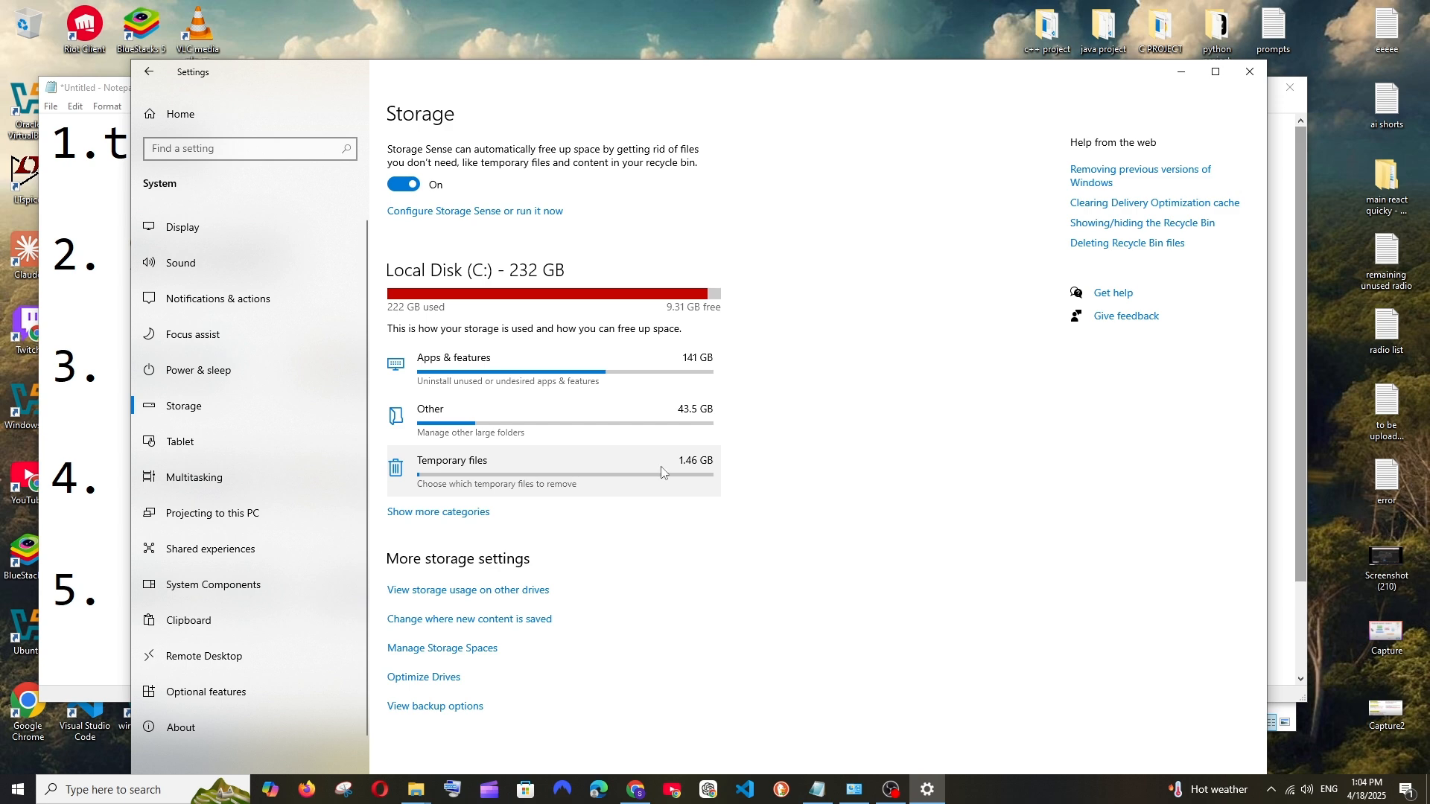
{"action": "mouse_move", "coordinate": [574, 467]}
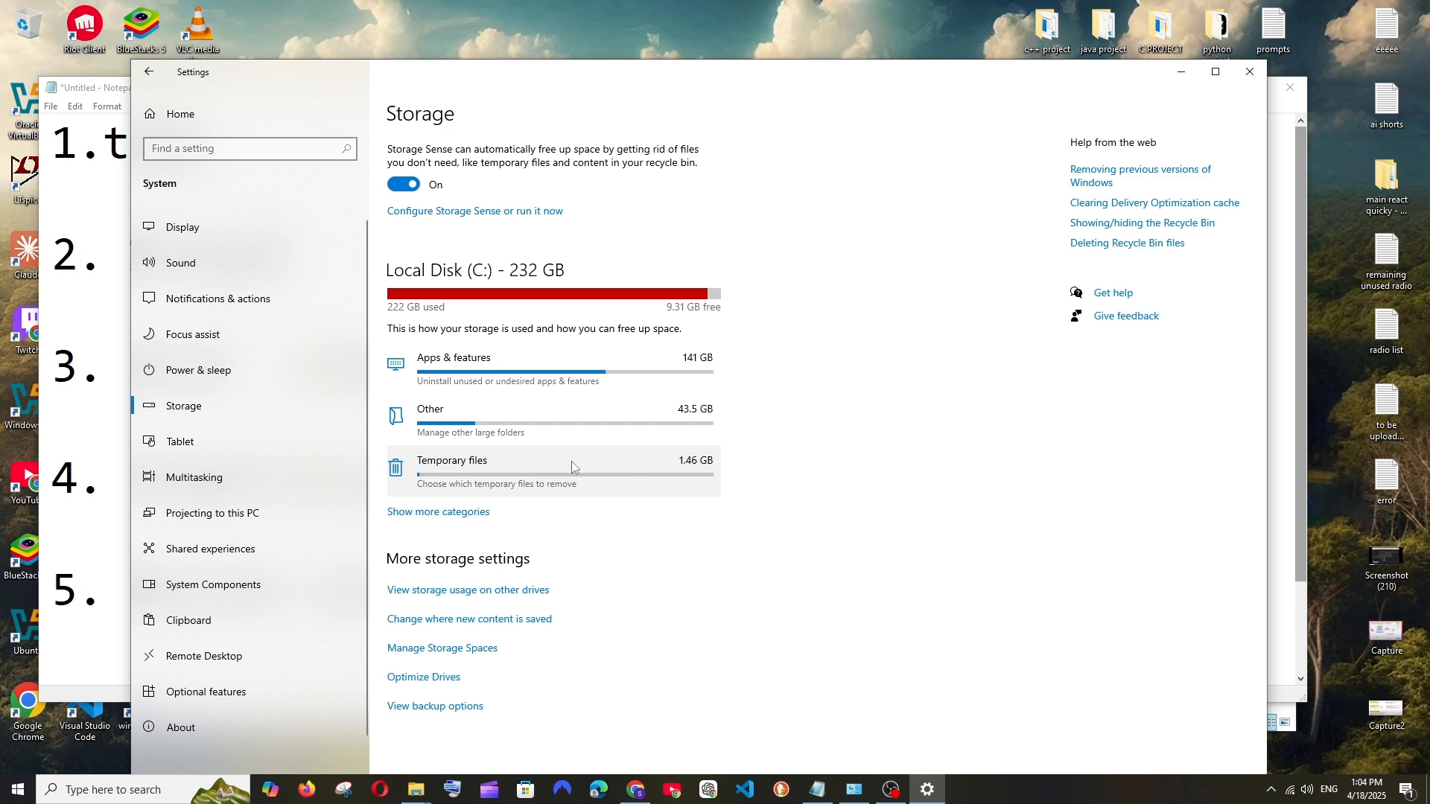
{"action": "left_click", "coordinate": [452, 460]}
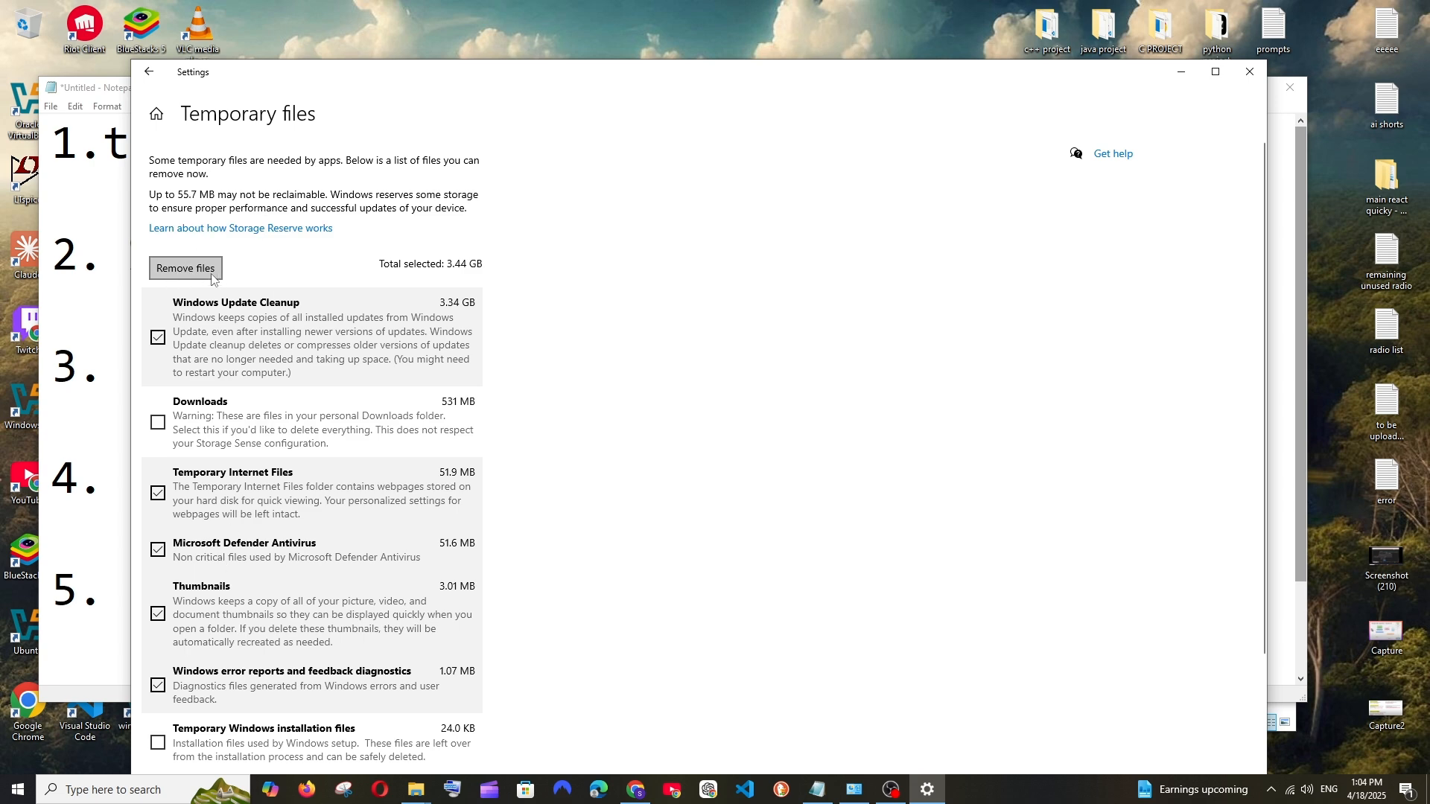
{"action": "left_click", "coordinate": [184, 268]}
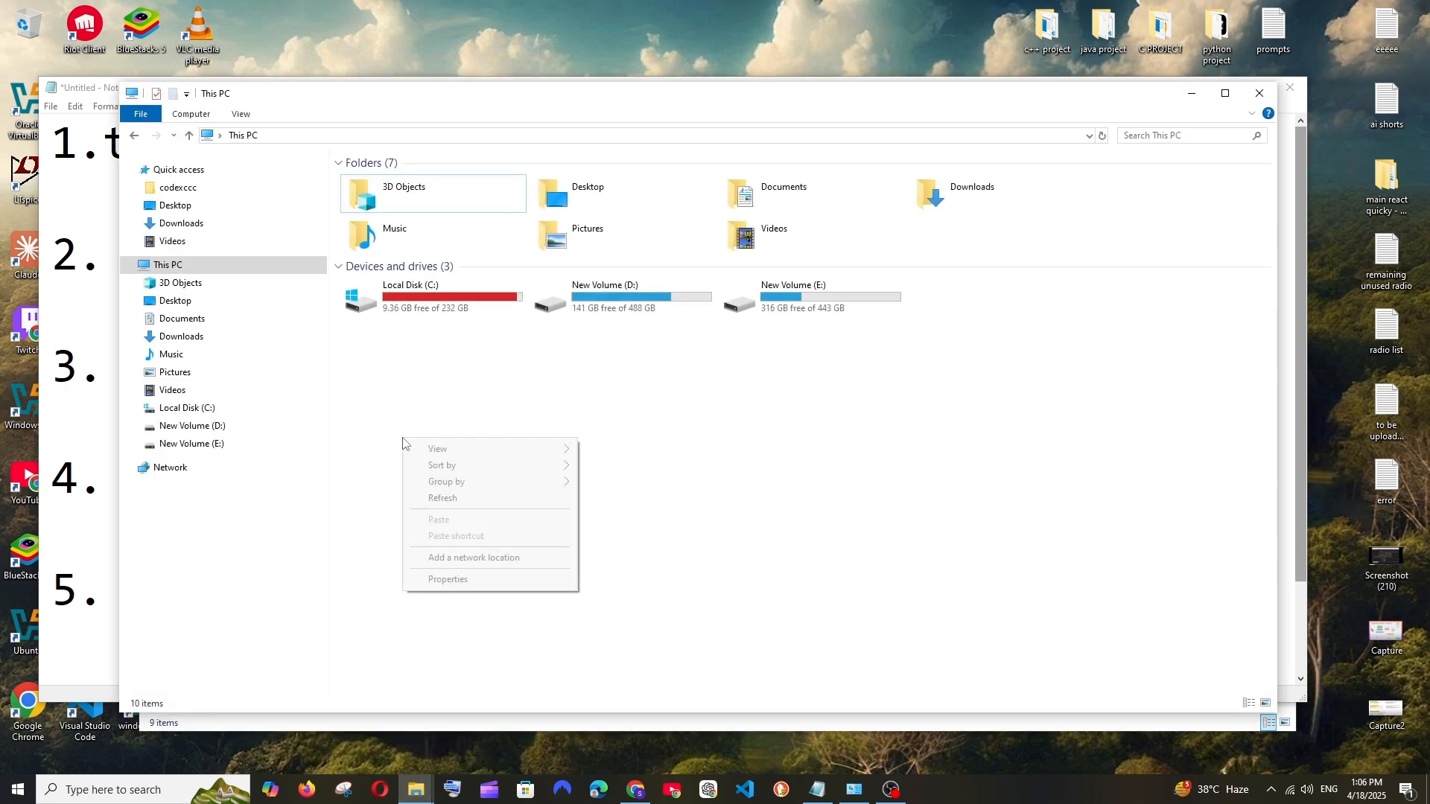
Open Local Disk (C:) and check its folders for Windows.old.
{"action": "left_click", "coordinate": [442, 498]}
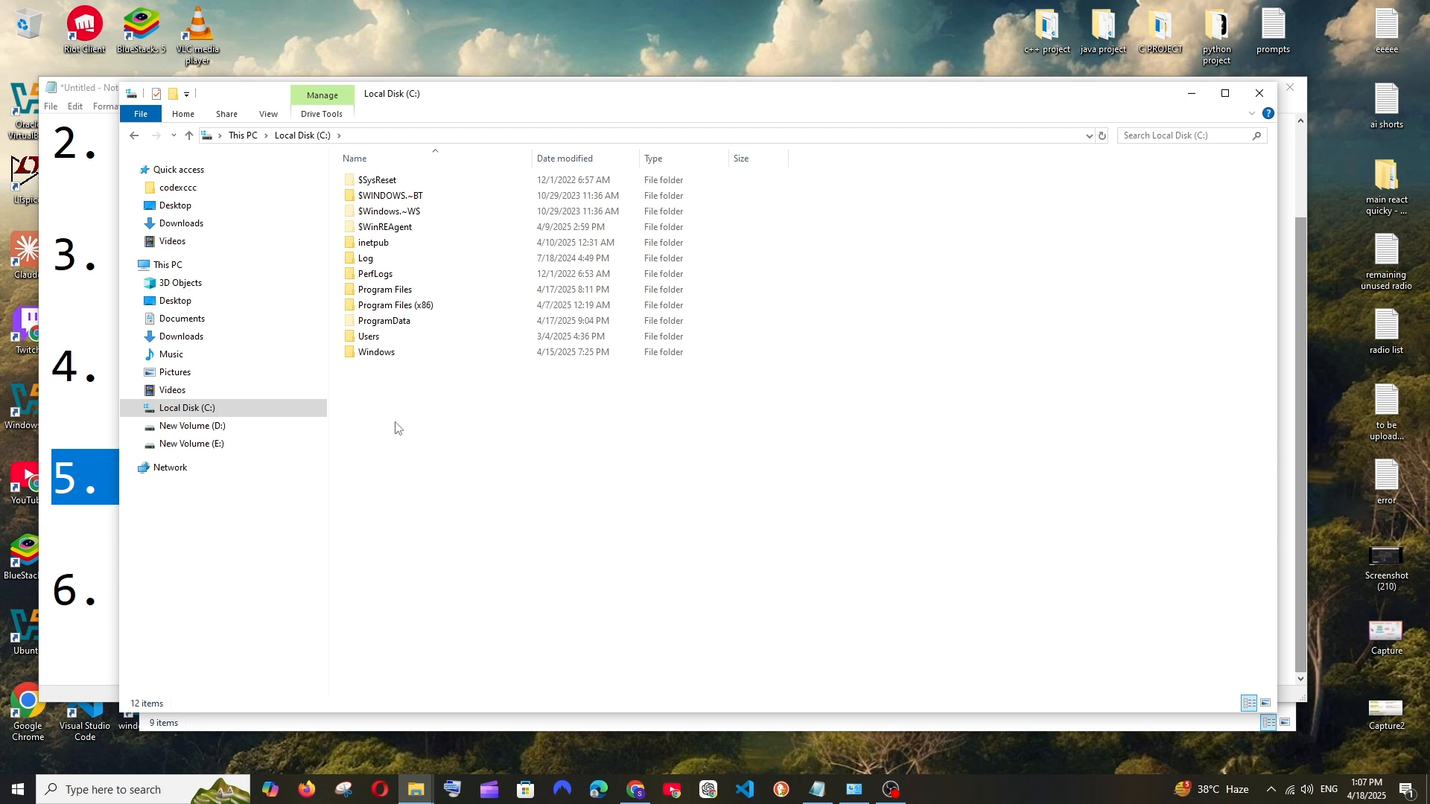
{"action": "mouse_move", "coordinate": [474, 409]}
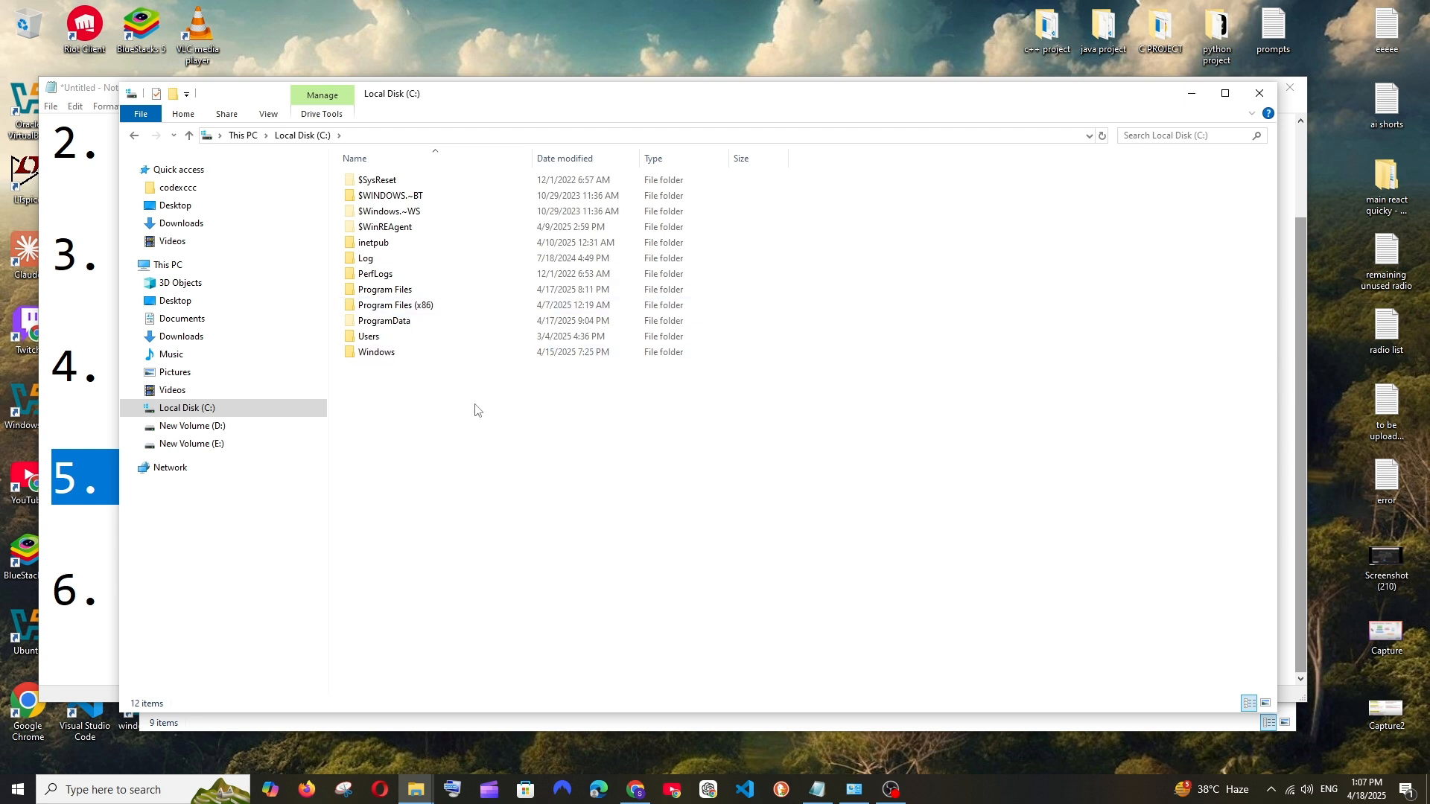
{"action": "mouse_move", "coordinate": [392, 398]}
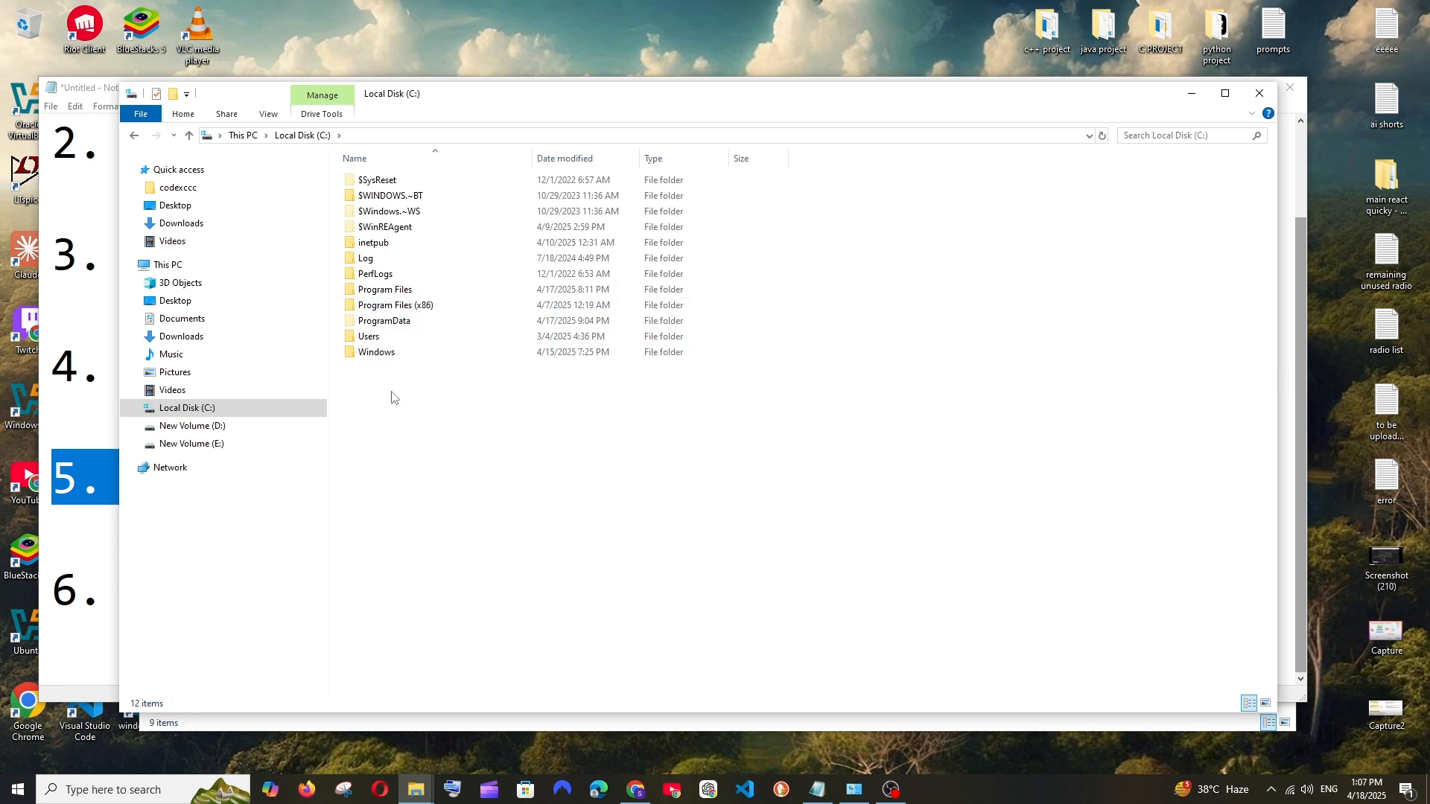
{"action": "mouse_move", "coordinate": [465, 444]}
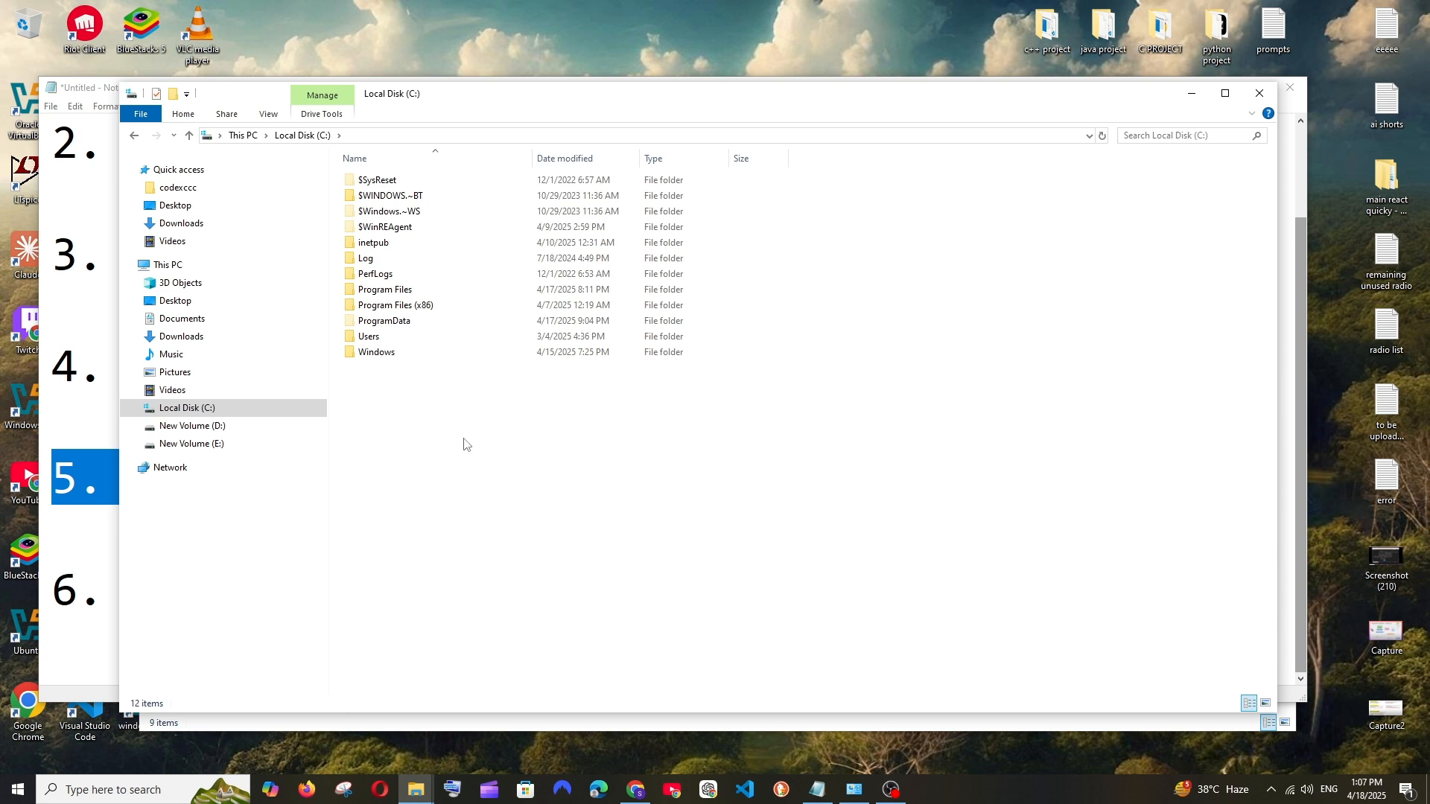
{"action": "mouse_move", "coordinate": [454, 476]}
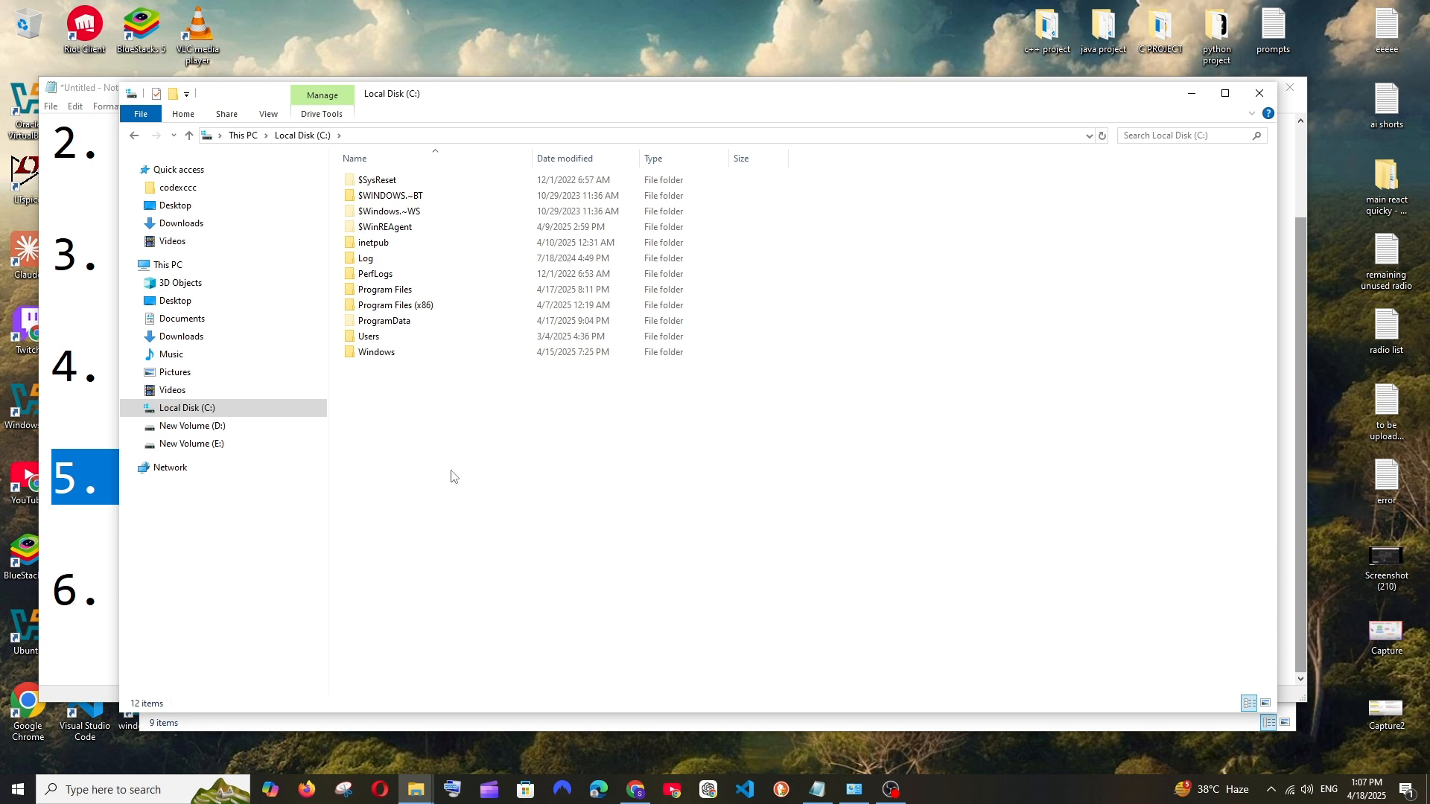
{"action": "mouse_move", "coordinate": [451, 416]}
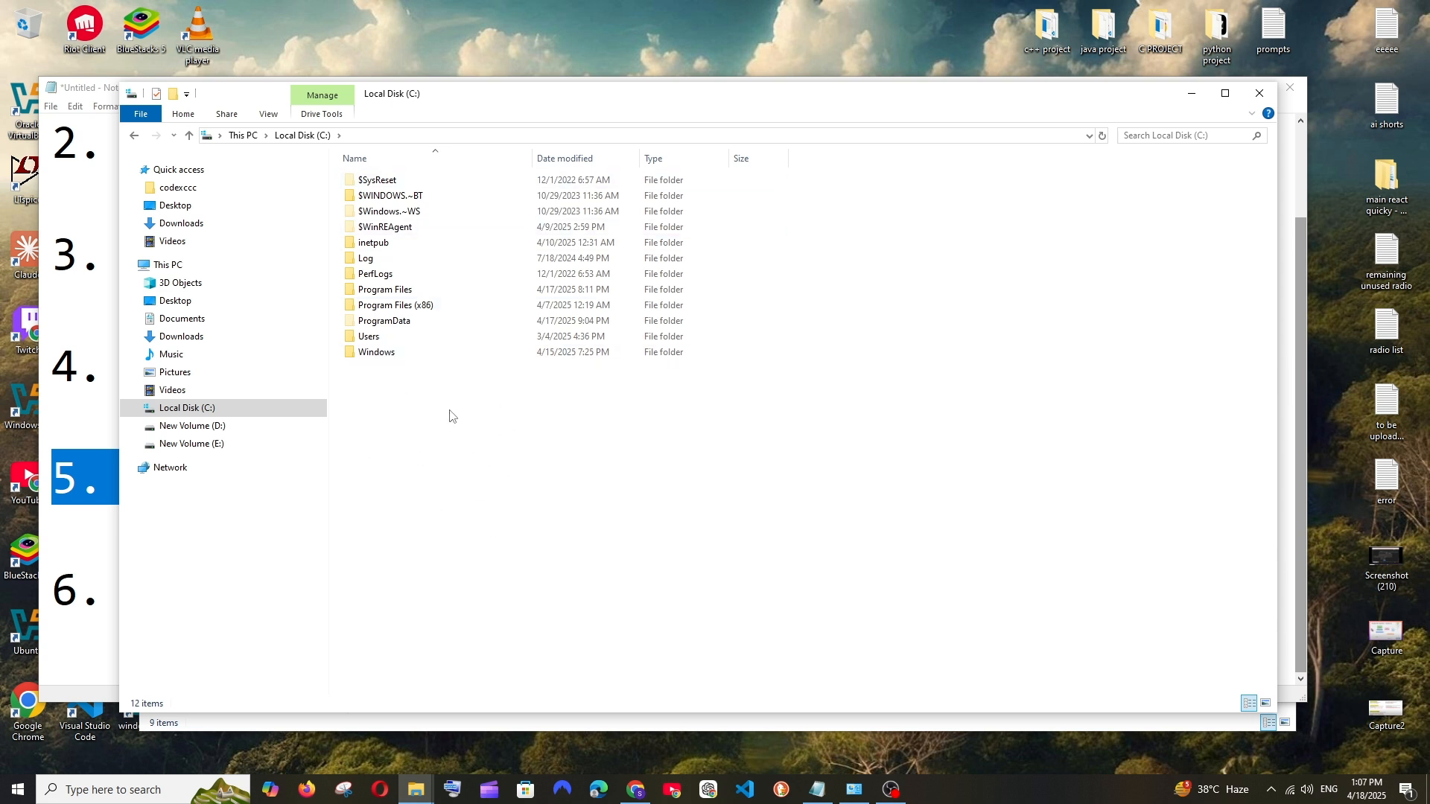
{"action": "mouse_move", "coordinate": [571, 427]}
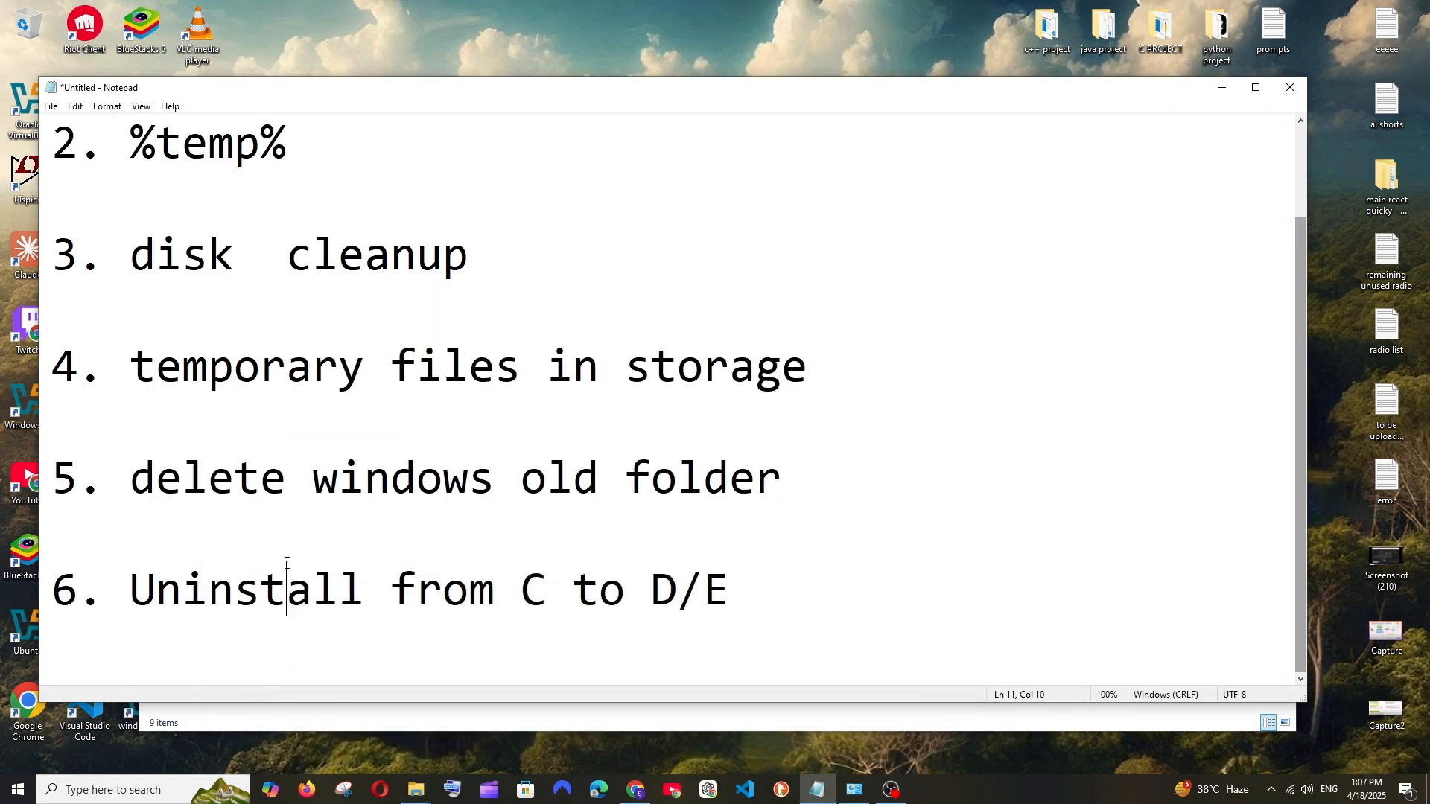
{"action": "mouse_move", "coordinate": [793, 581]}
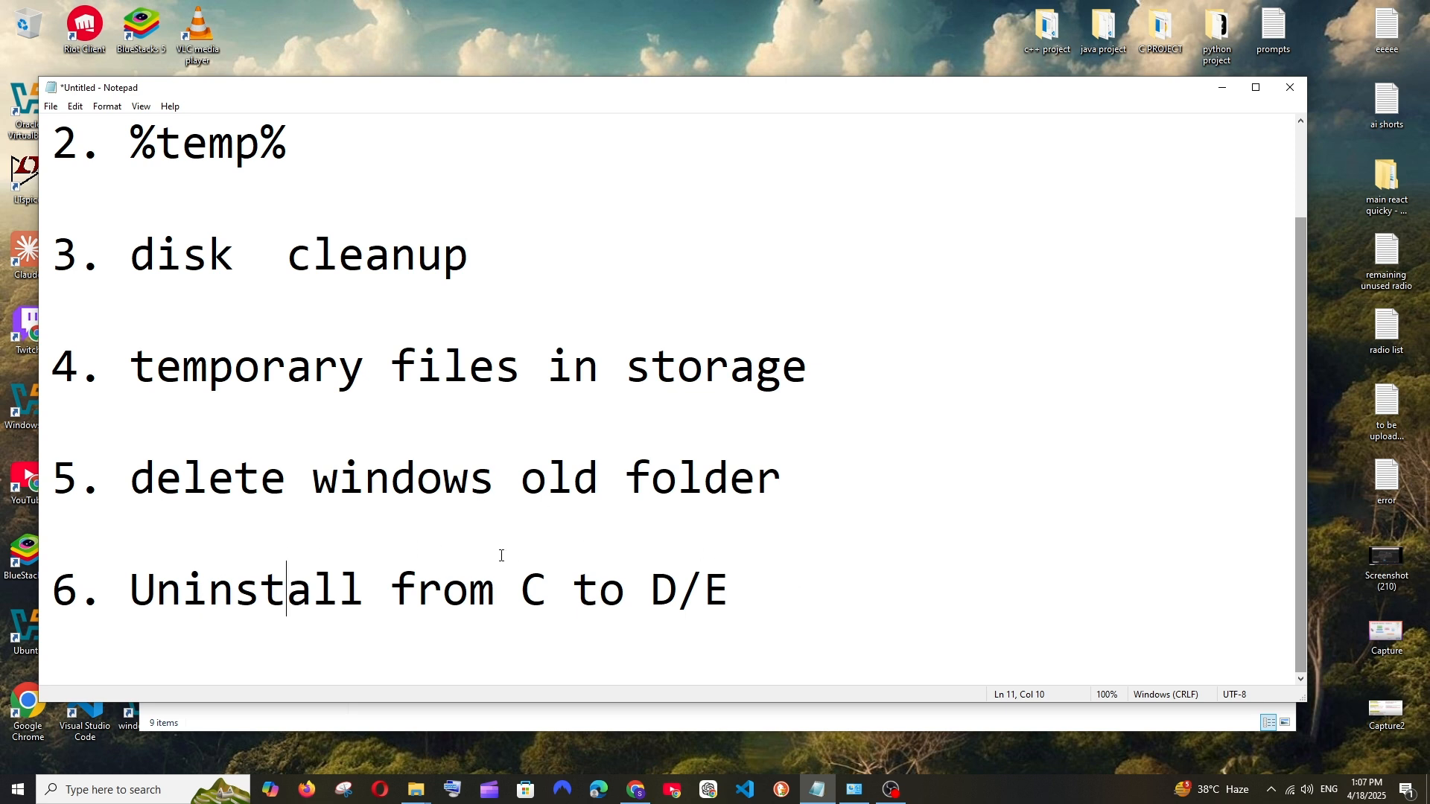
{"action": "mouse_move", "coordinate": [557, 539]}
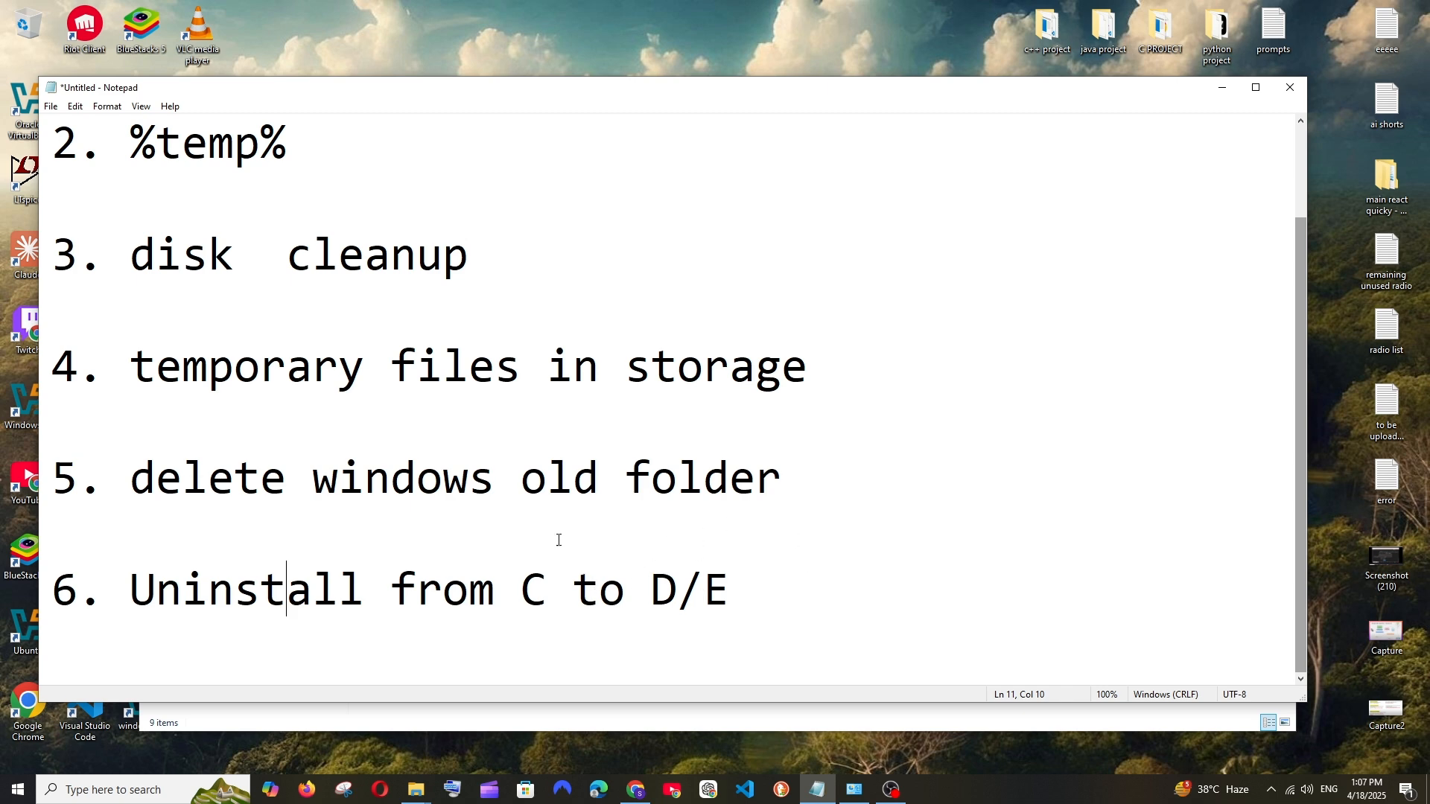
Open Apps & features, return File Explorer from Program Files to C:, and minimize it.
{"action": "type", "text": "apps & features"}
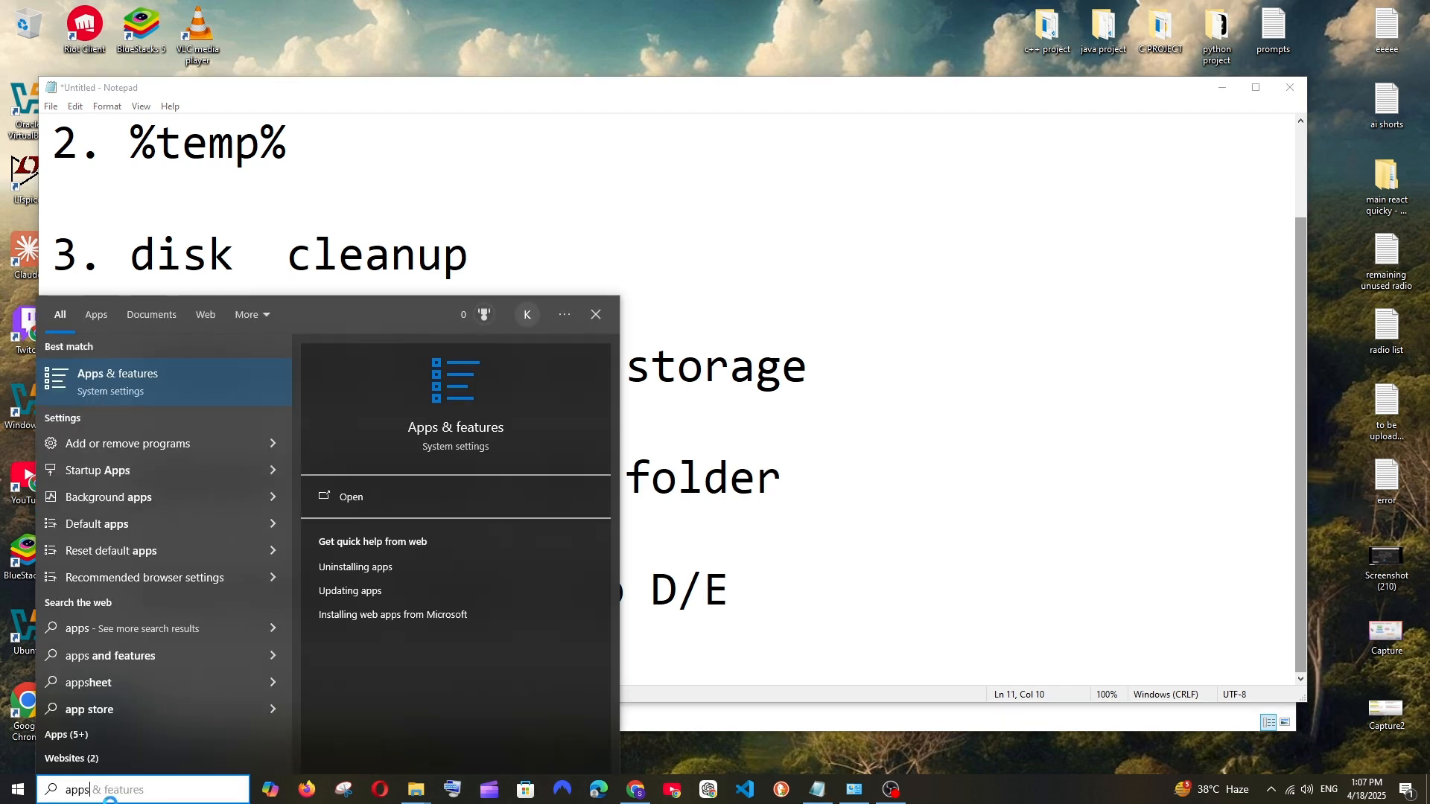
{"action": "left_click", "coordinate": [350, 496]}
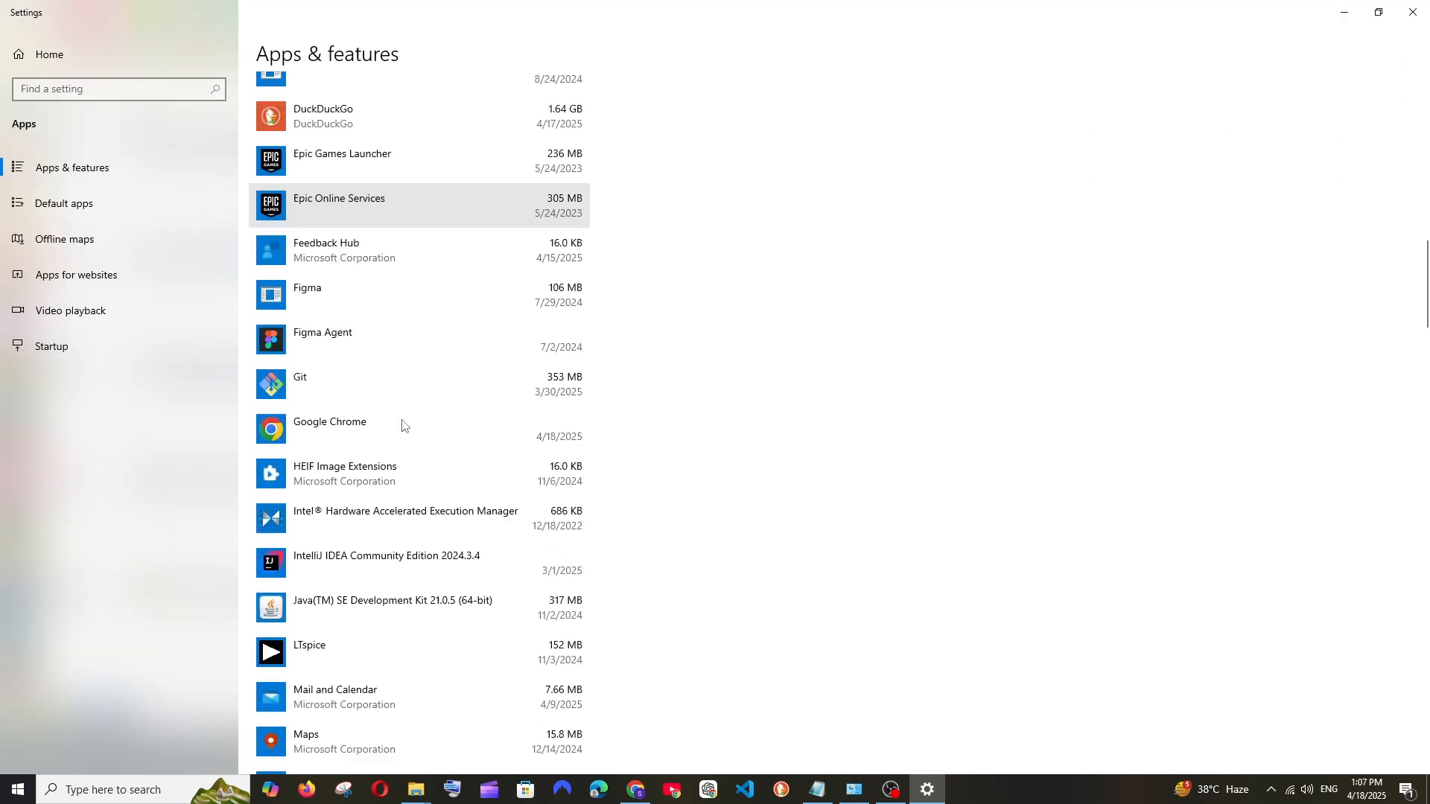
{"action": "scroll", "scroll_direction": "down", "scroll_amount": 3}
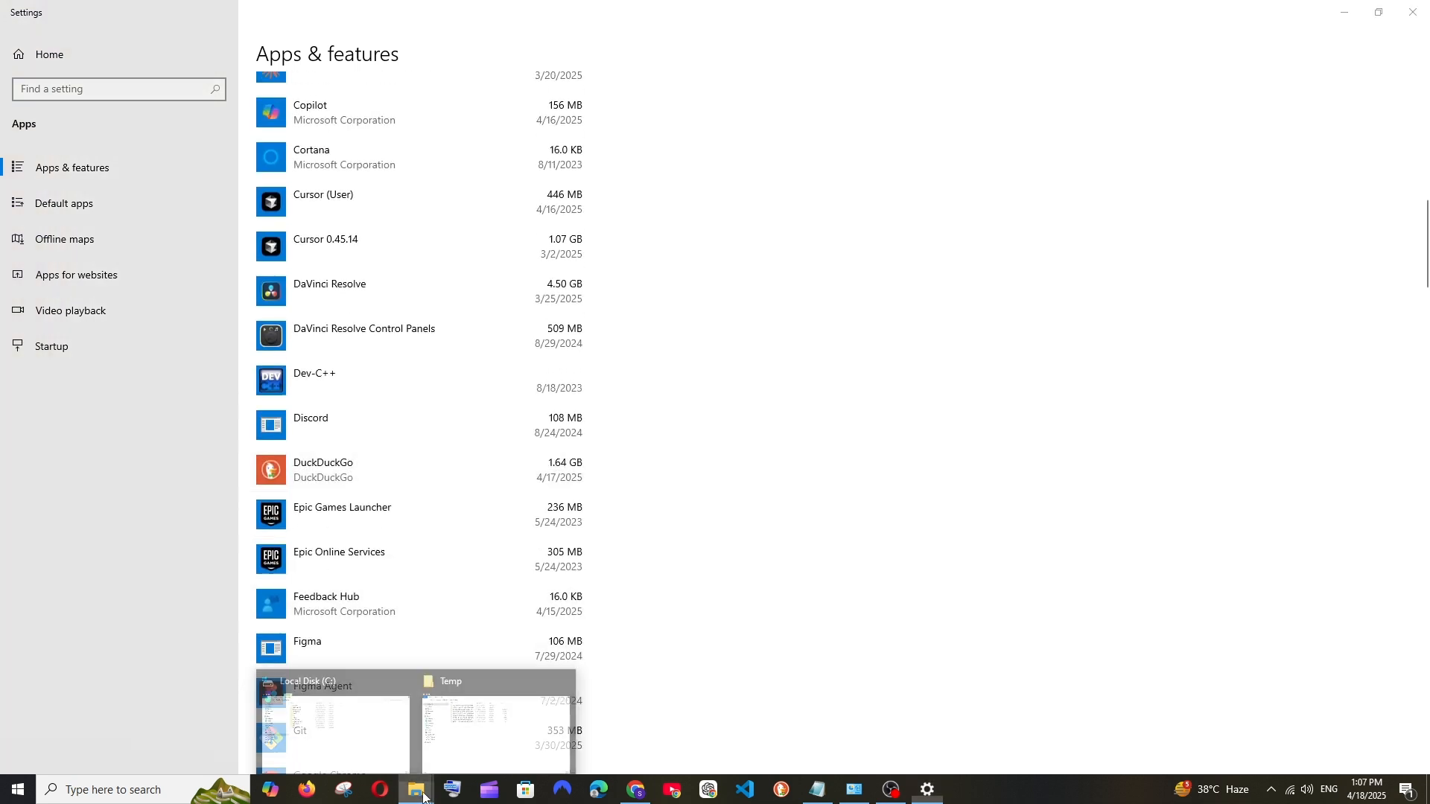
{"action": "left_click", "coordinate": [415, 789]}
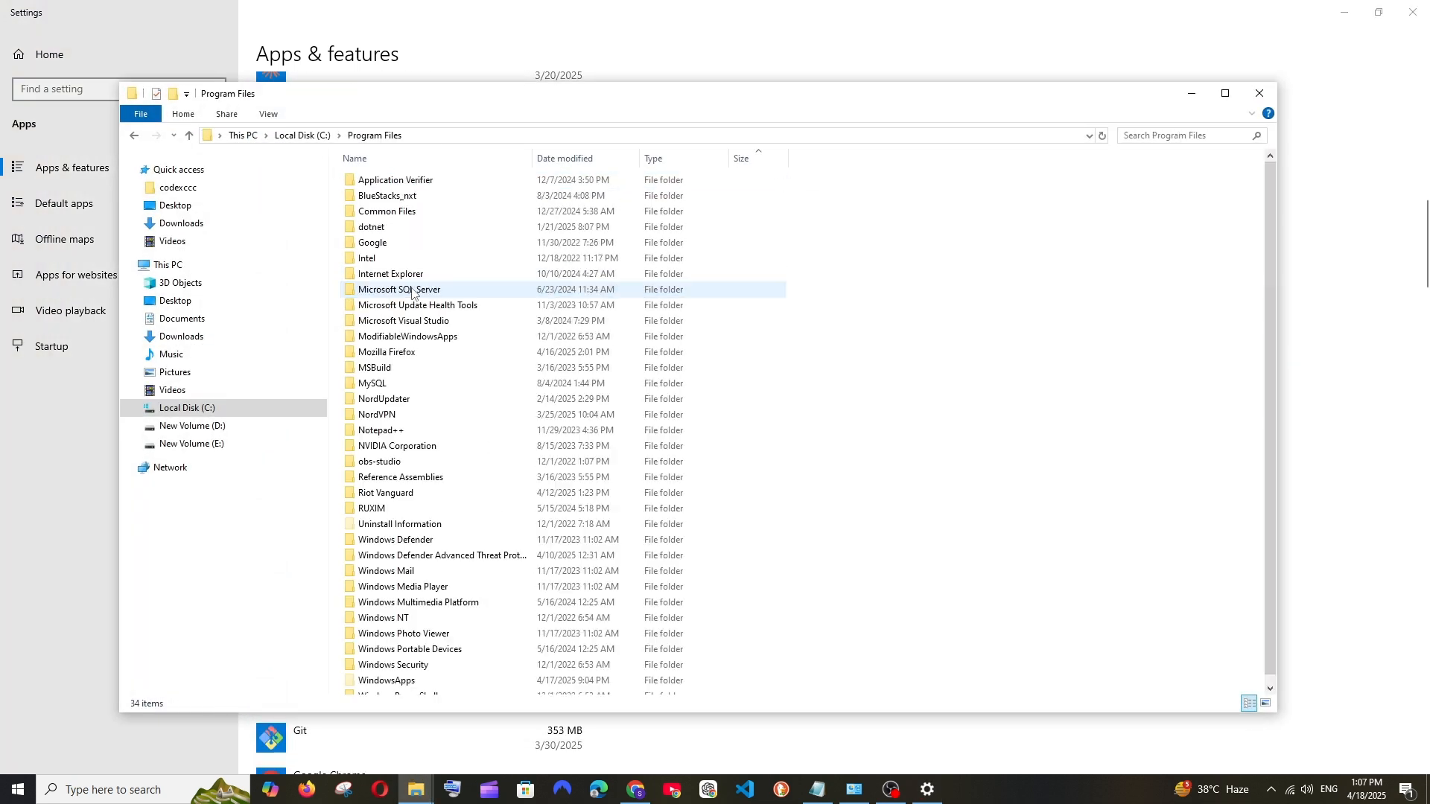
{"action": "left_click", "coordinate": [188, 135]}
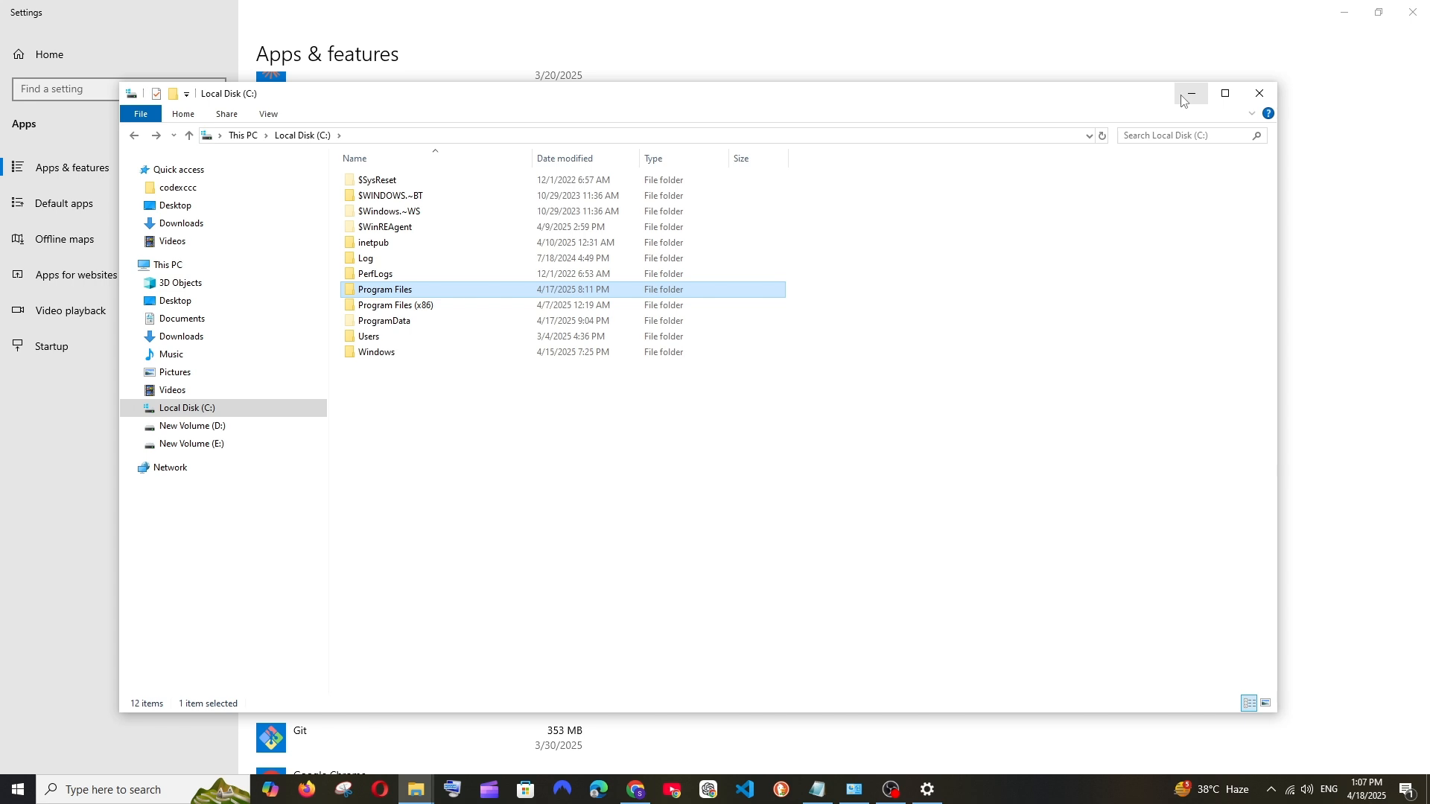
{"action": "left_click", "coordinate": [1189, 93]}
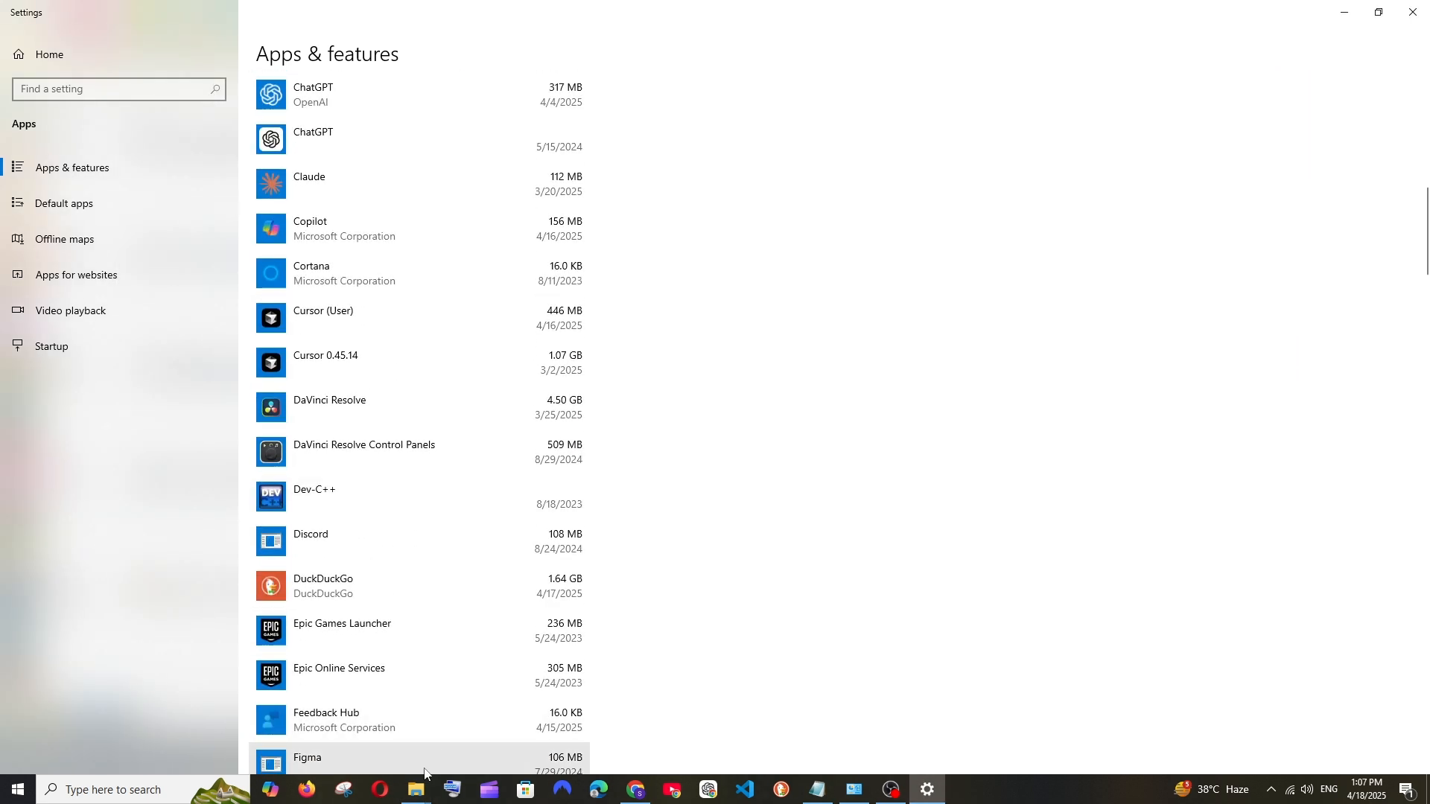
Sort the installed apps list by size, largest first.
{"action": "left_click", "coordinate": [415, 789]}
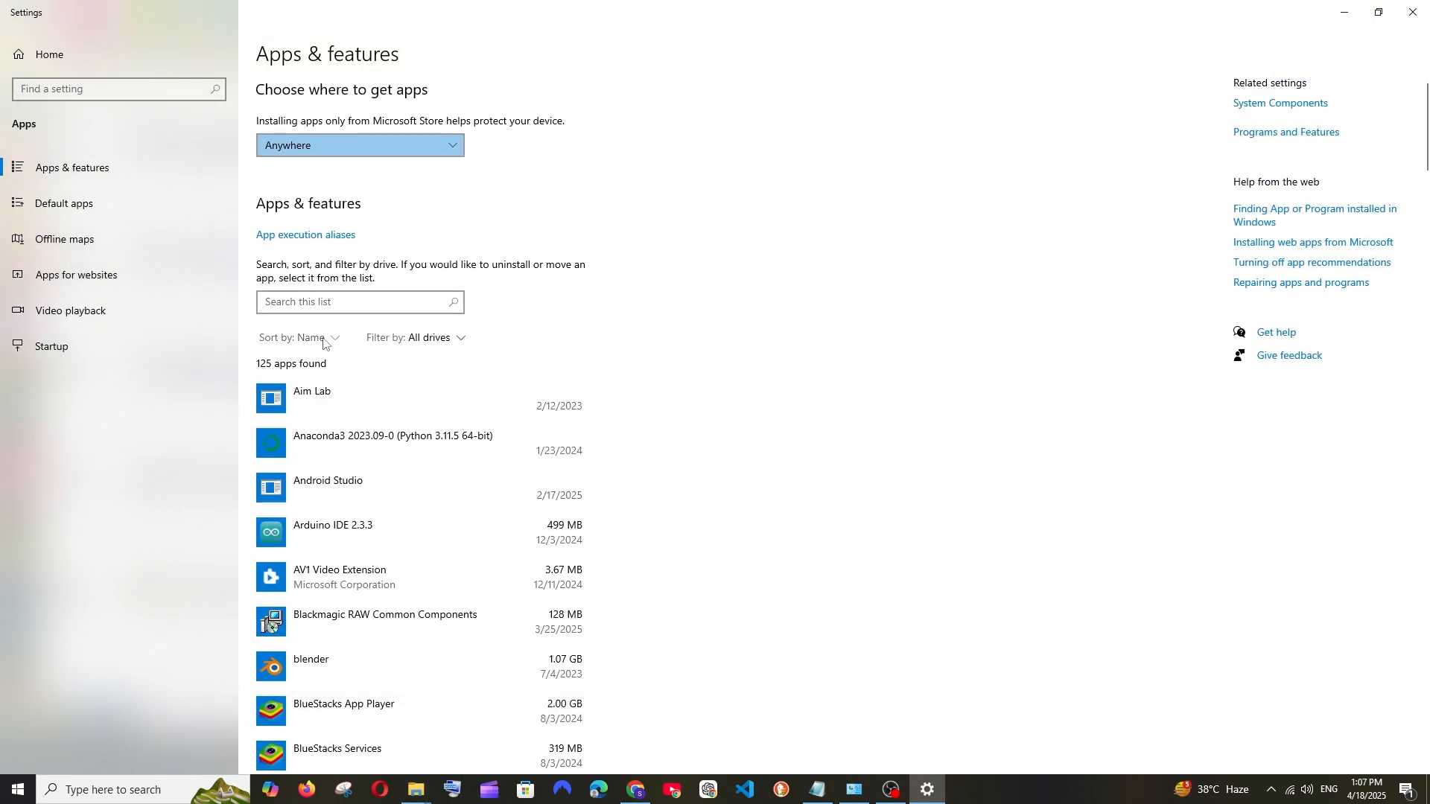
{"action": "left_click", "coordinate": [305, 337]}
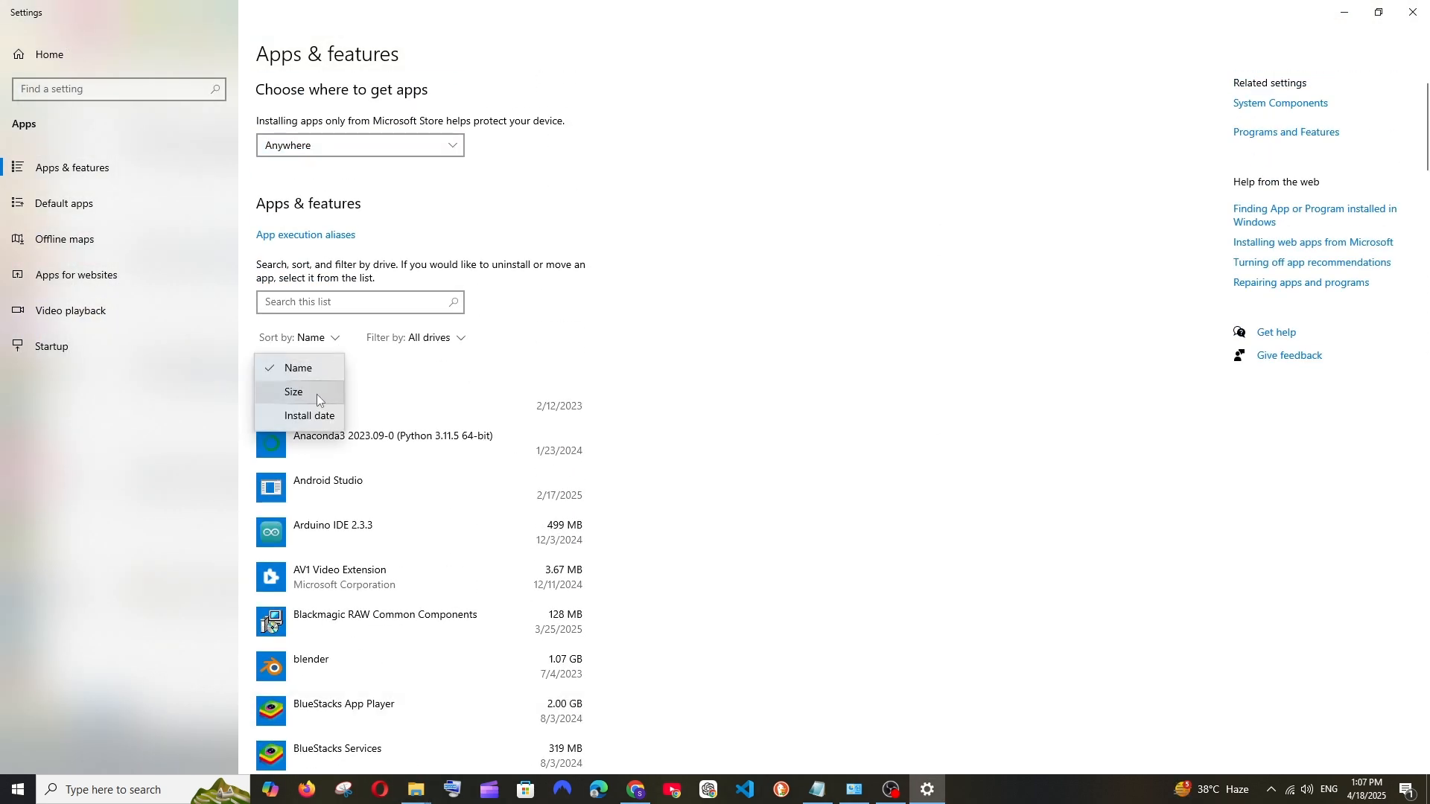
{"action": "left_click", "coordinate": [293, 391]}
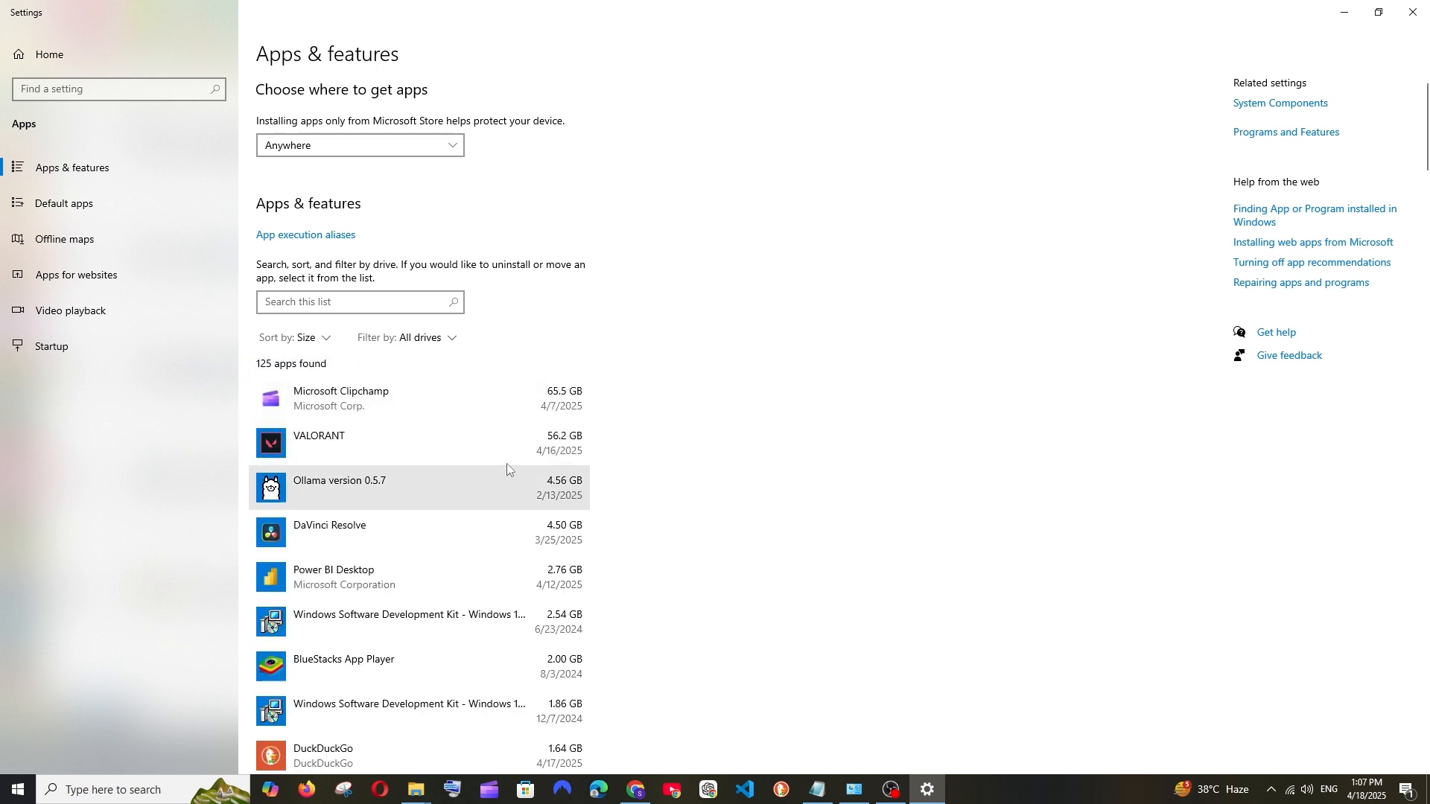
Expand Microsoft Clipchamp (65.5 GB) to show its Move and Uninstall options.
{"action": "left_click", "coordinate": [365, 397]}
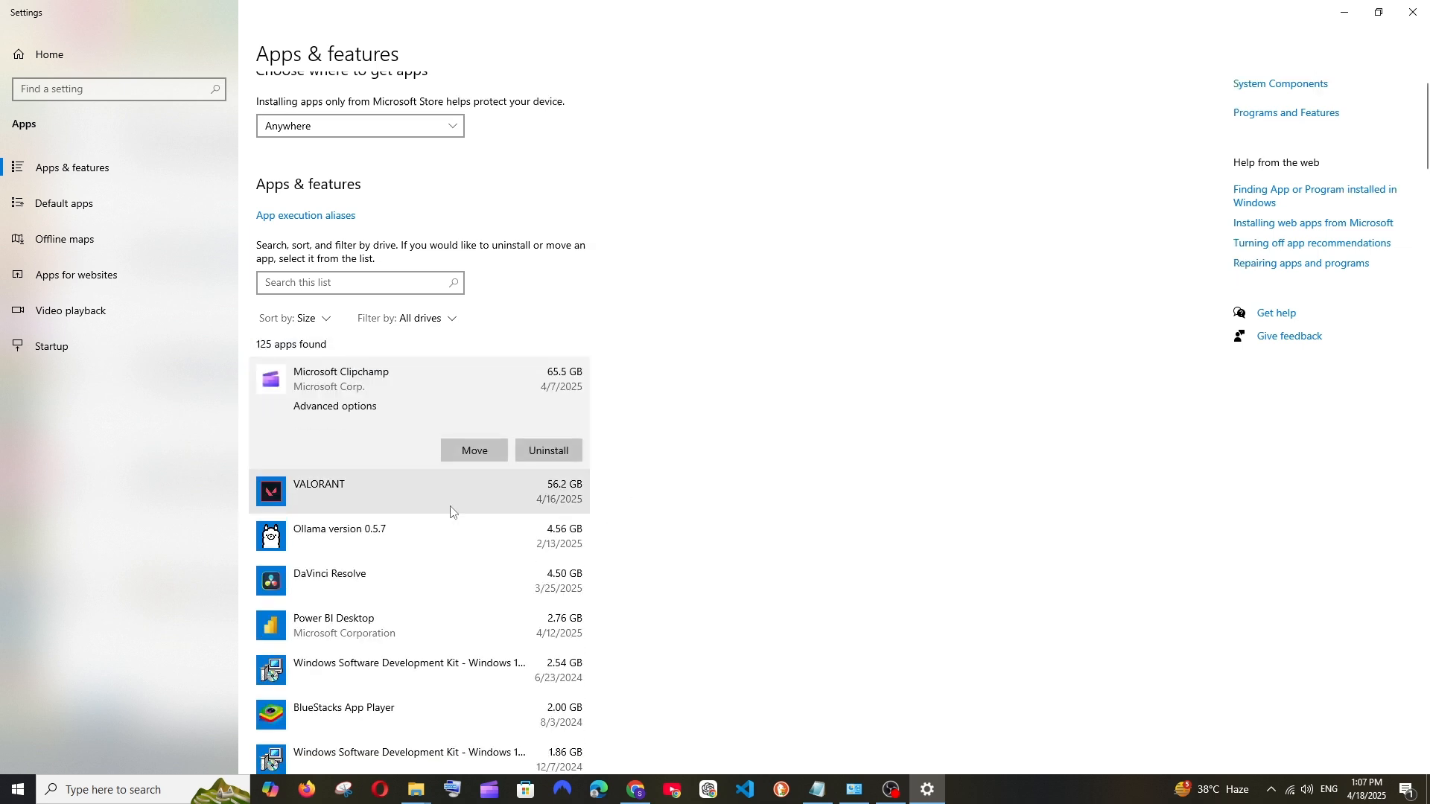
{"action": "scroll", "scroll_direction": "down", "scroll_amount": 3}
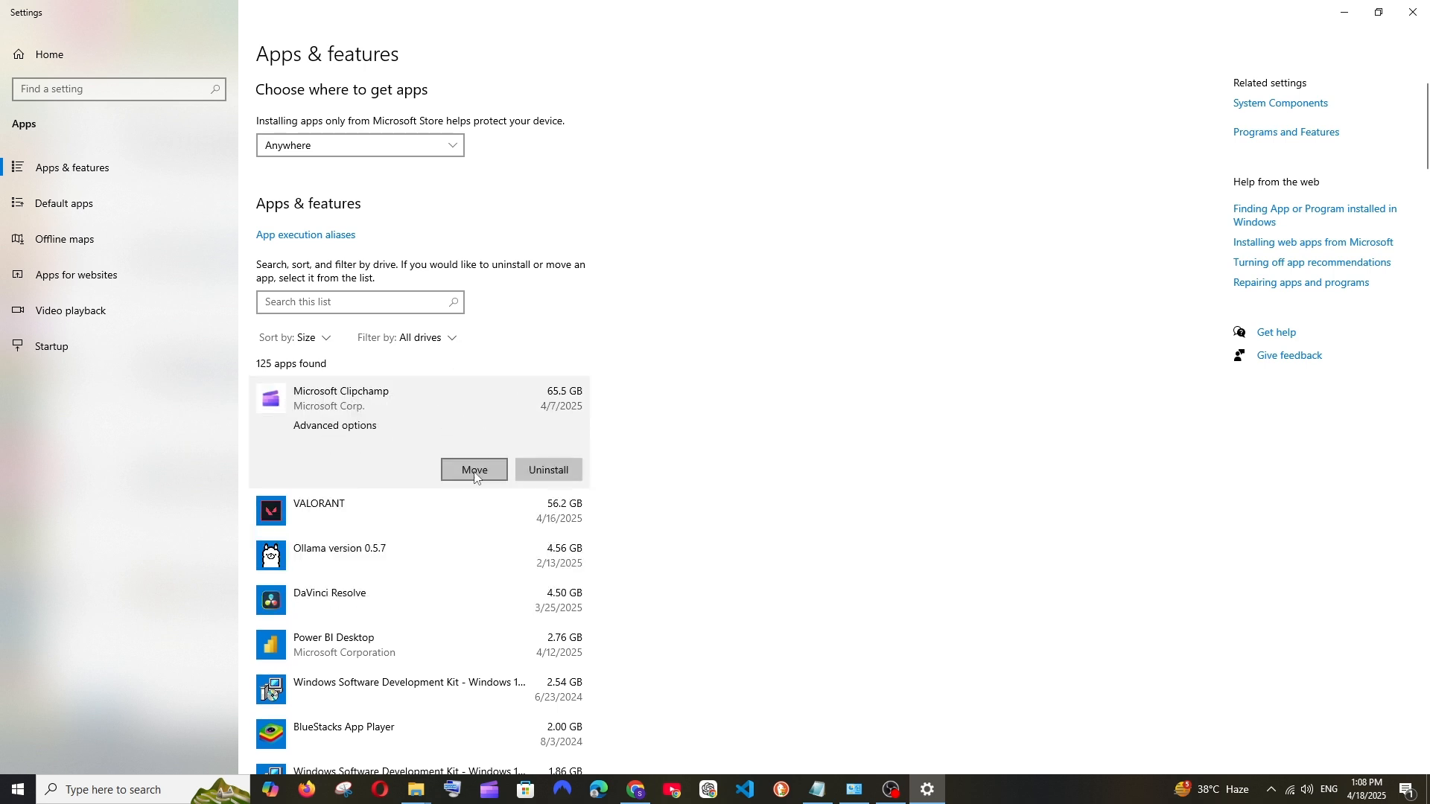
{"action": "left_click", "coordinate": [473, 469]}
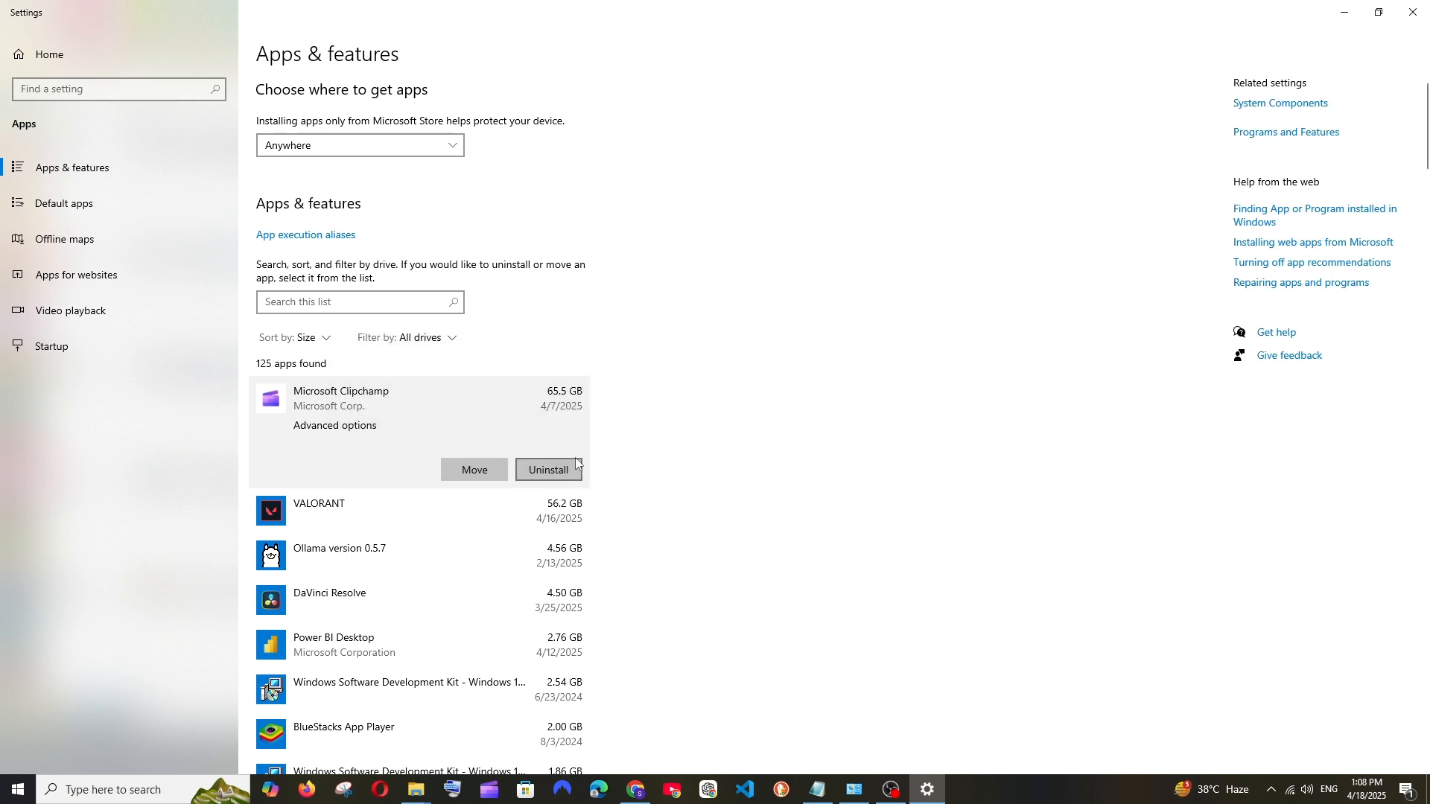
{"action": "scroll", "scroll_direction": "down", "scroll_amount": 3}
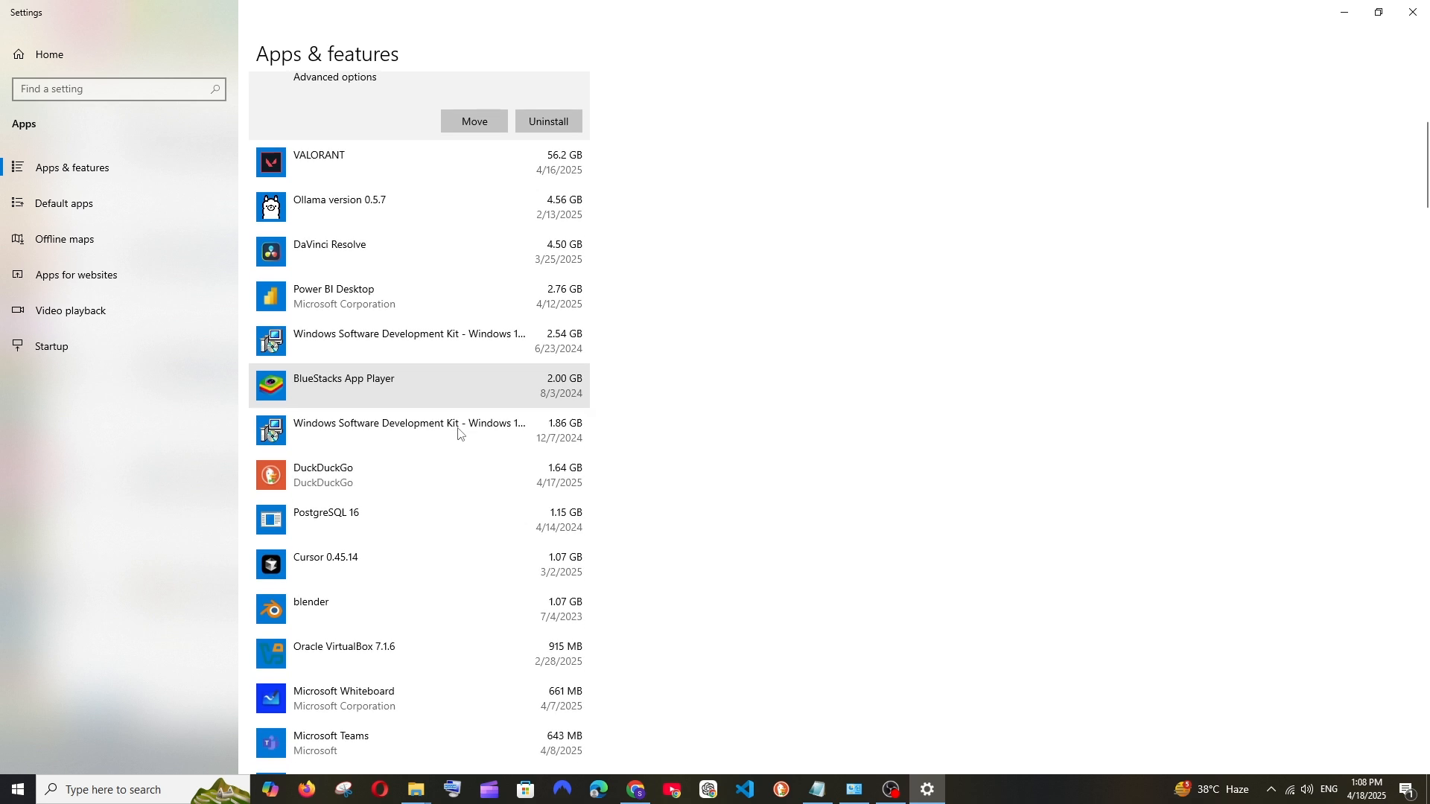
{"action": "scroll", "scroll_direction": "down", "scroll_amount": 3}
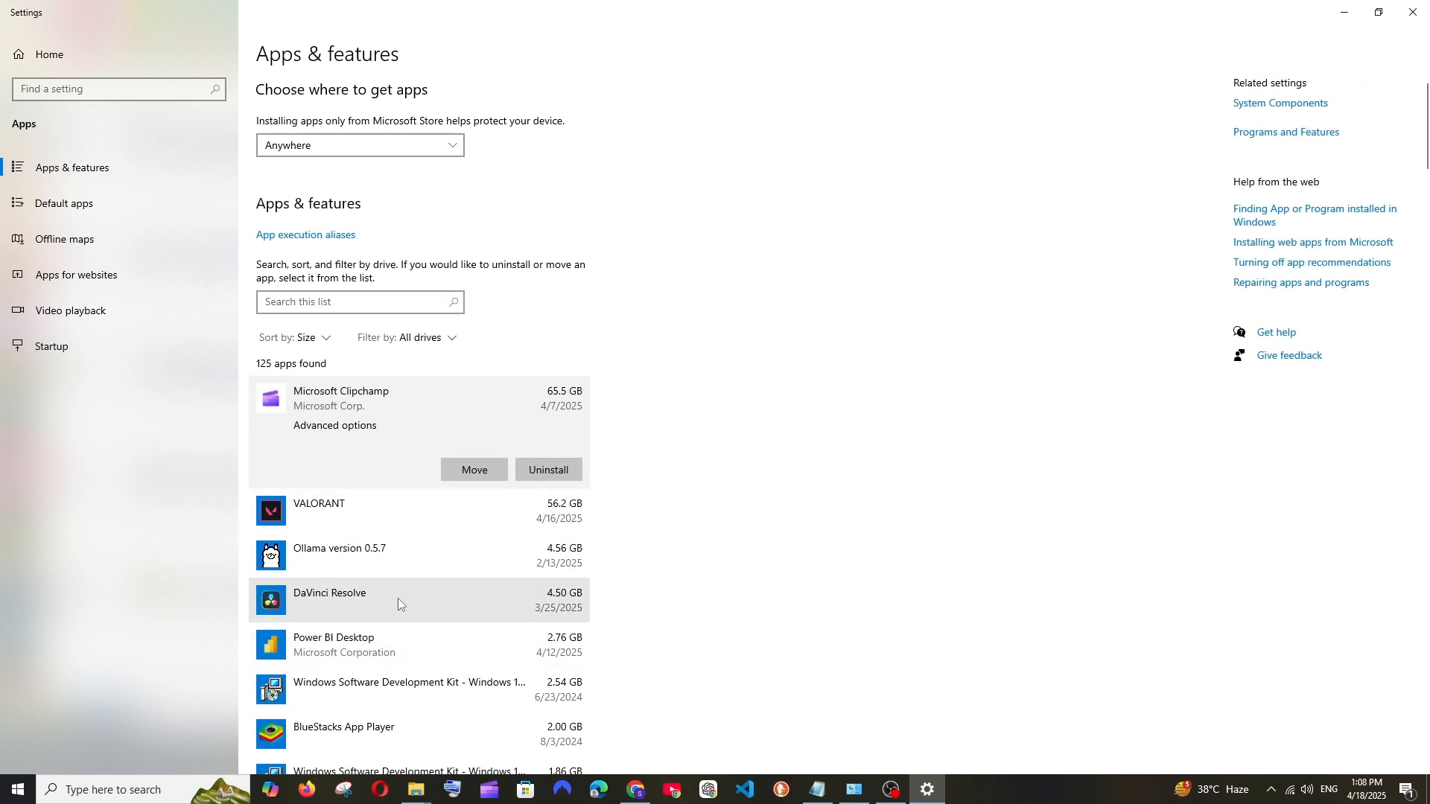
{"action": "scroll", "scroll_direction": "down", "scroll_amount": 3}
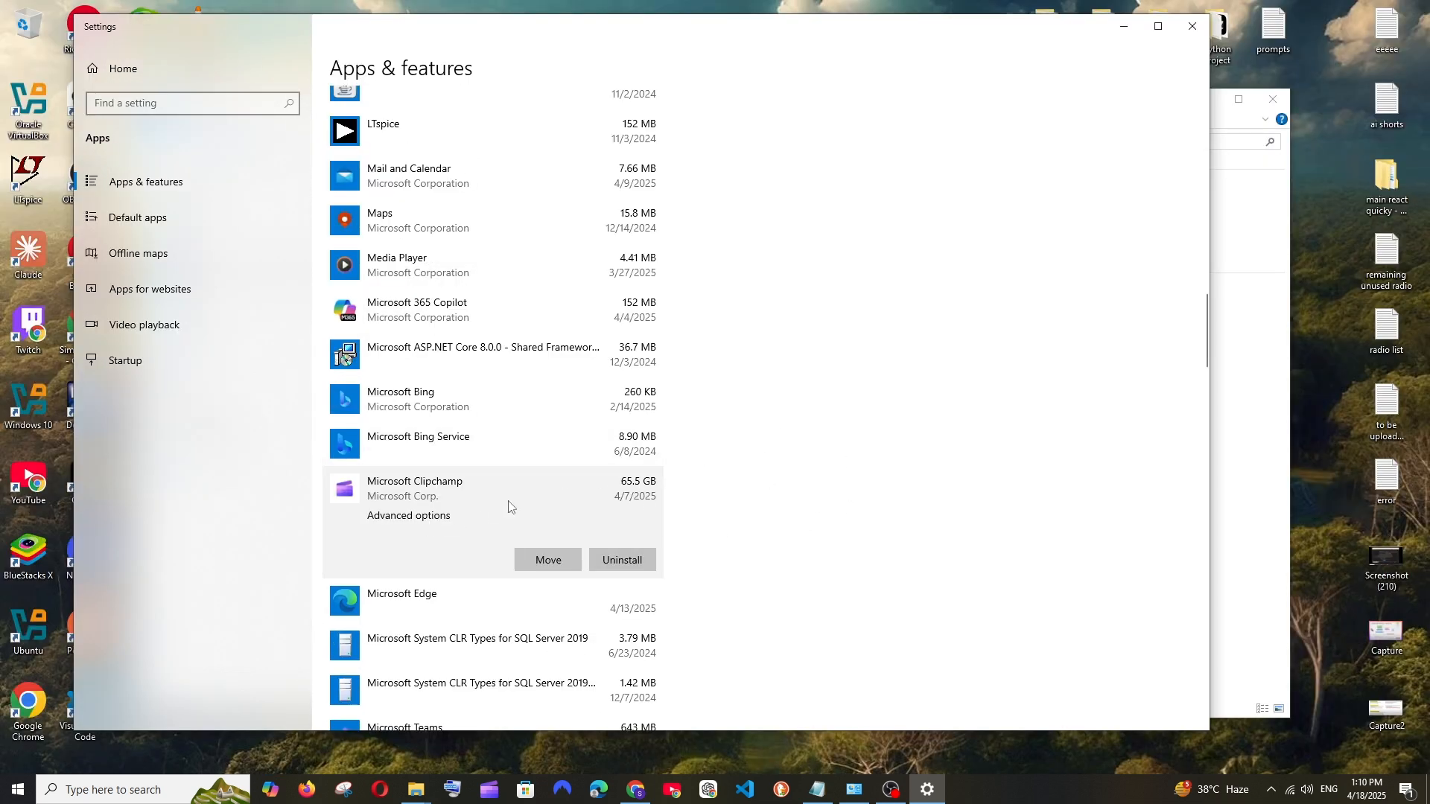
{"action": "mouse_move", "coordinate": [637, 533]}
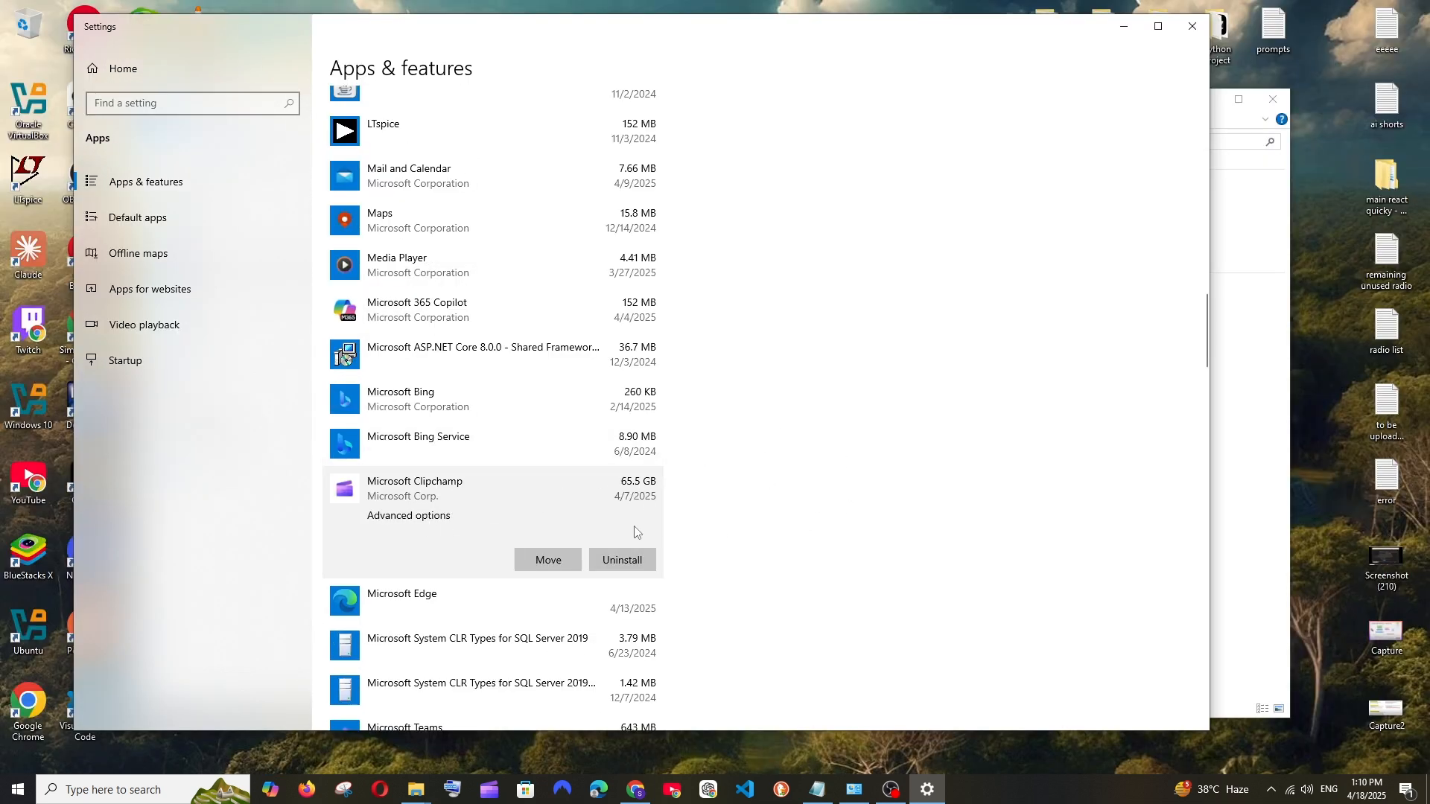
Uninstall Microsoft Clipchamp, then bring the cleanup checklist notes back to front.
{"action": "left_click", "coordinate": [621, 560]}
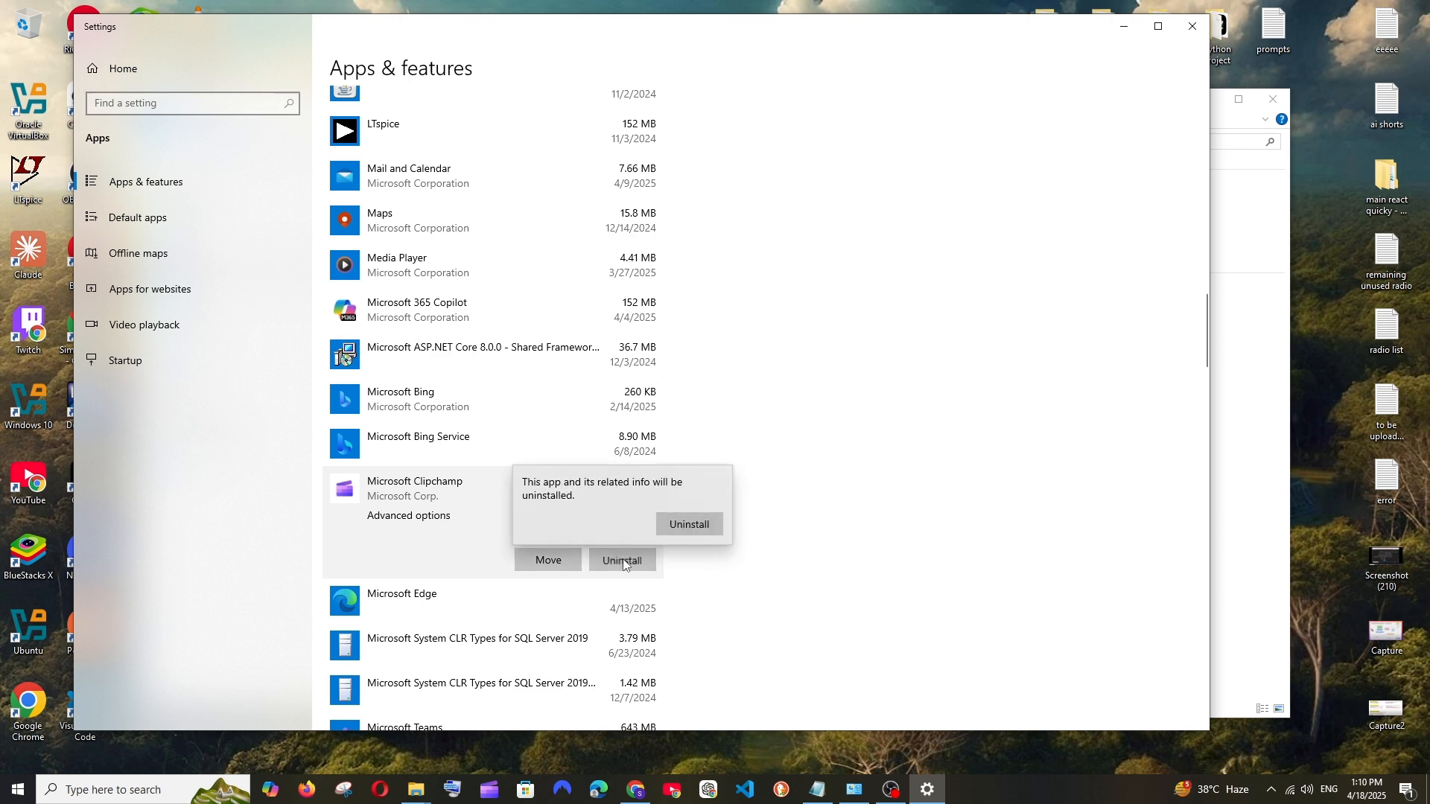
{"action": "left_click", "coordinate": [688, 524]}
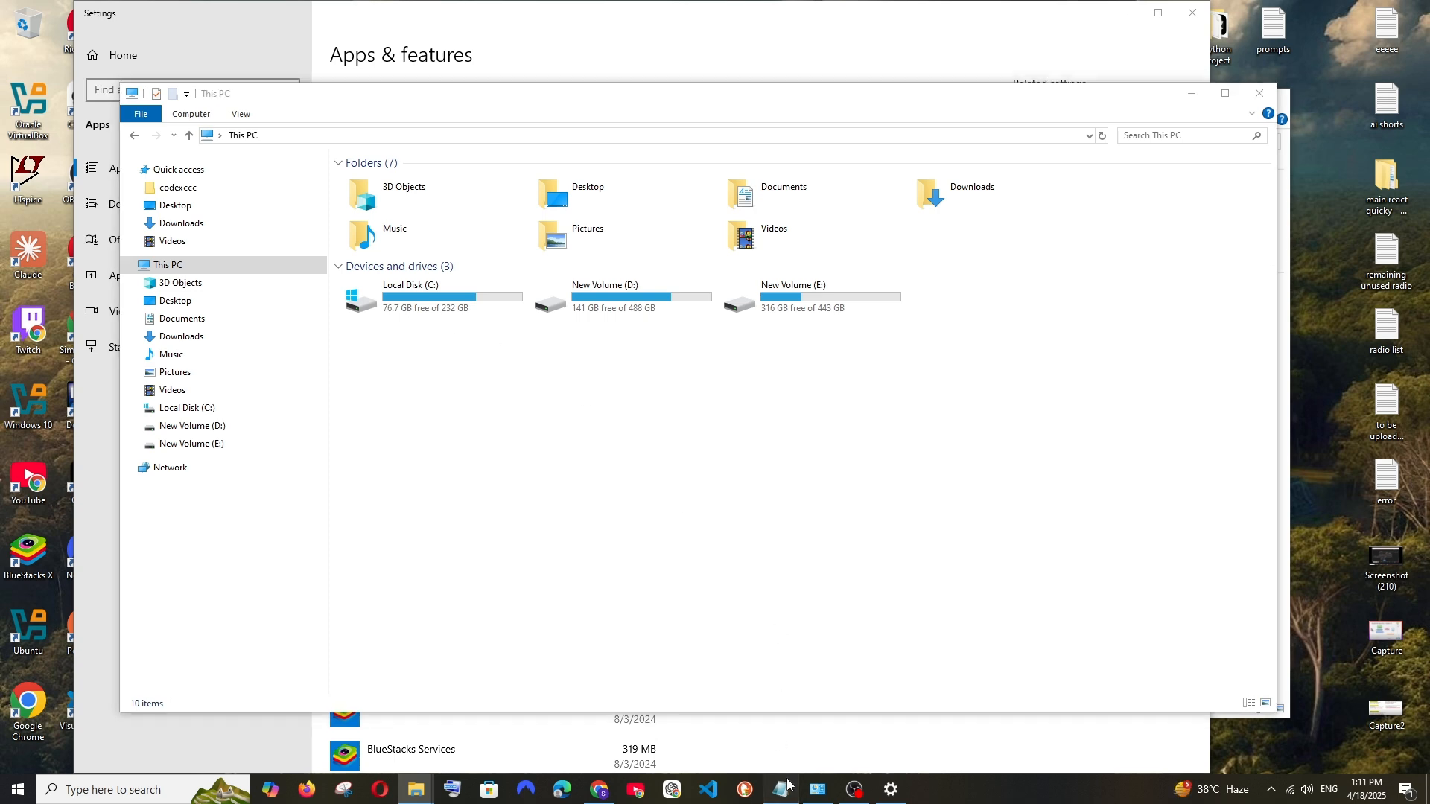
{"action": "left_click", "coordinate": [779, 789]}
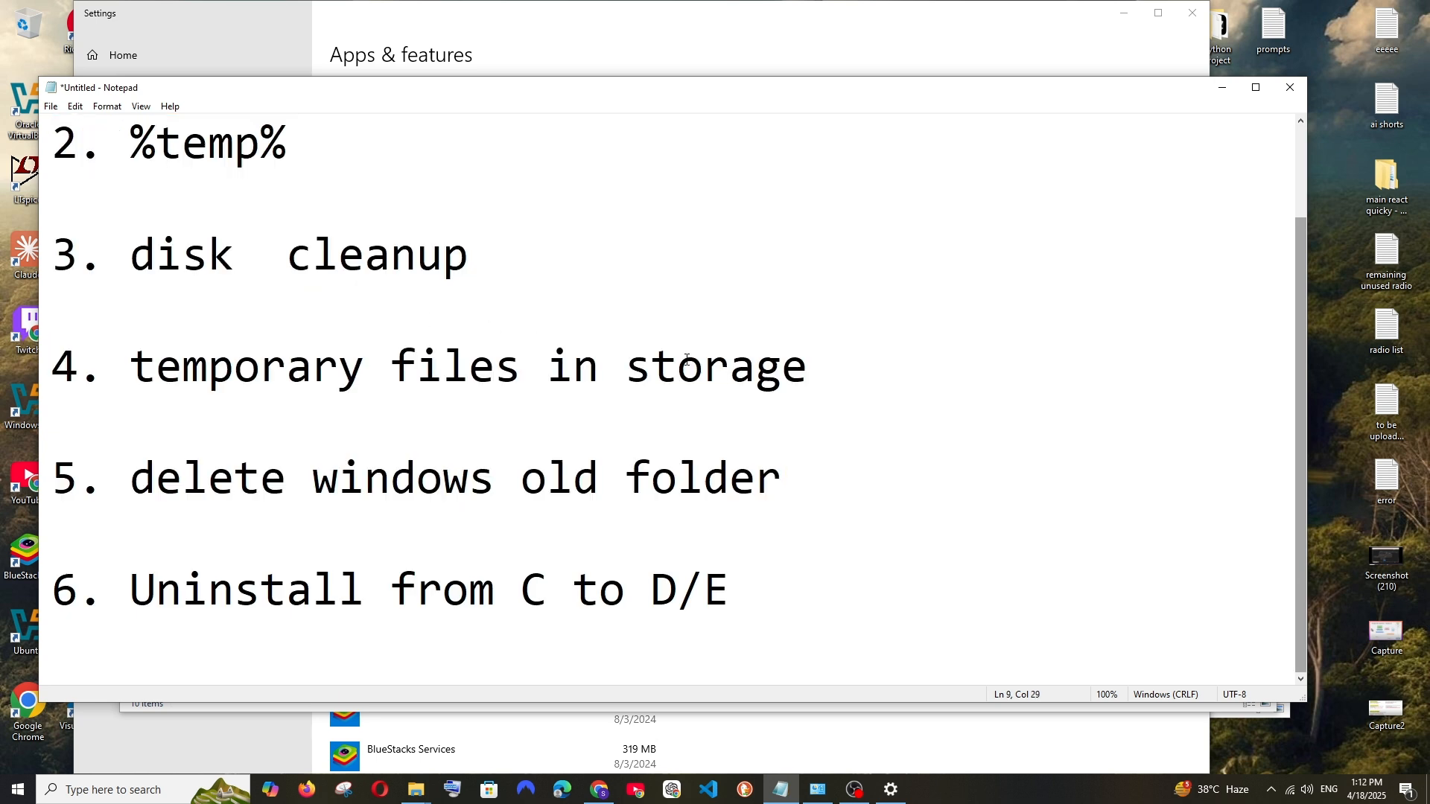
{"action": "triple_click", "coordinate": [365, 589]}
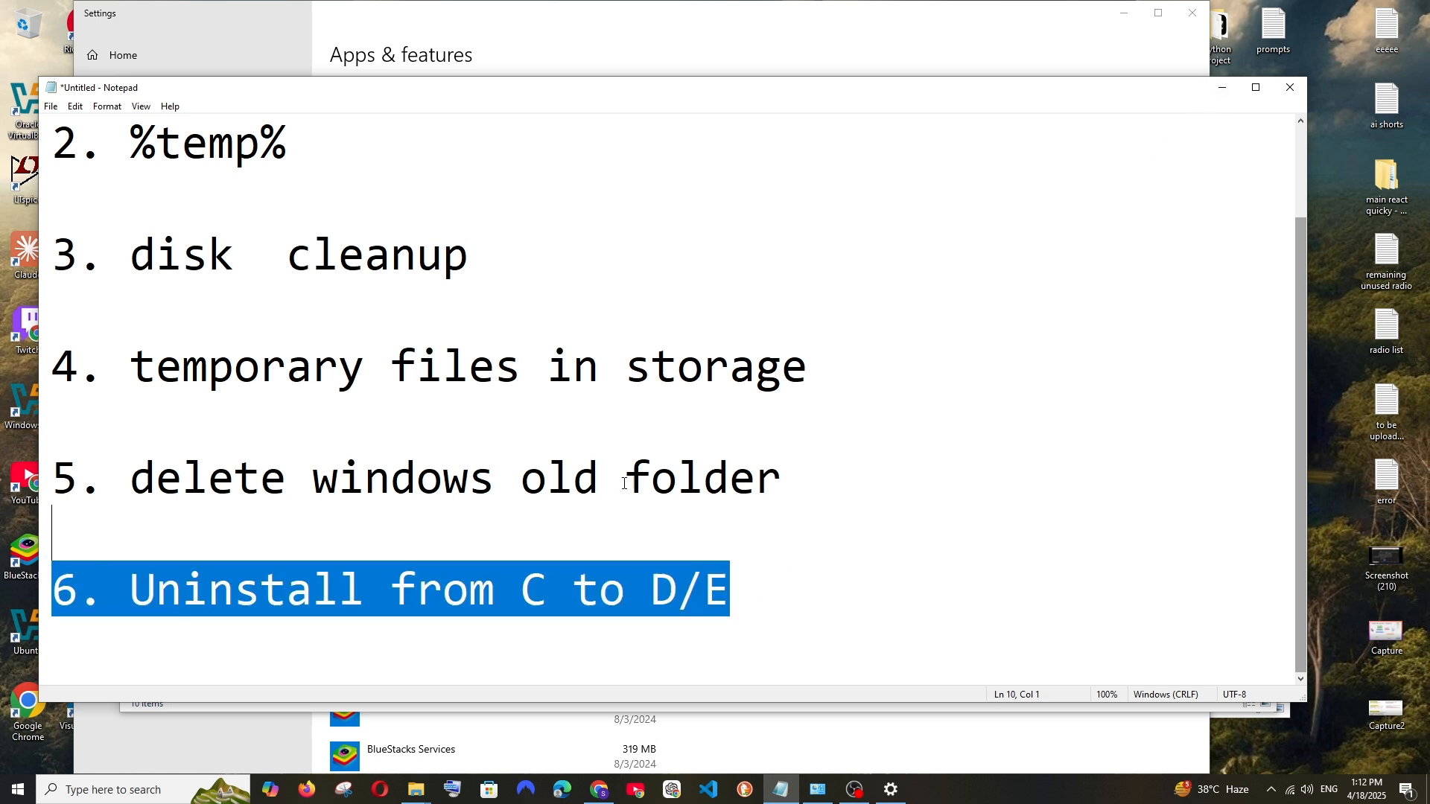
{"action": "mouse_move", "coordinate": [1222, 88]}
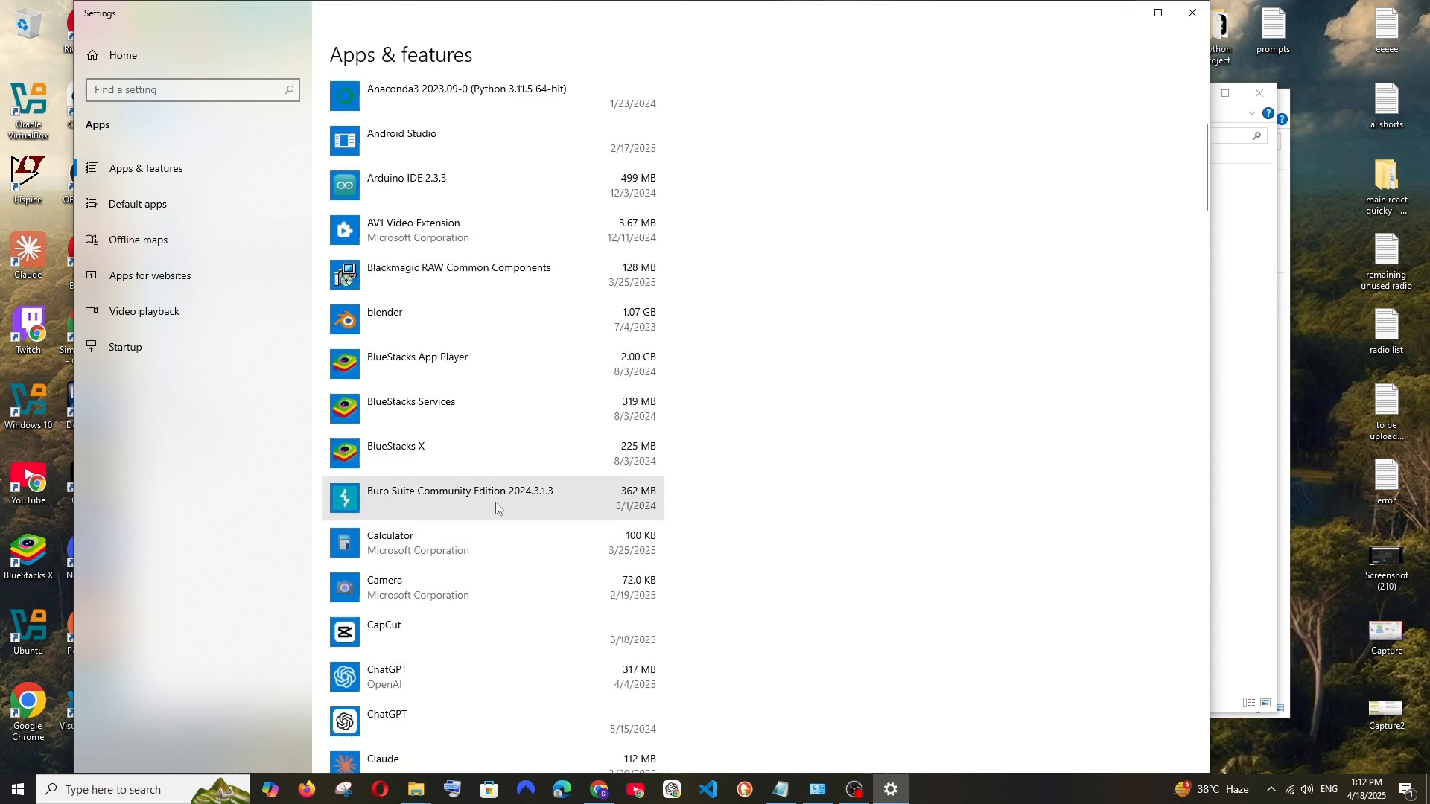
{"action": "mouse_move", "coordinate": [538, 455]}
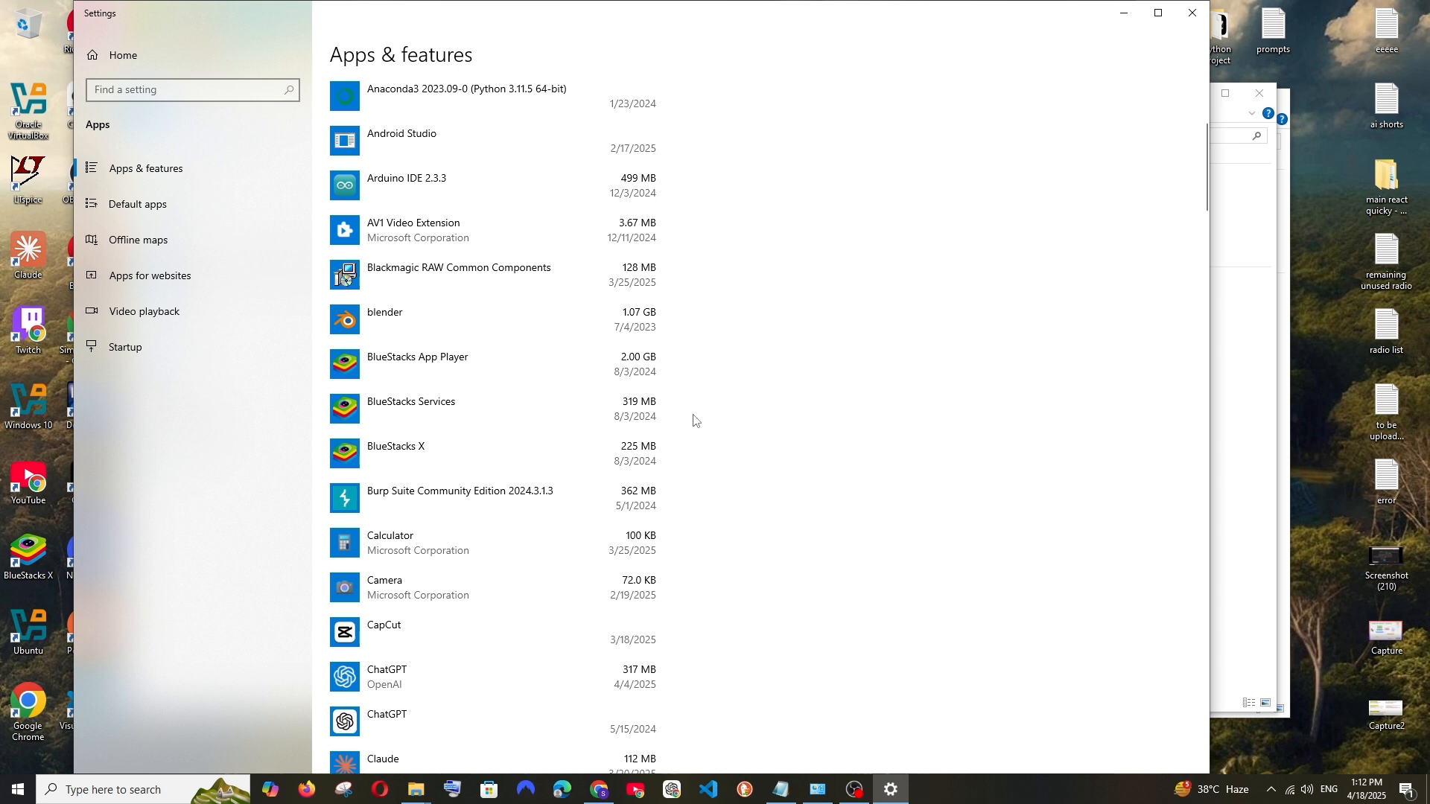
{"action": "mouse_move", "coordinate": [860, 369]}
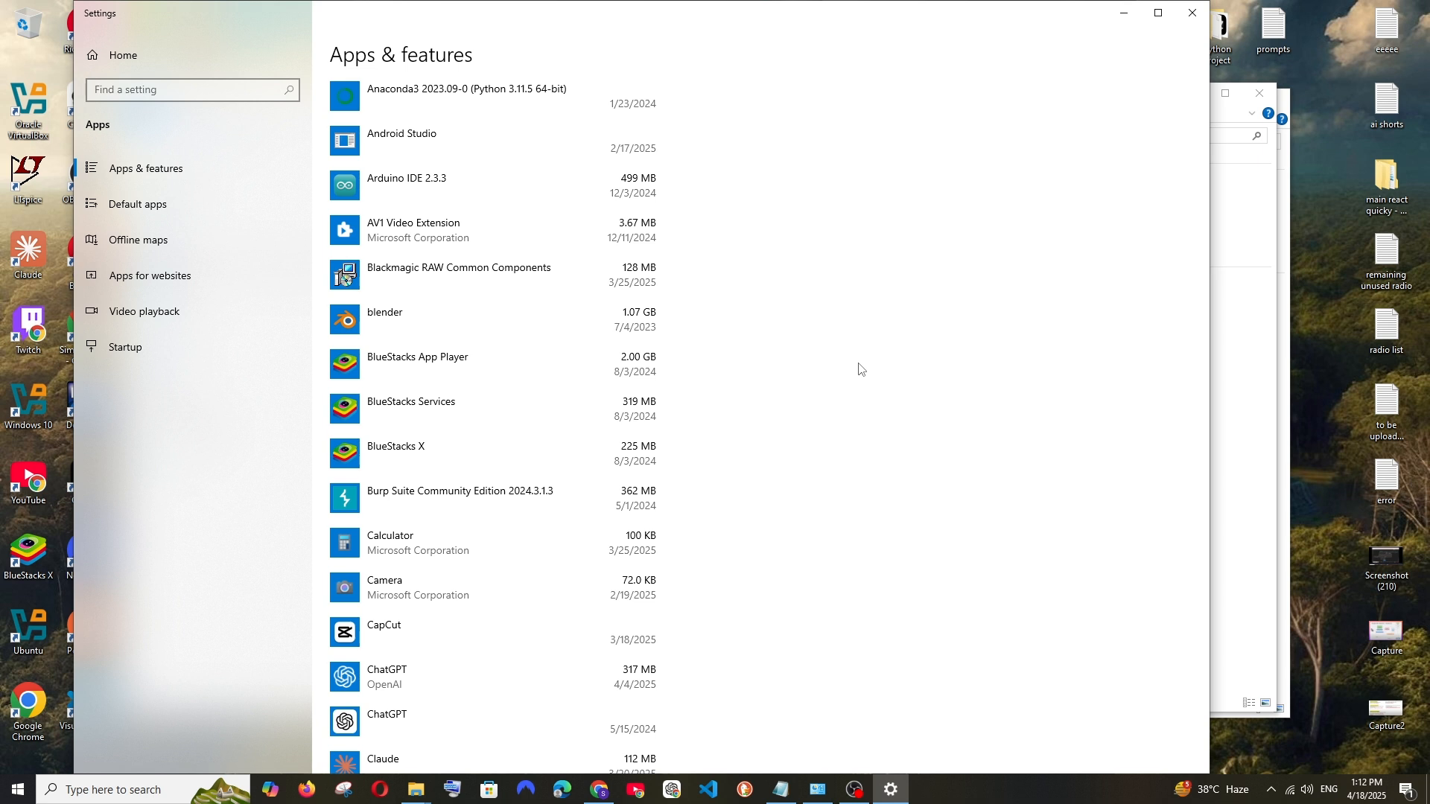
{"action": "mouse_move", "coordinate": [848, 509]}
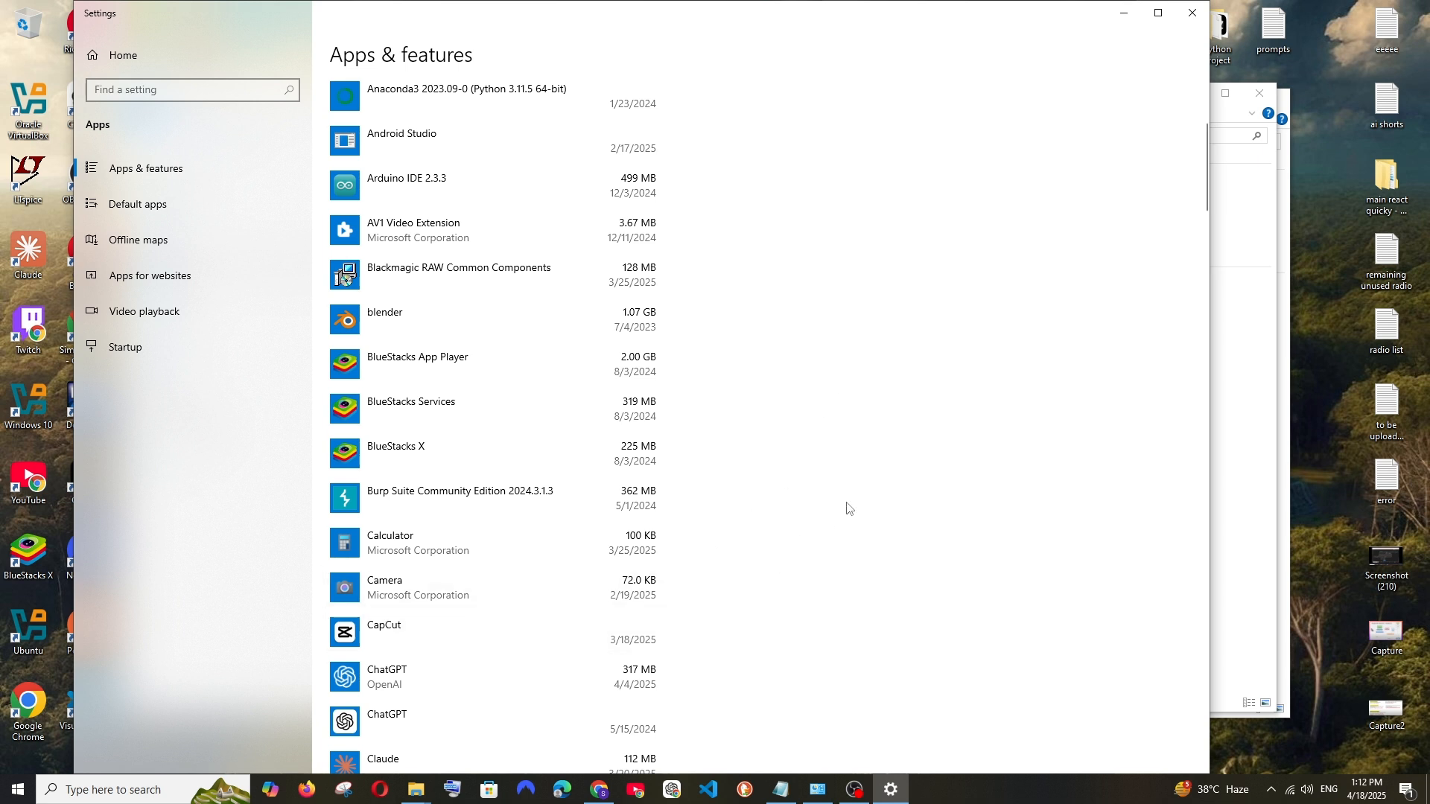